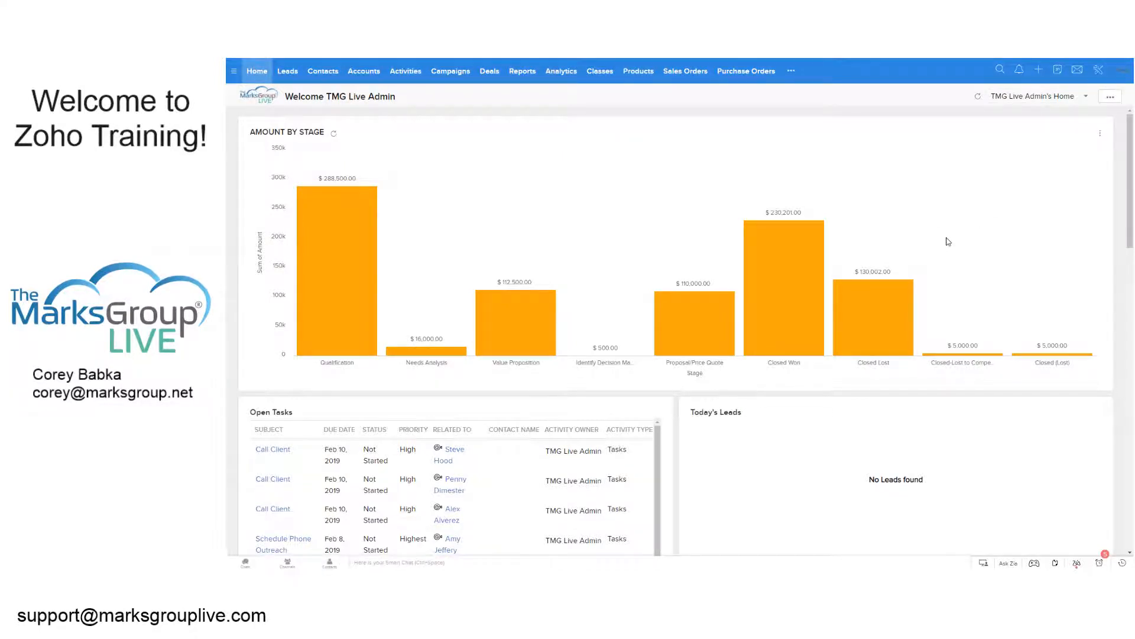
mouse_move(1023, 153)
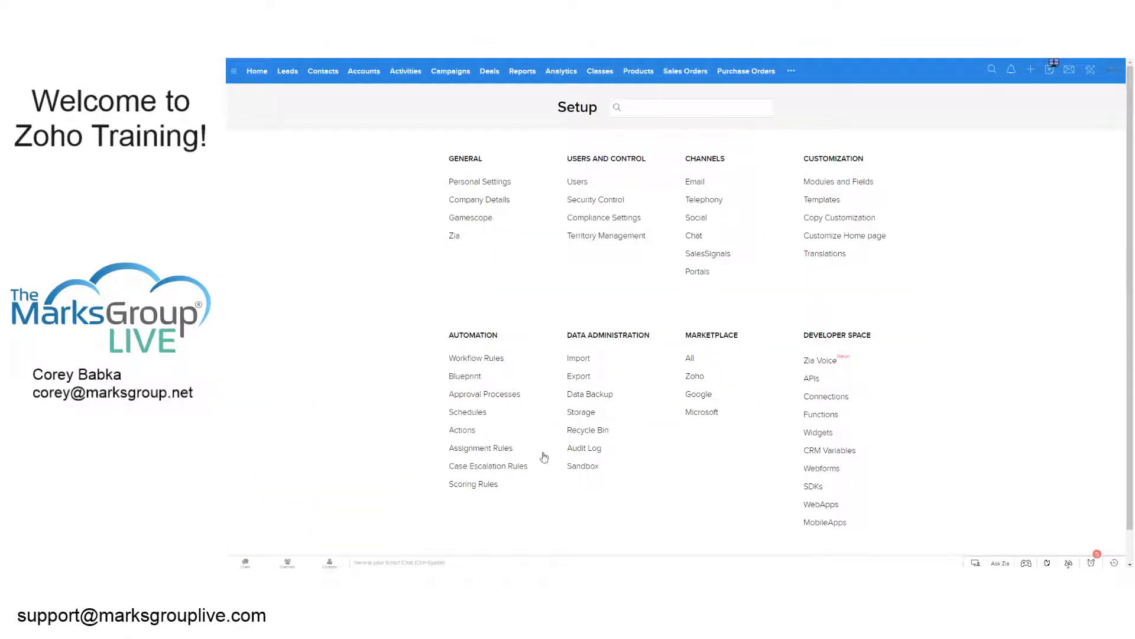
mouse_move(447, 445)
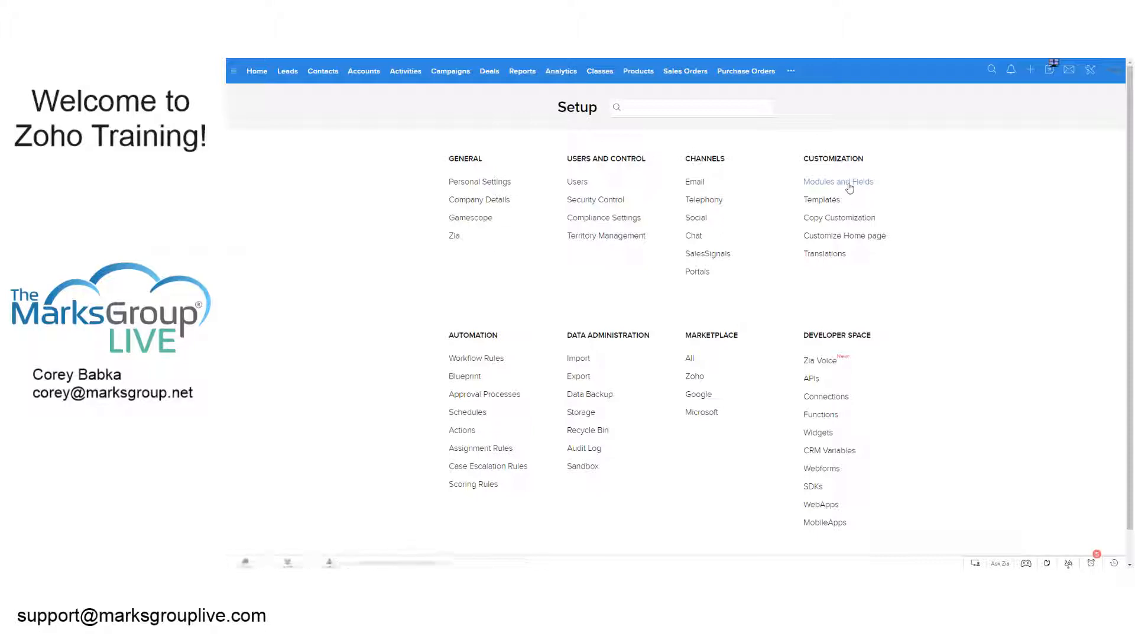
From Modules and Fields, reach the Leads module's Validation Rules page via its options menu.
click(839, 182)
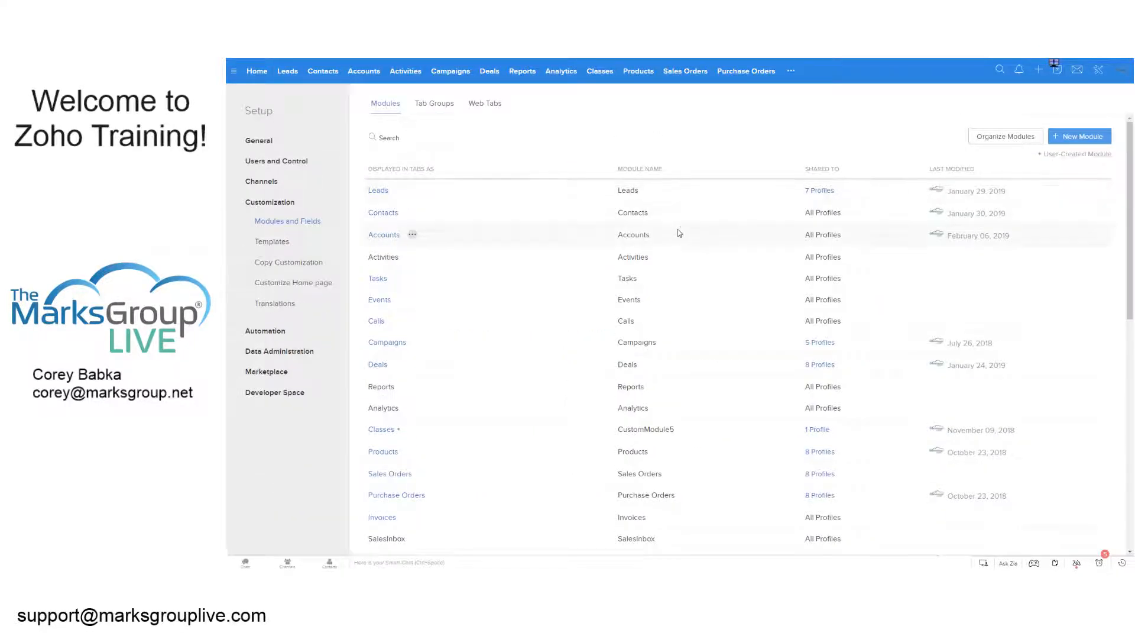
click(400, 192)
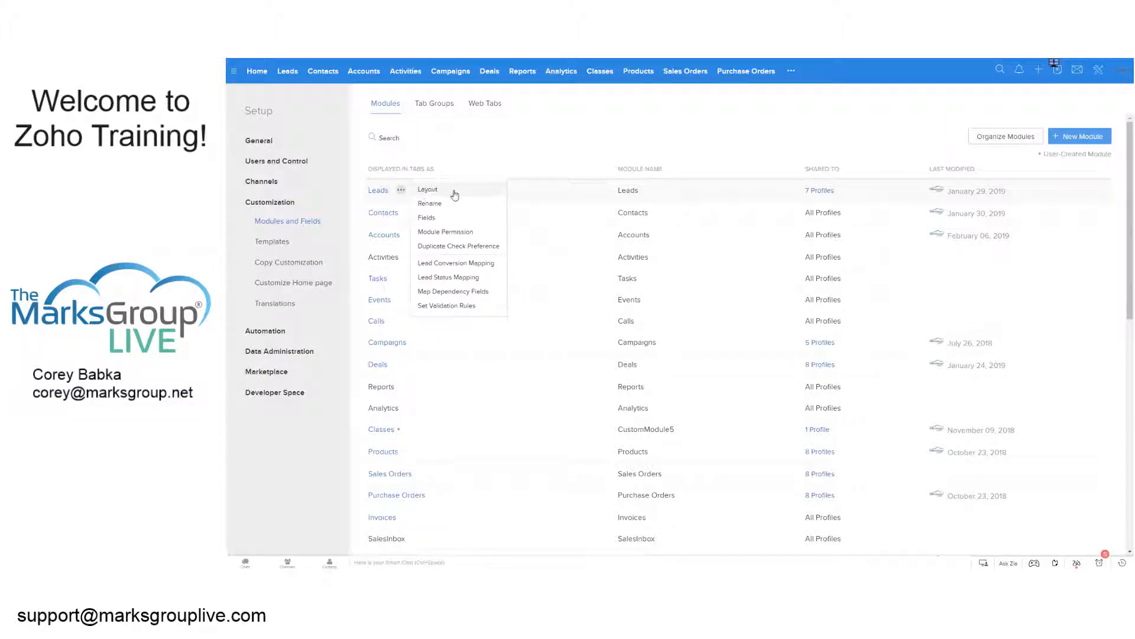
mouse_move(459, 262)
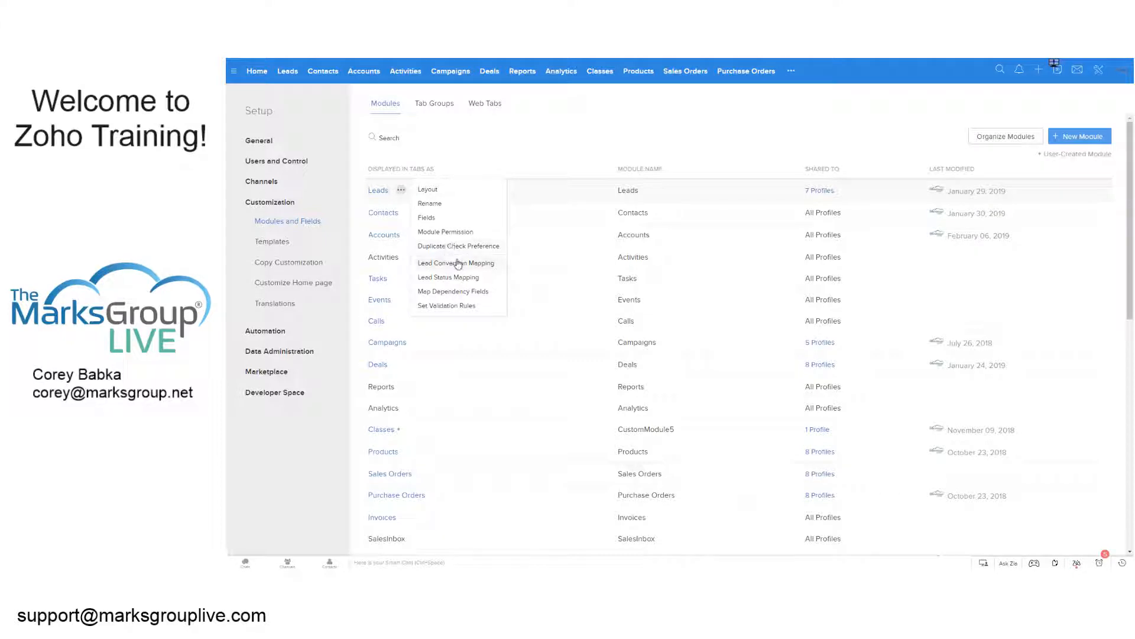
mouse_move(466, 307)
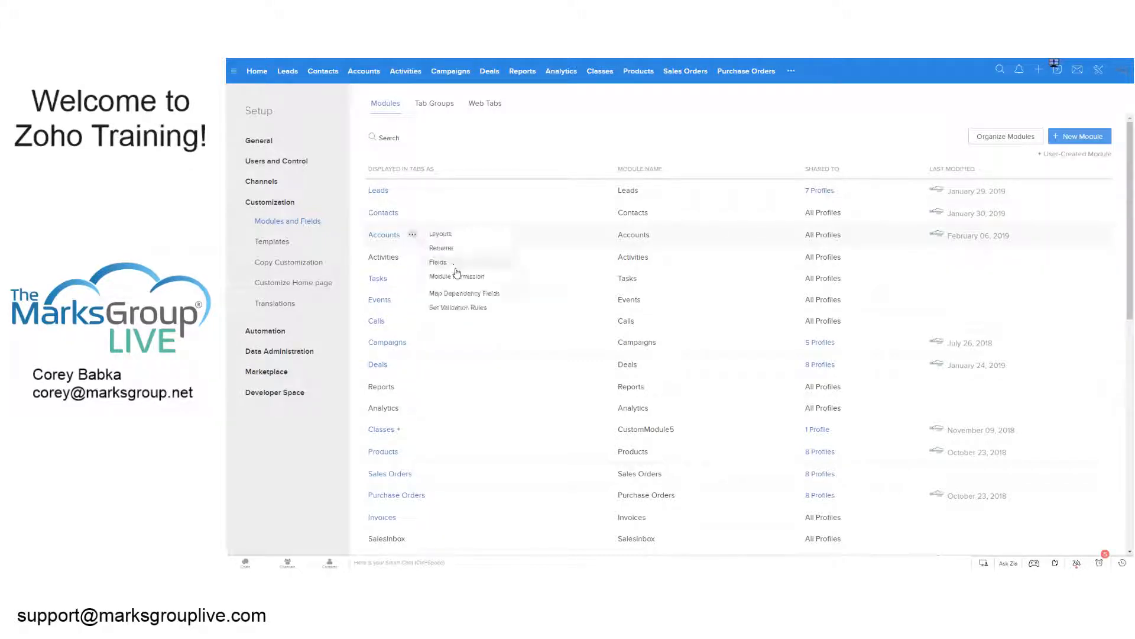
click(408, 242)
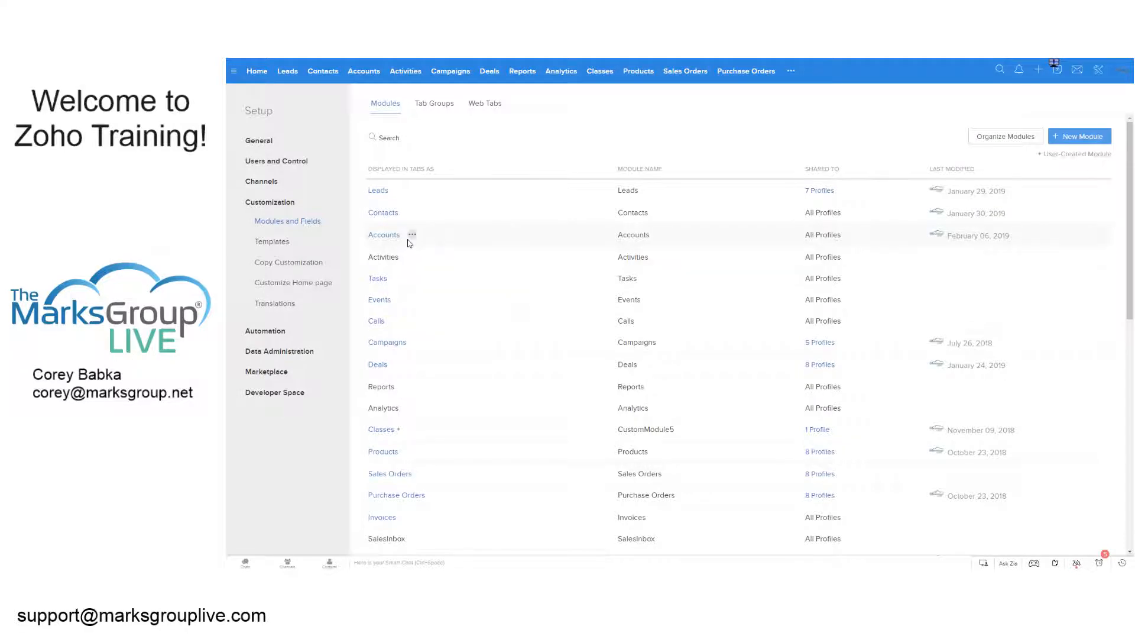
click(401, 190)
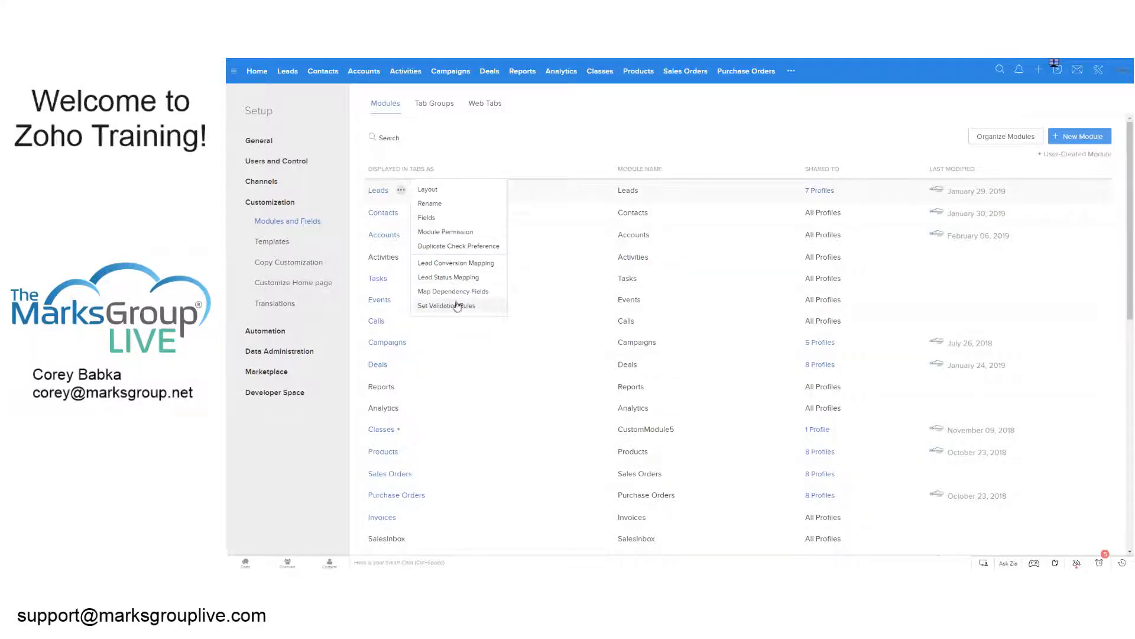
click(447, 305)
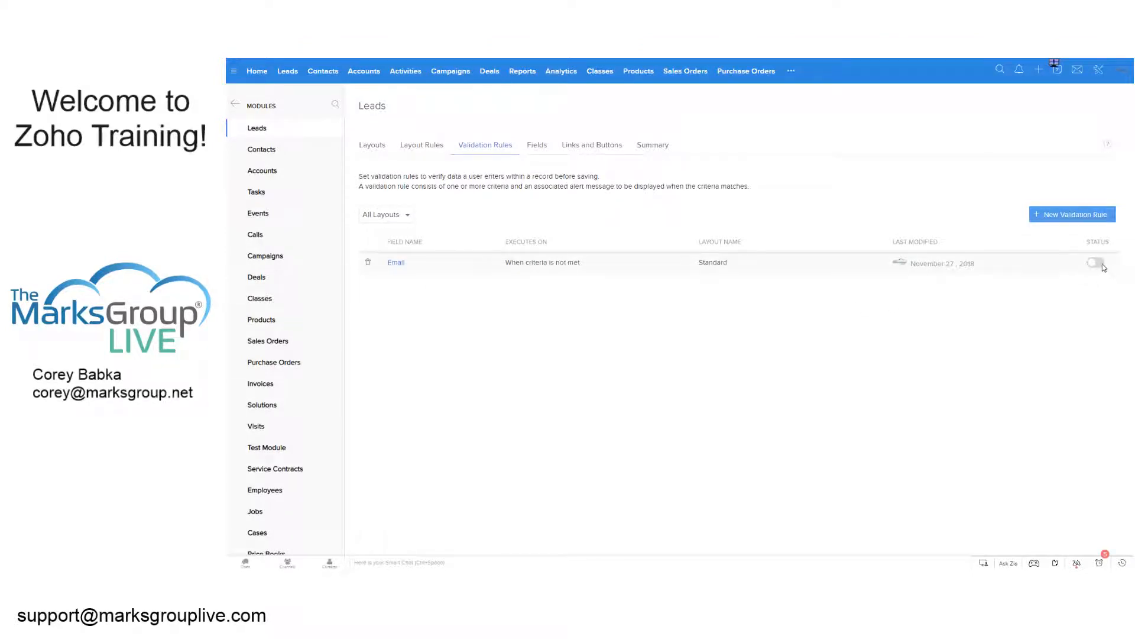
Turn the Email rule on and save its criterion as Email doesn't contain @.
click(1095, 263)
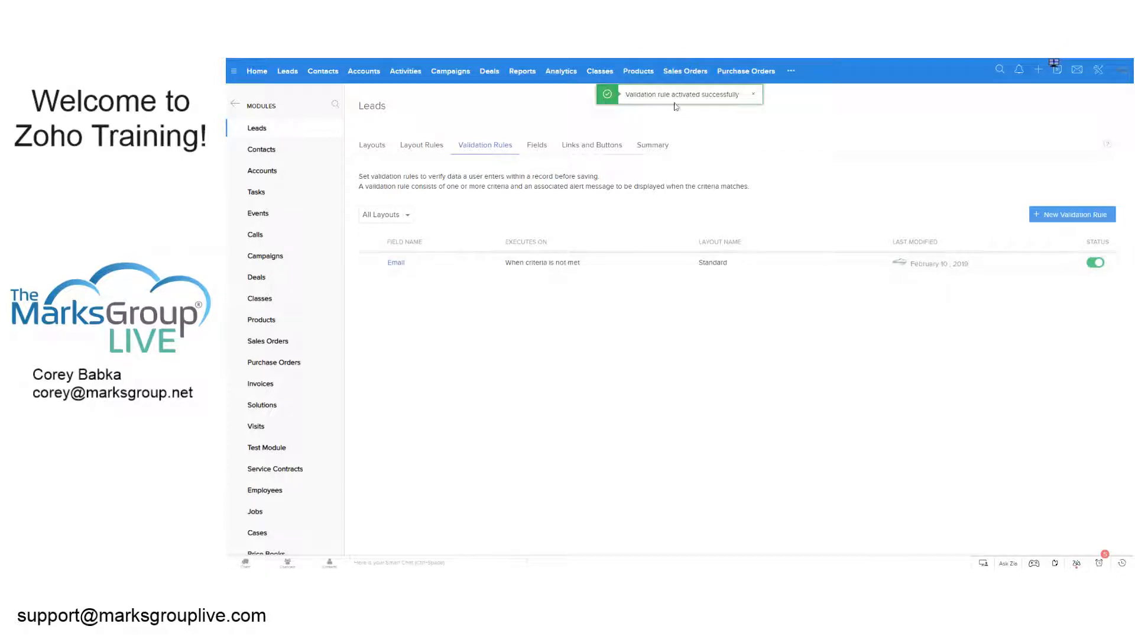
click(395, 261)
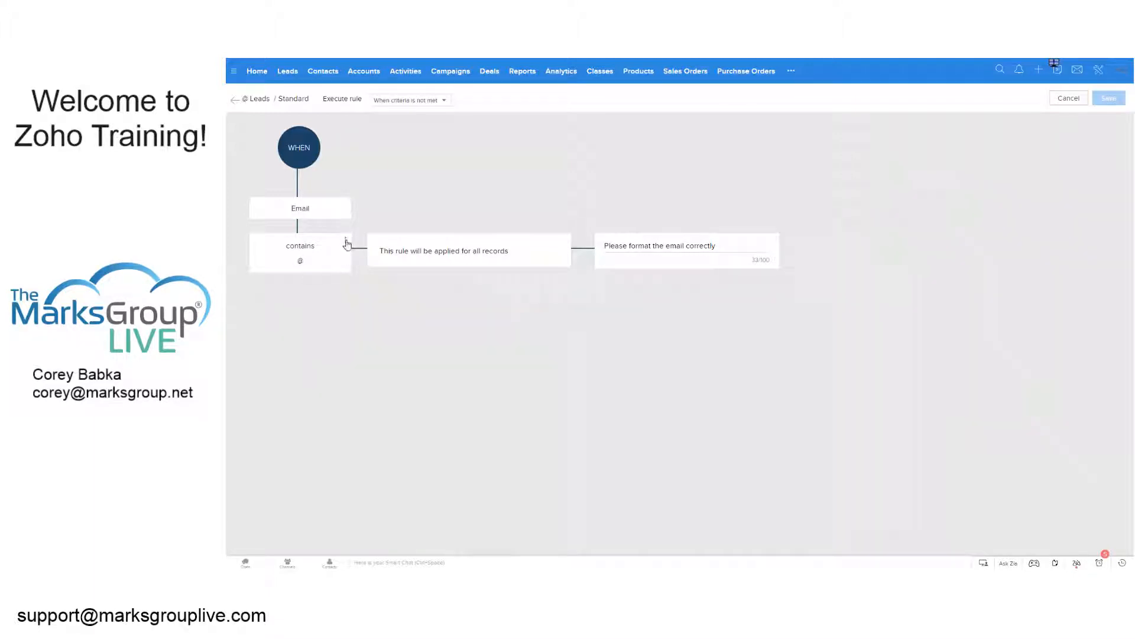
click(300, 253)
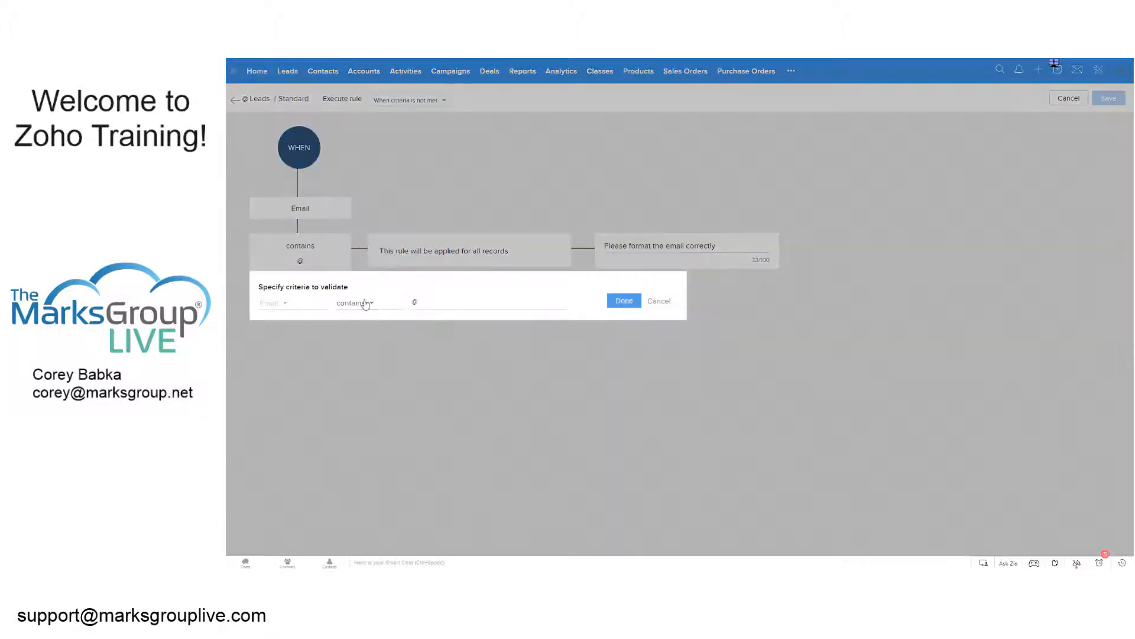
click(368, 303)
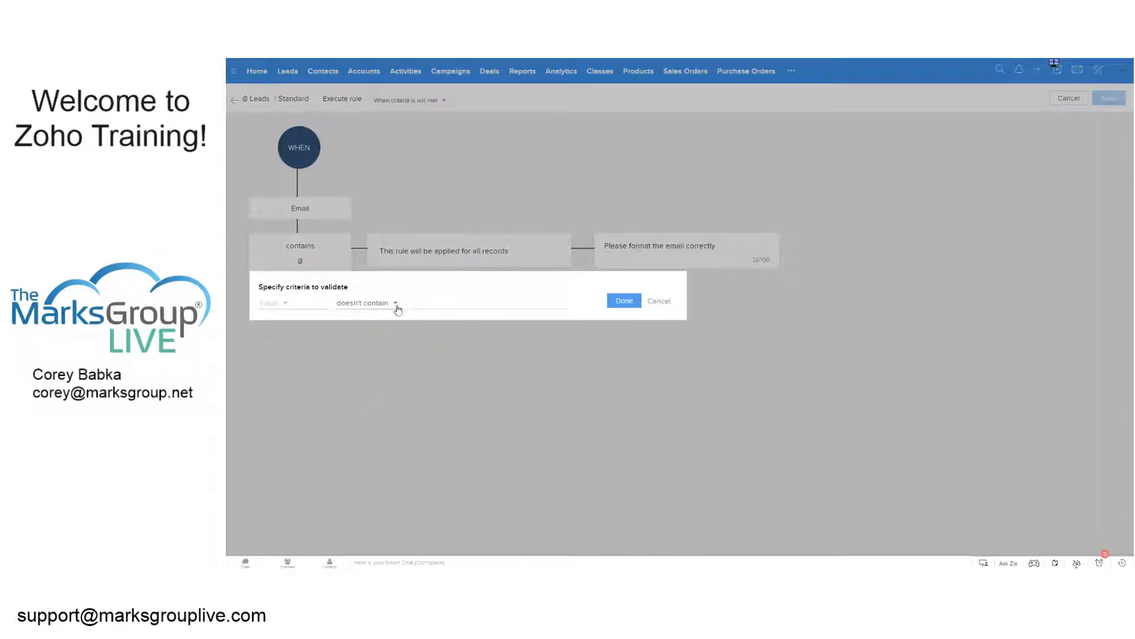
text(@)
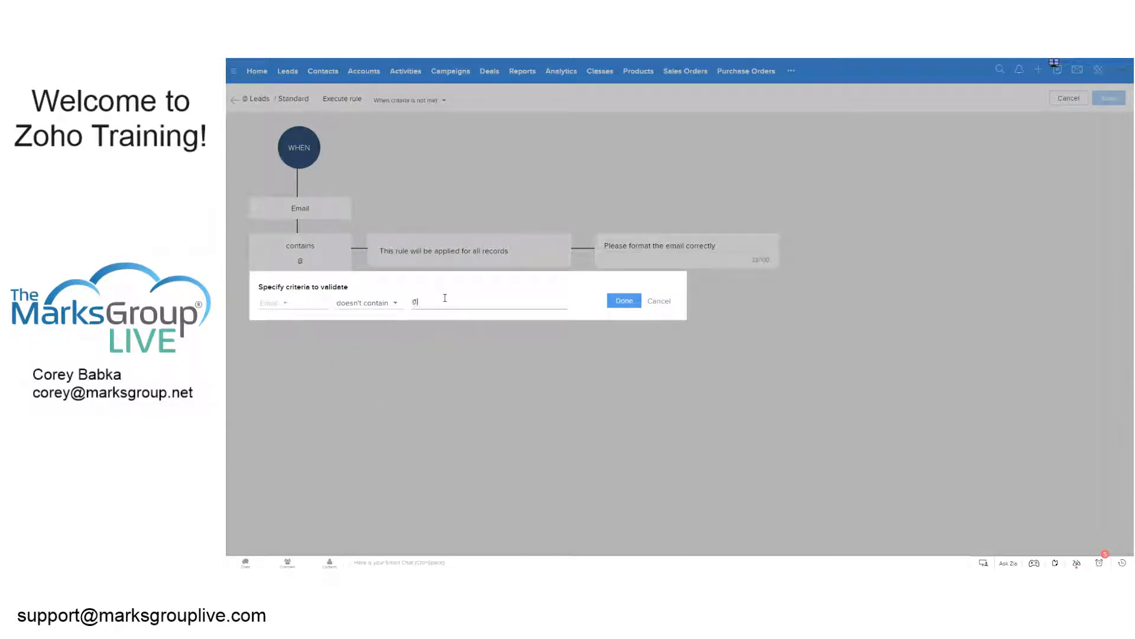
click(625, 301)
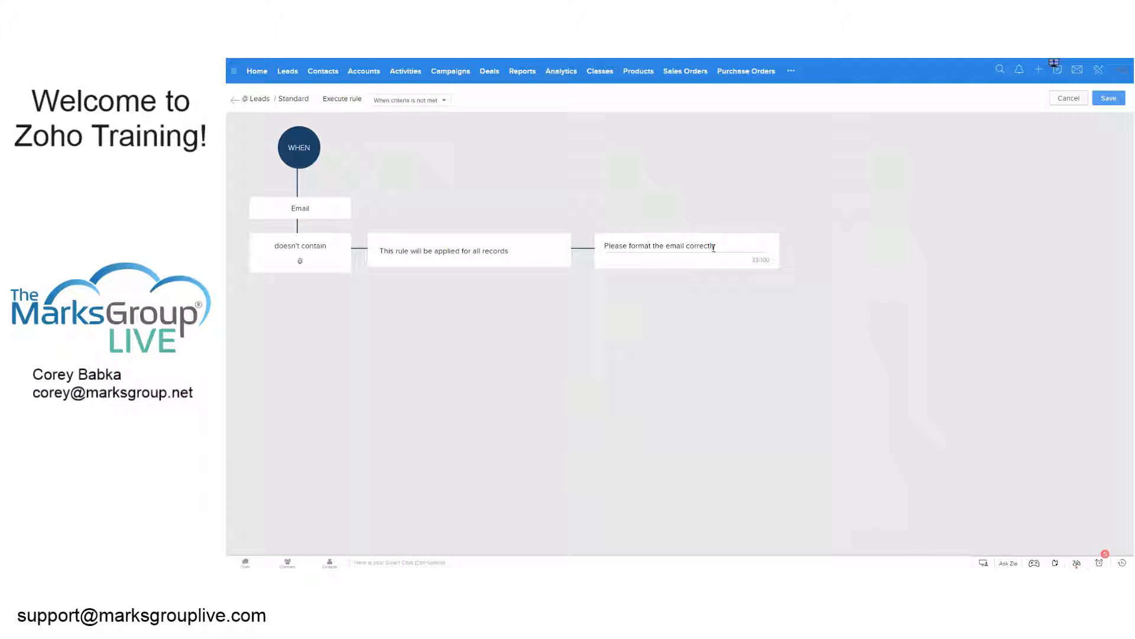
click(1109, 97)
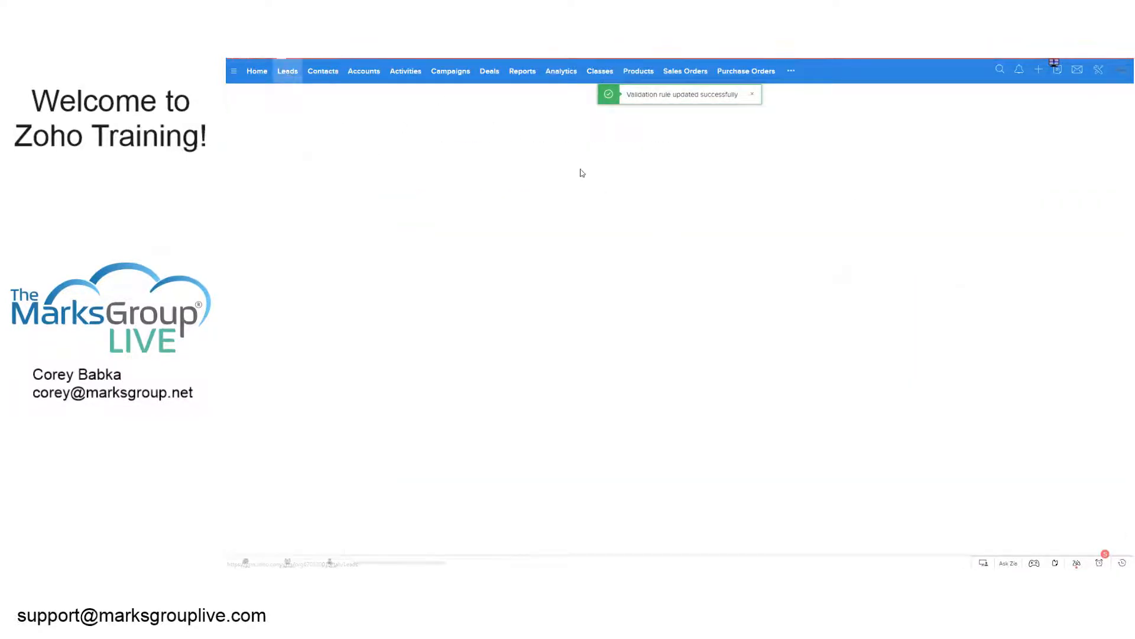
From the Leads list, look through the Book Store lead's details and go back to the list.
click(286, 71)
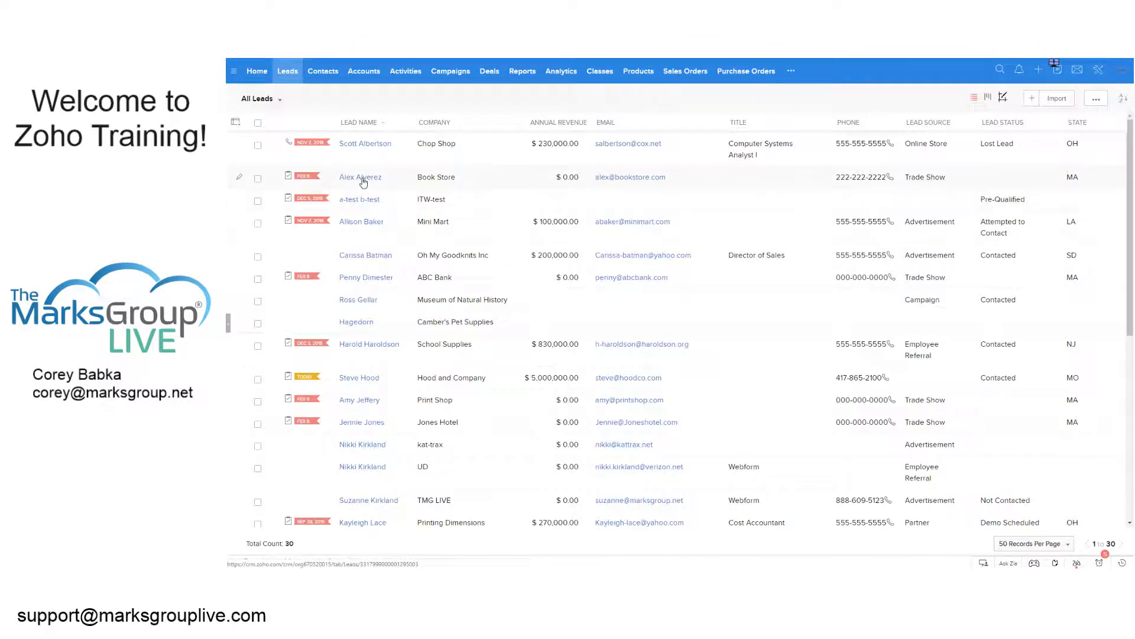
click(359, 177)
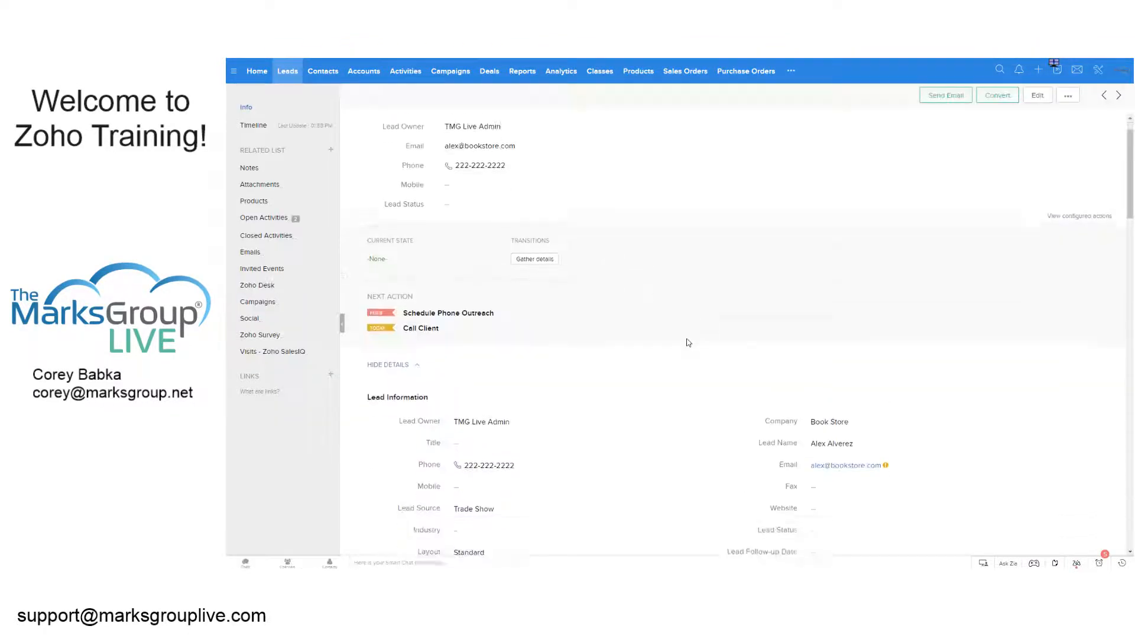
scroll(down, 3)
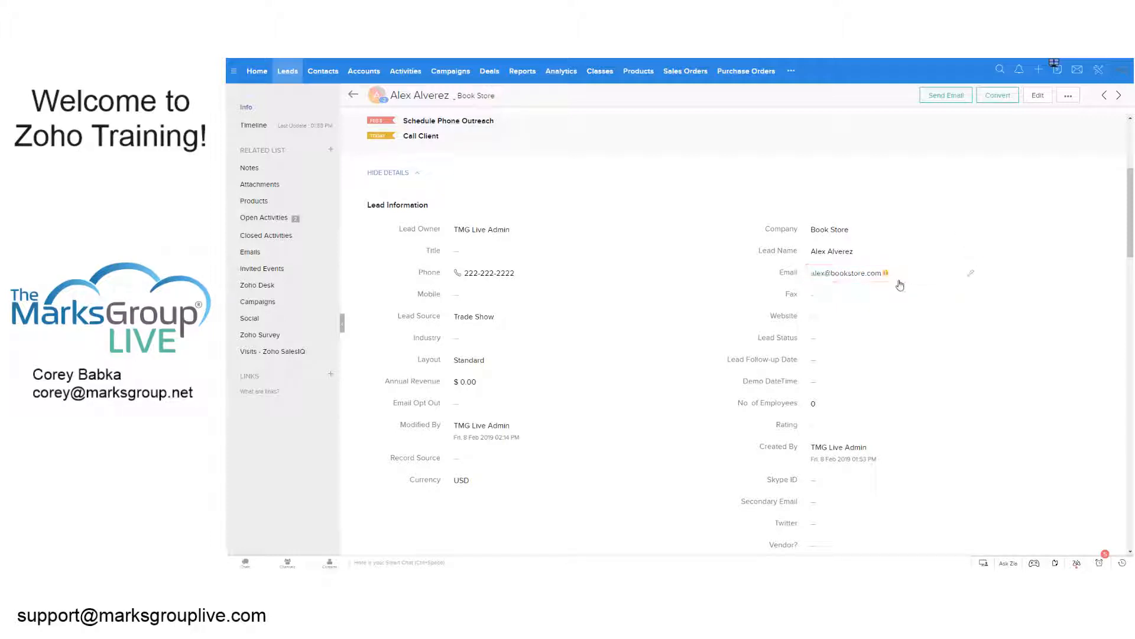
mouse_move(886, 273)
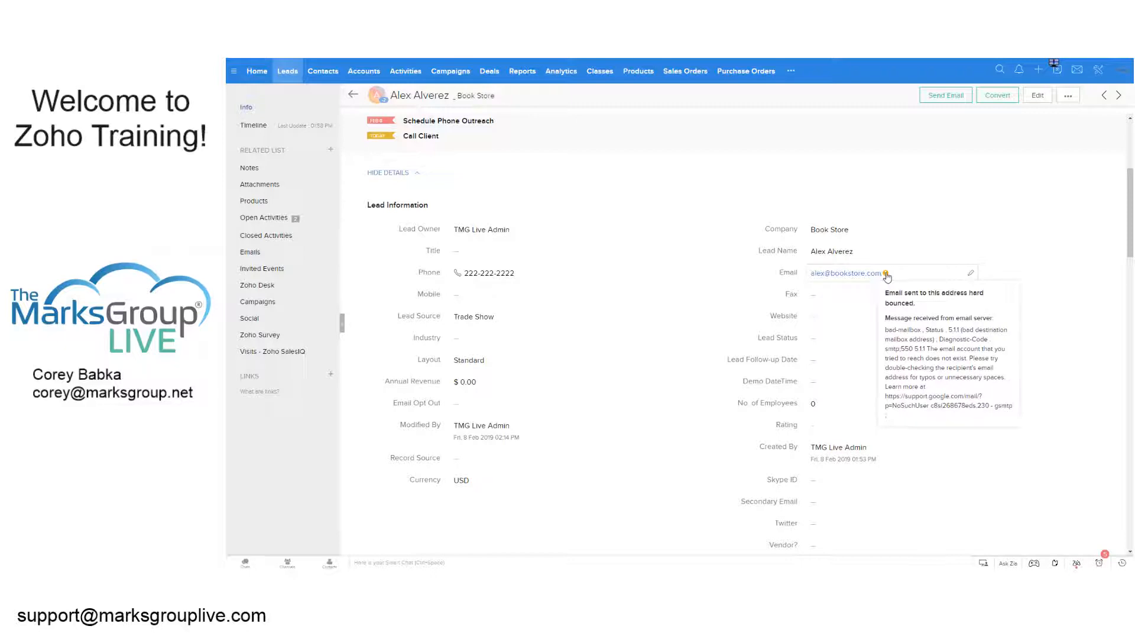
mouse_move(861, 152)
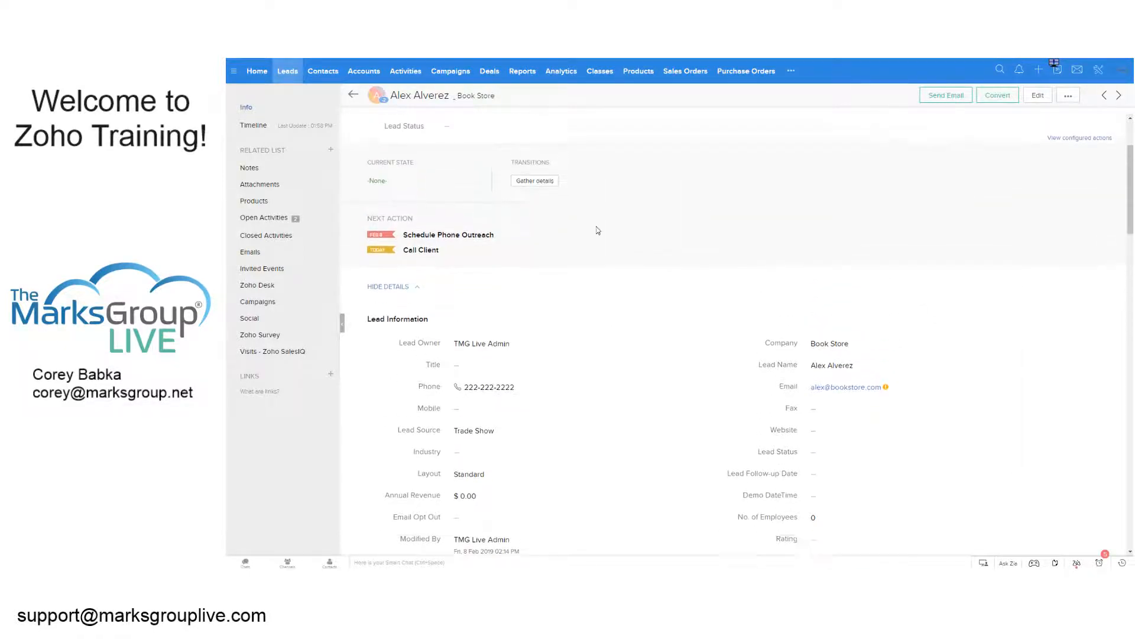
click(353, 95)
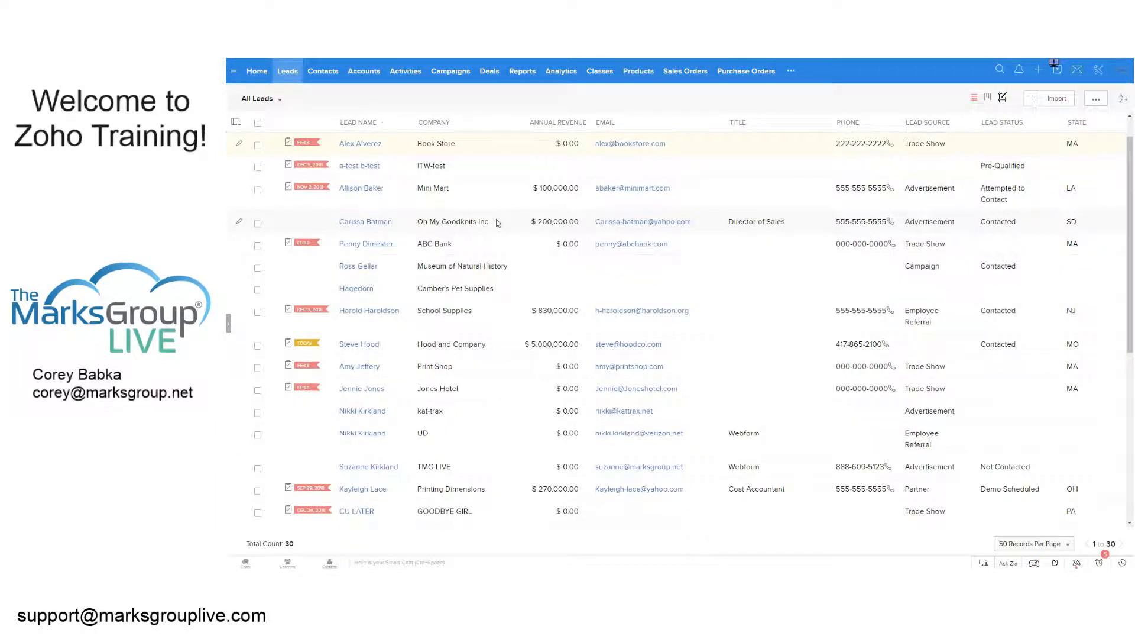
mouse_move(647, 320)
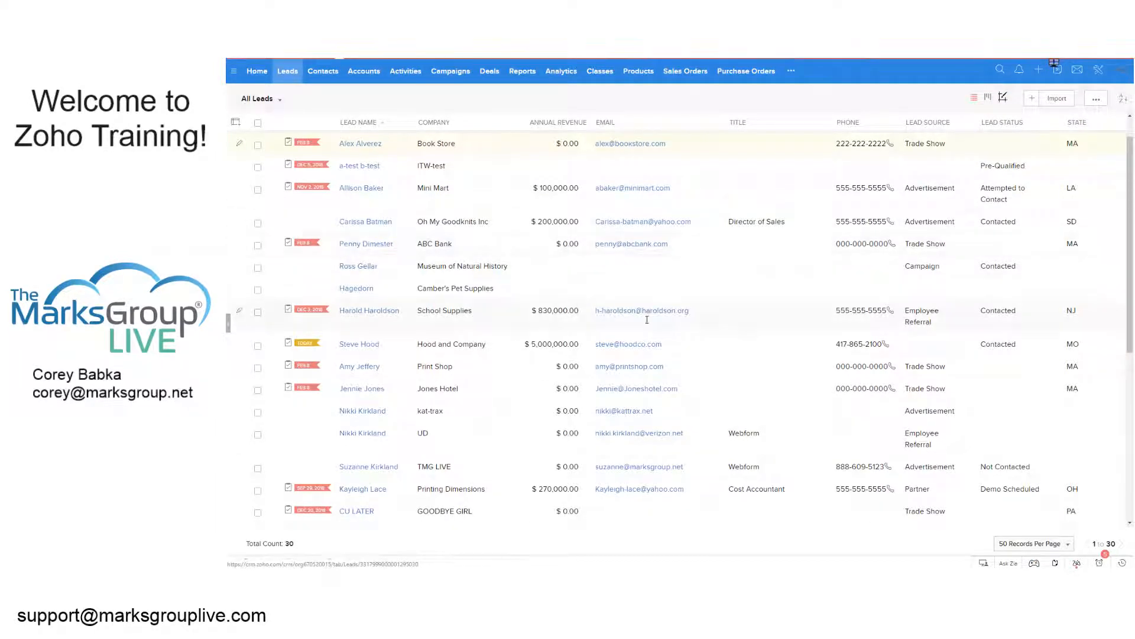
In the ABC Bank lead, attempt an Email without @, see it rejected, and cancel the edit.
click(365, 244)
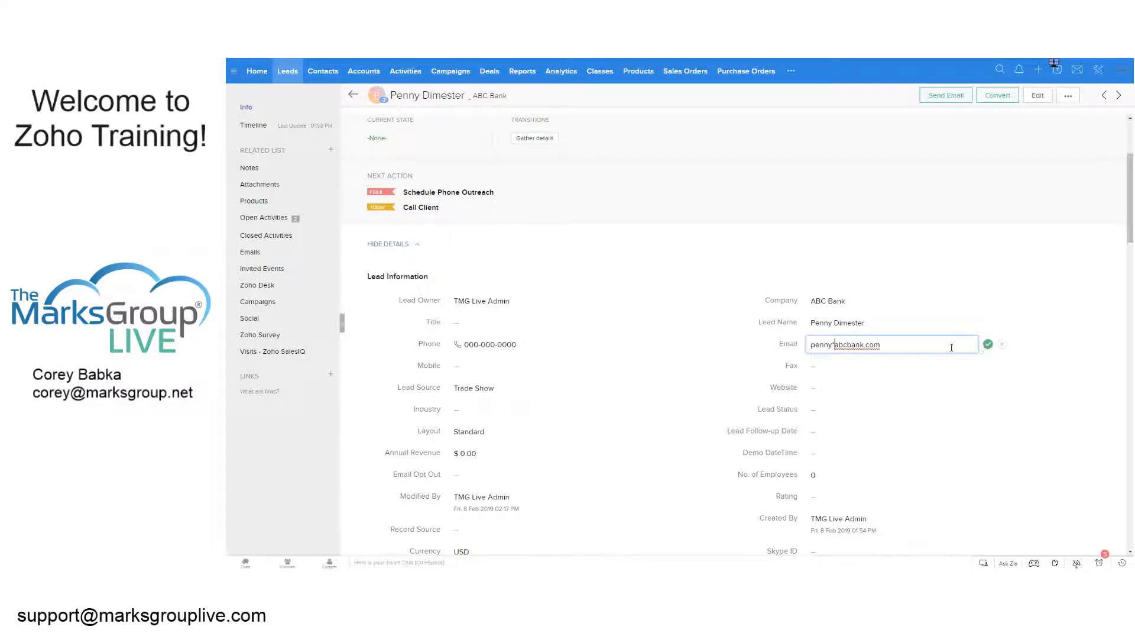
click(987, 344)
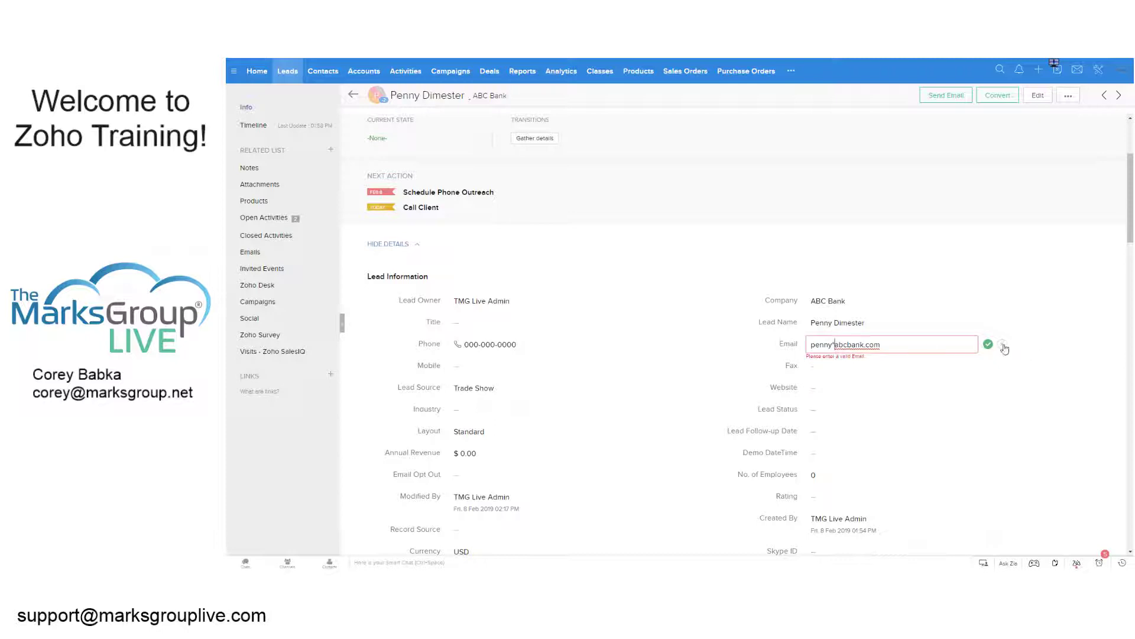
click(987, 344)
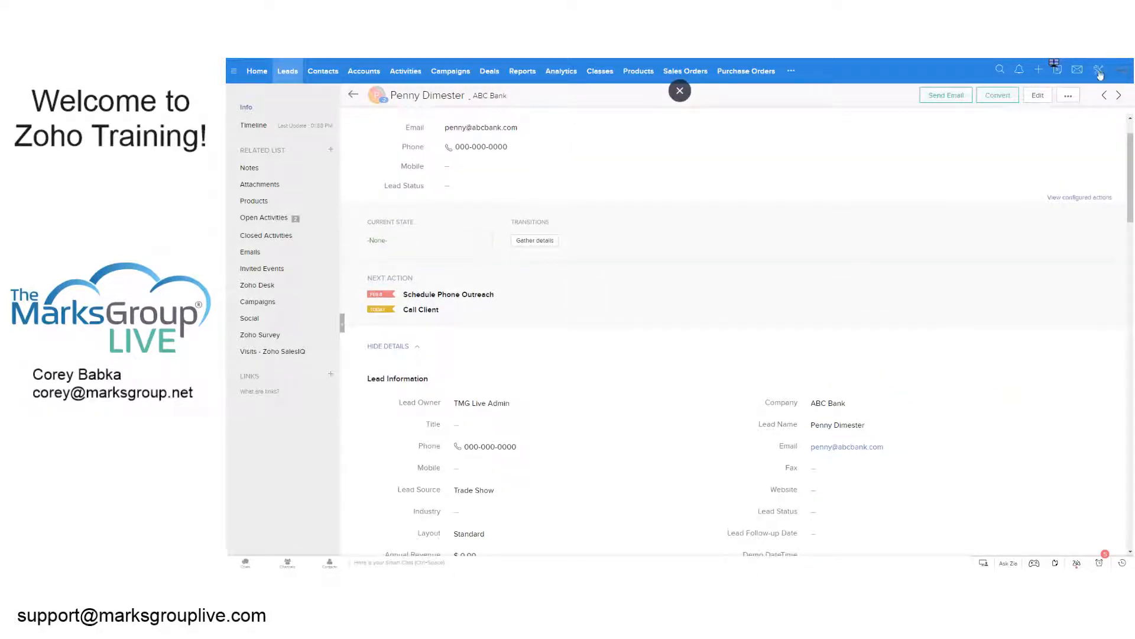
click(1100, 69)
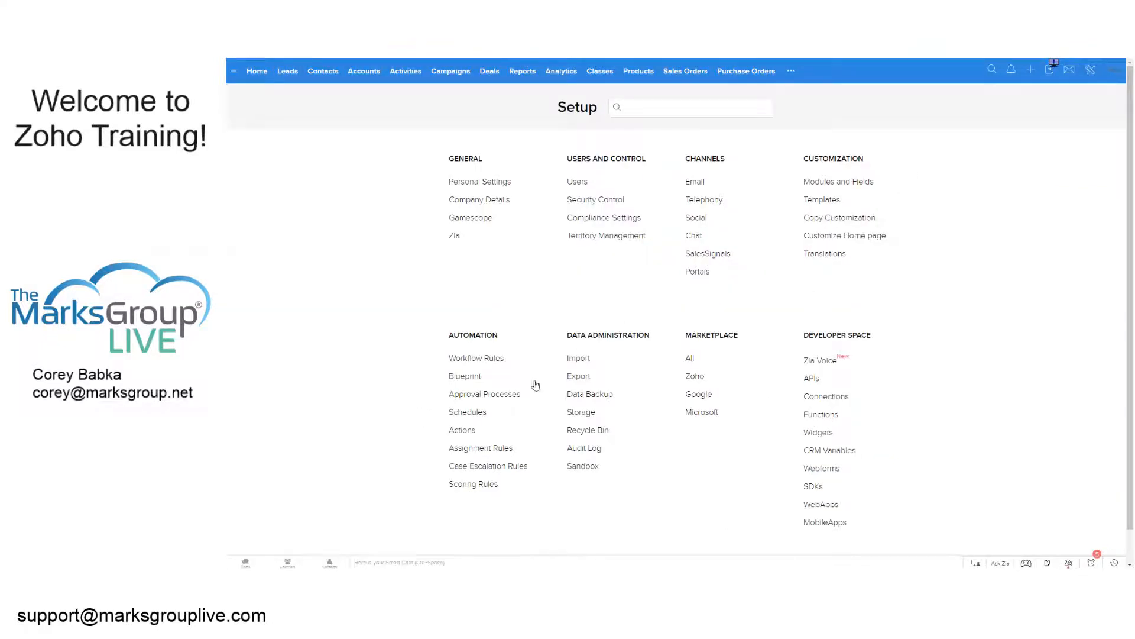
click(364, 71)
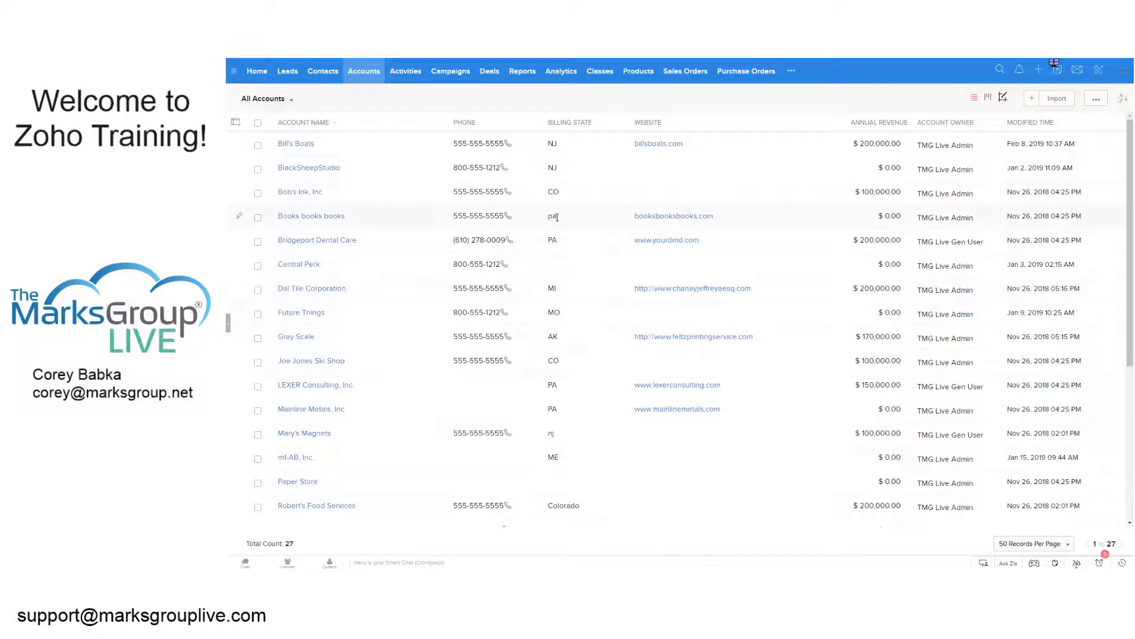
double_click(551, 216)
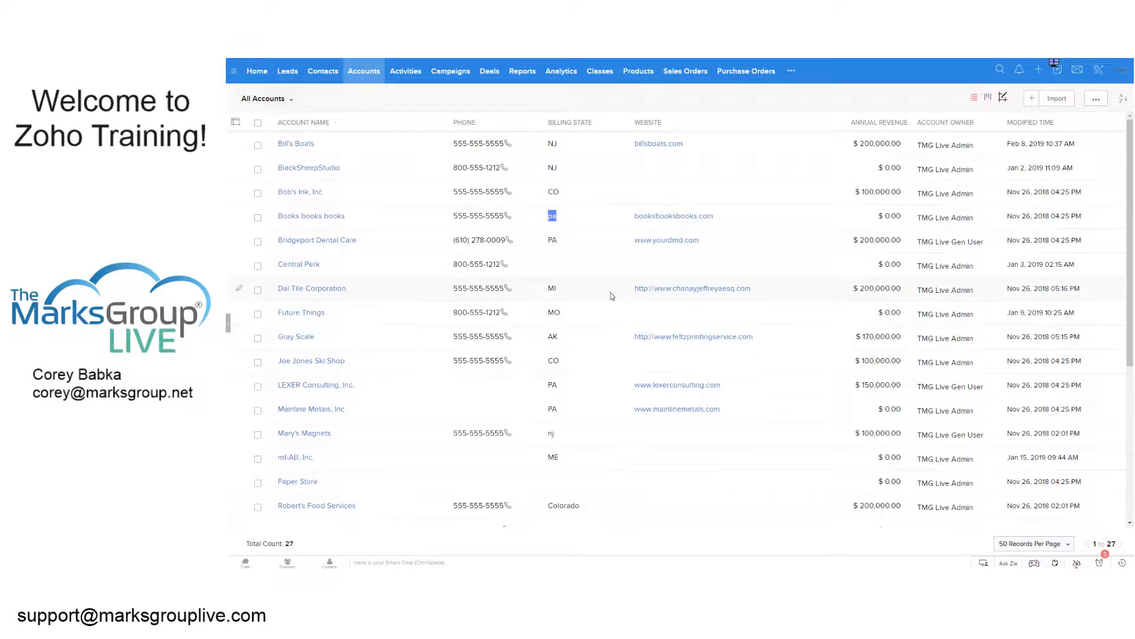
scroll(down, 3)
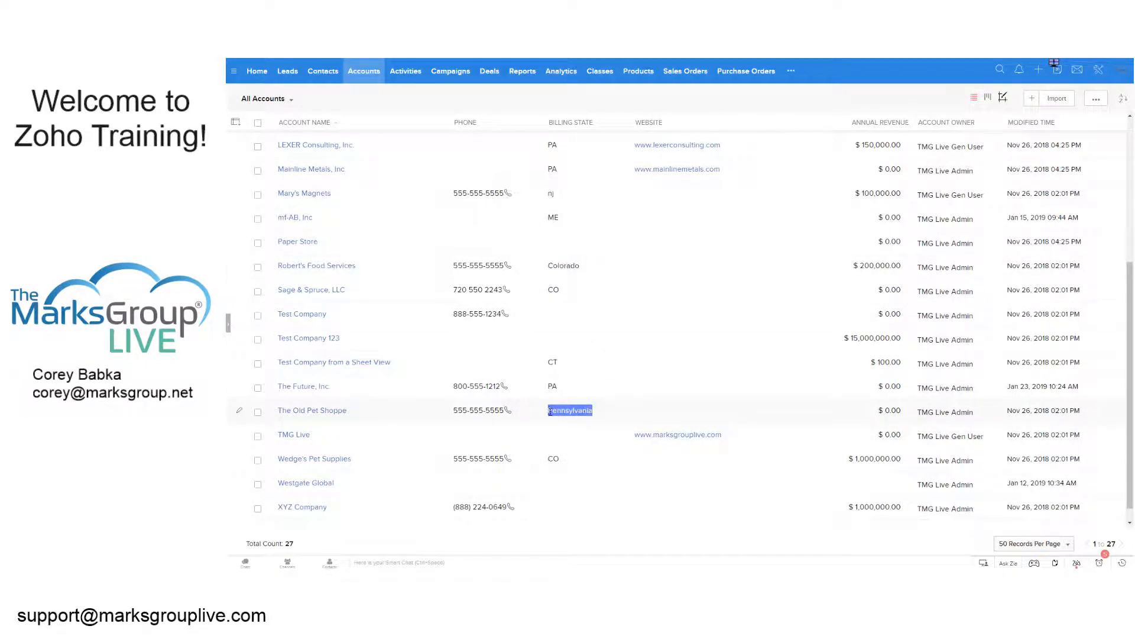
click(312, 410)
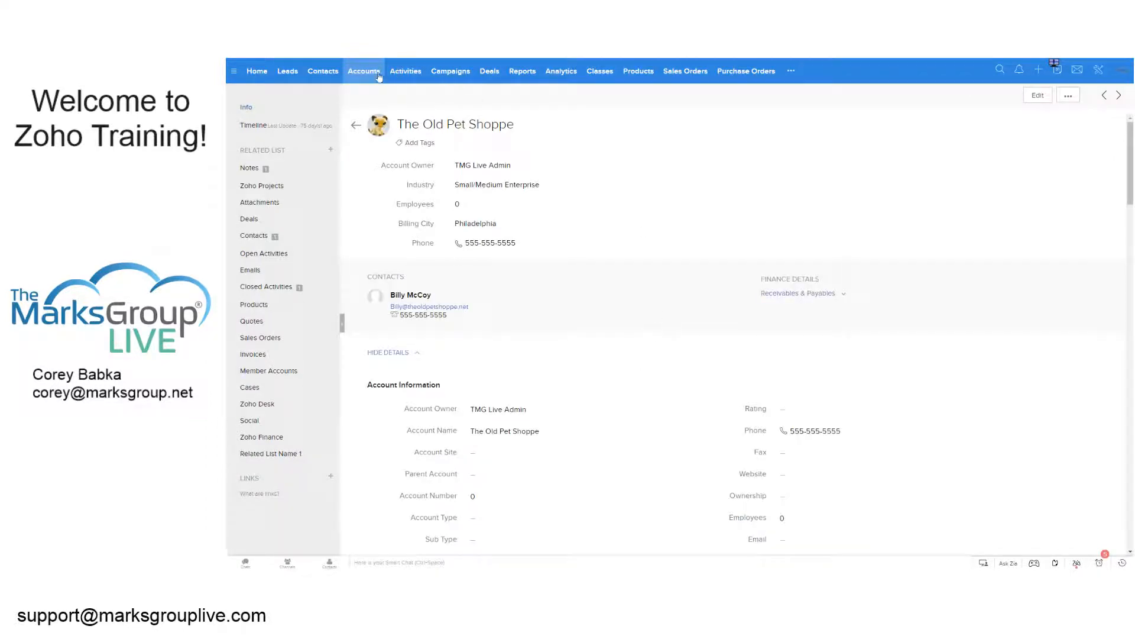
click(365, 71)
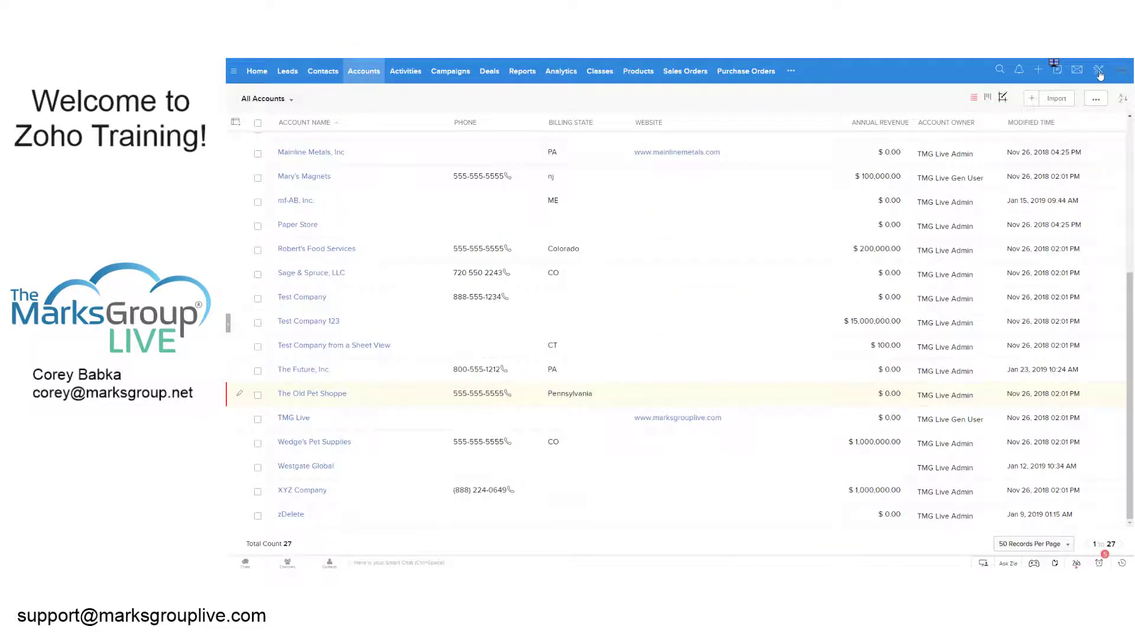
From Setup's Modules and Fields, begin a new validation rule for Accounts.
click(1099, 68)
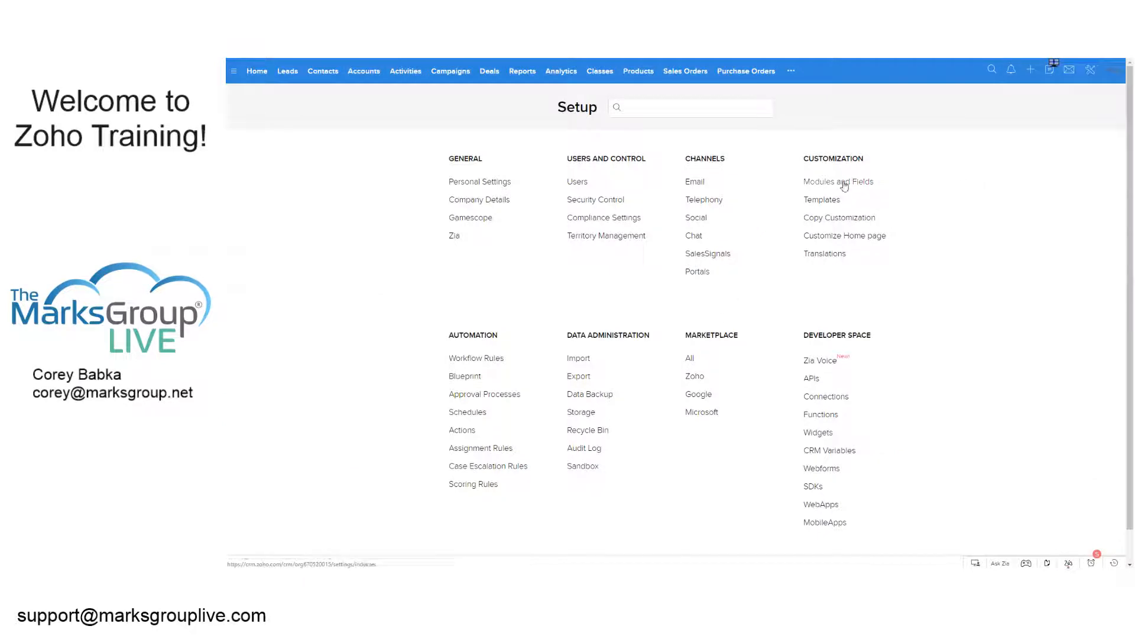
click(839, 182)
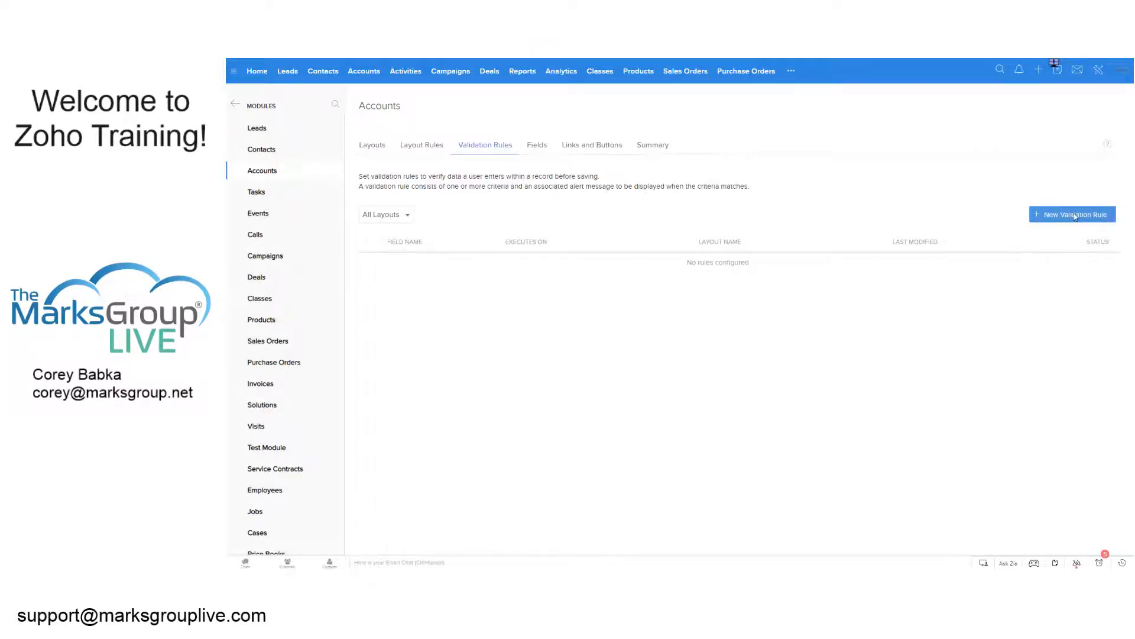
click(1072, 214)
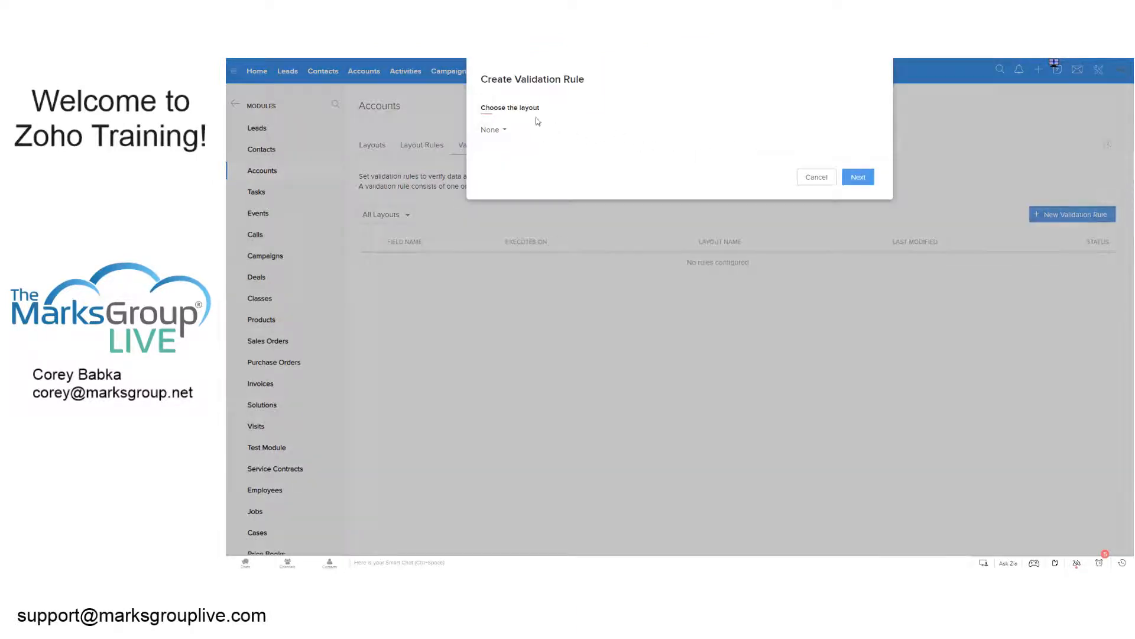
Choose the Standard layout and Billing State as the field to validate.
click(492, 131)
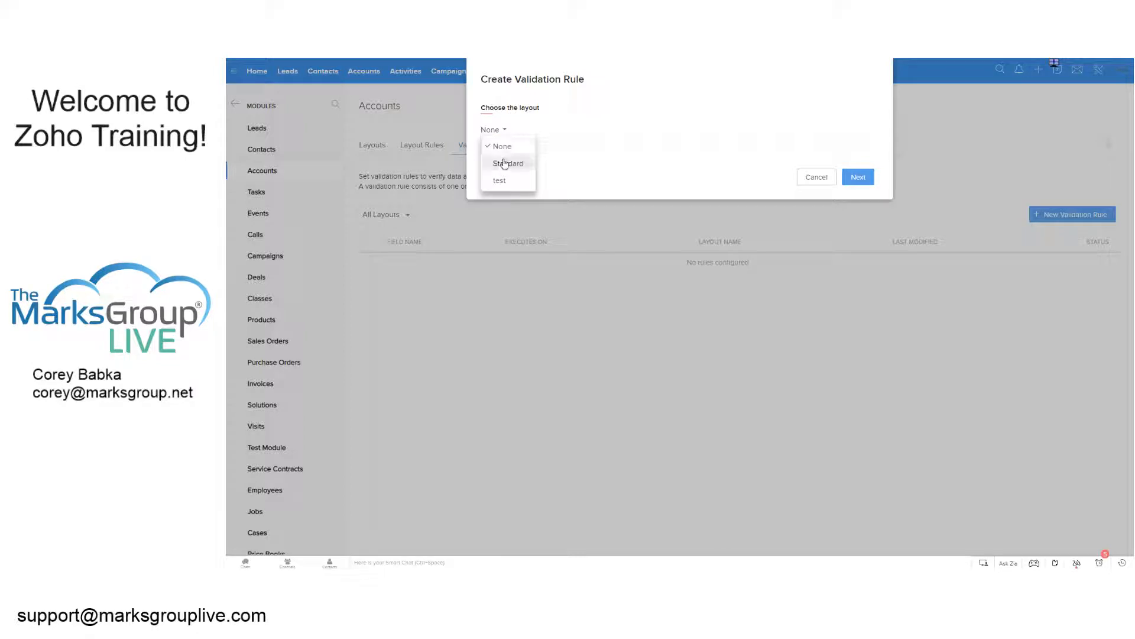
click(509, 162)
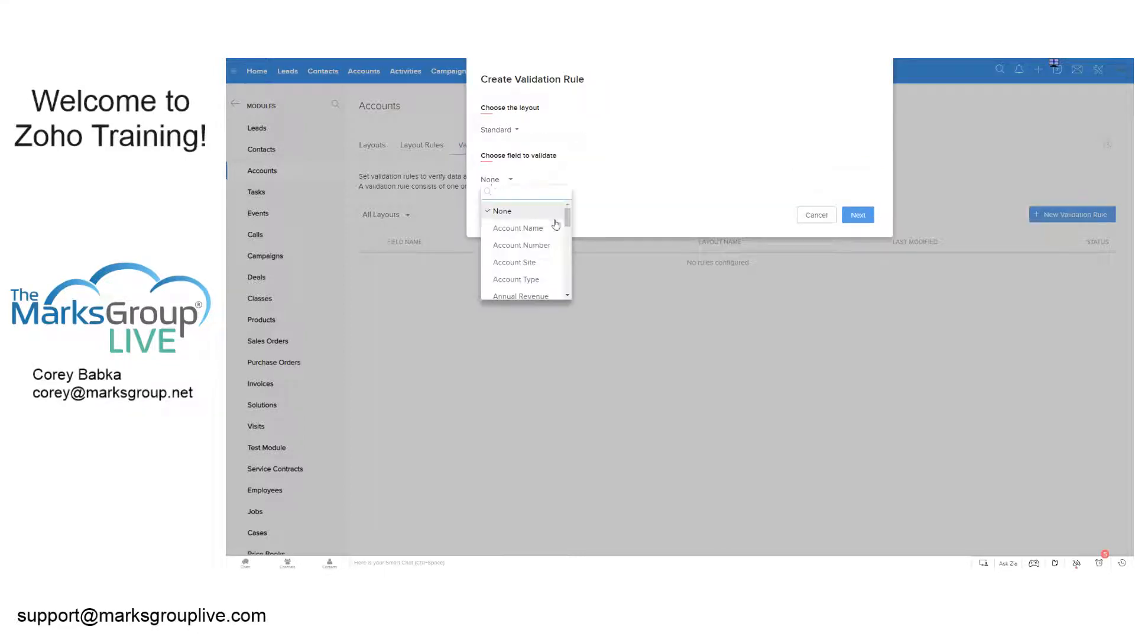
text(STAT)
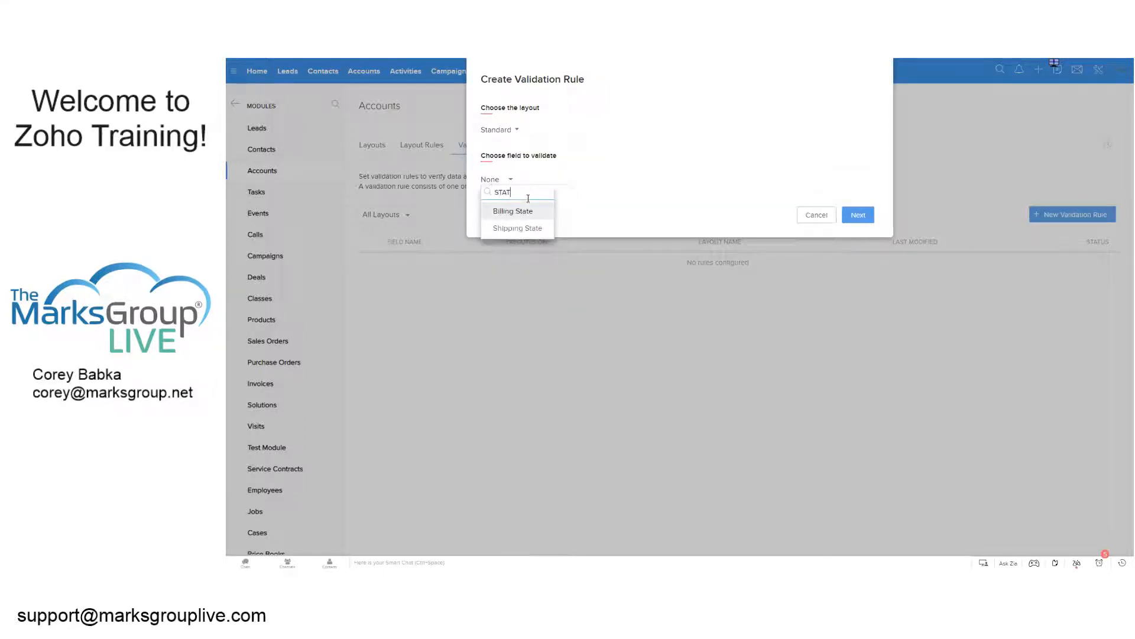
click(514, 210)
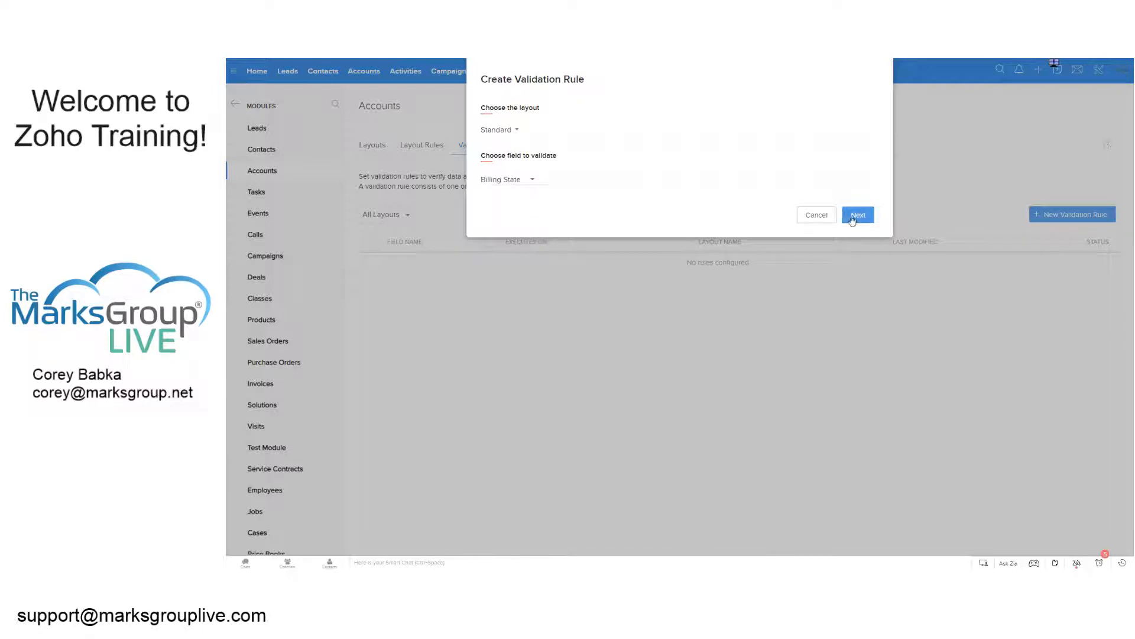
Set the Billing State criterion to Number of Characters <= 2 and confirm it.
click(859, 214)
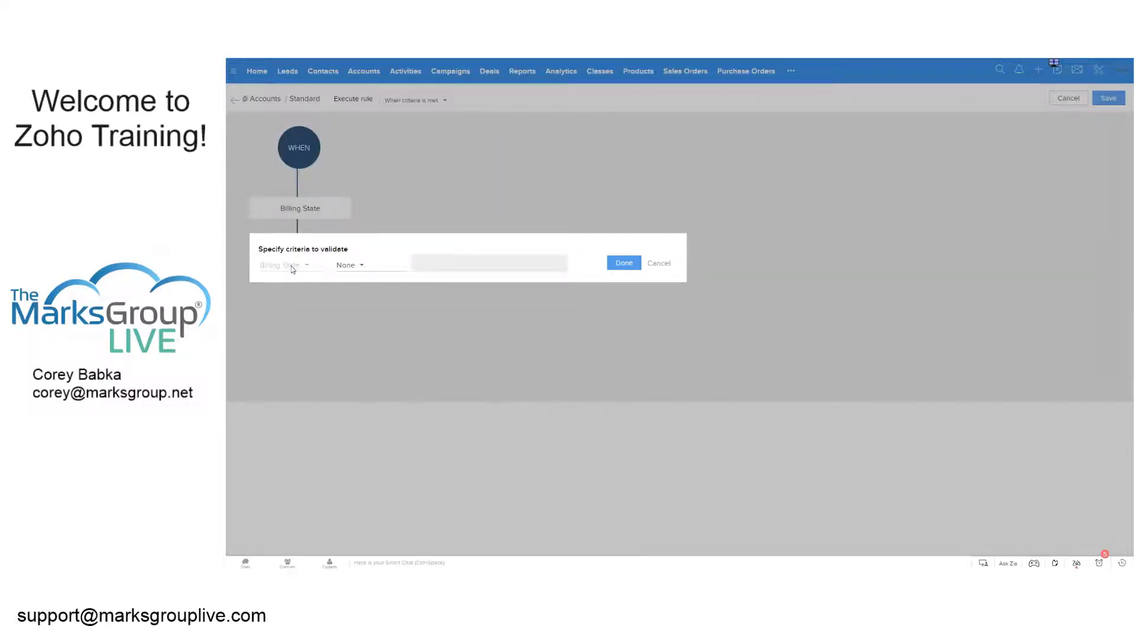
click(350, 265)
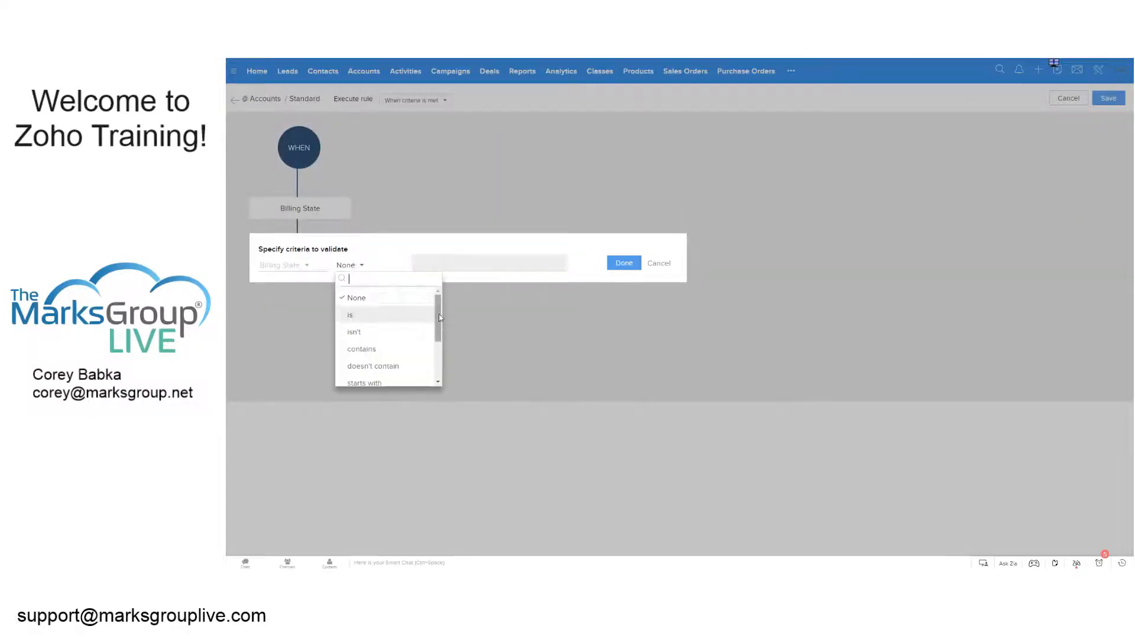
scroll(down, 3)
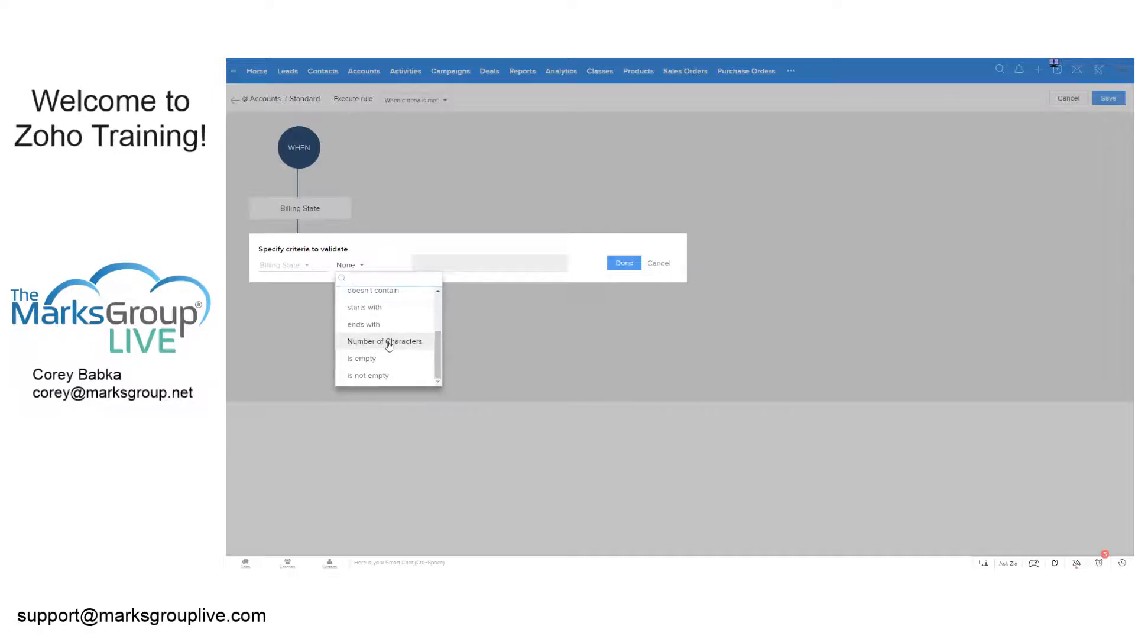
click(384, 340)
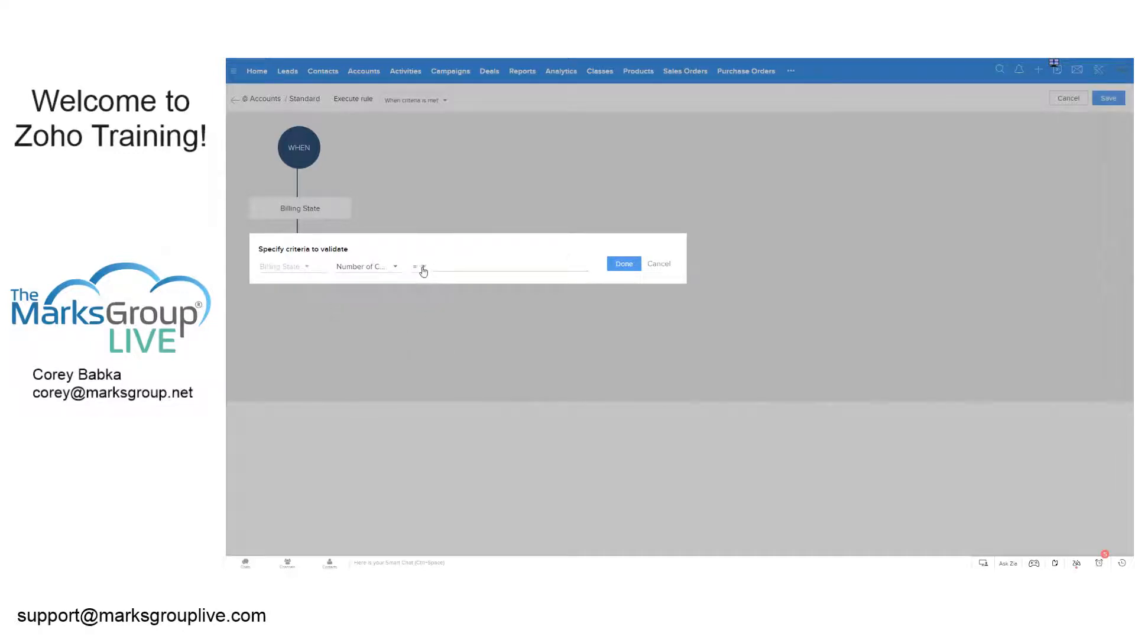
click(424, 268)
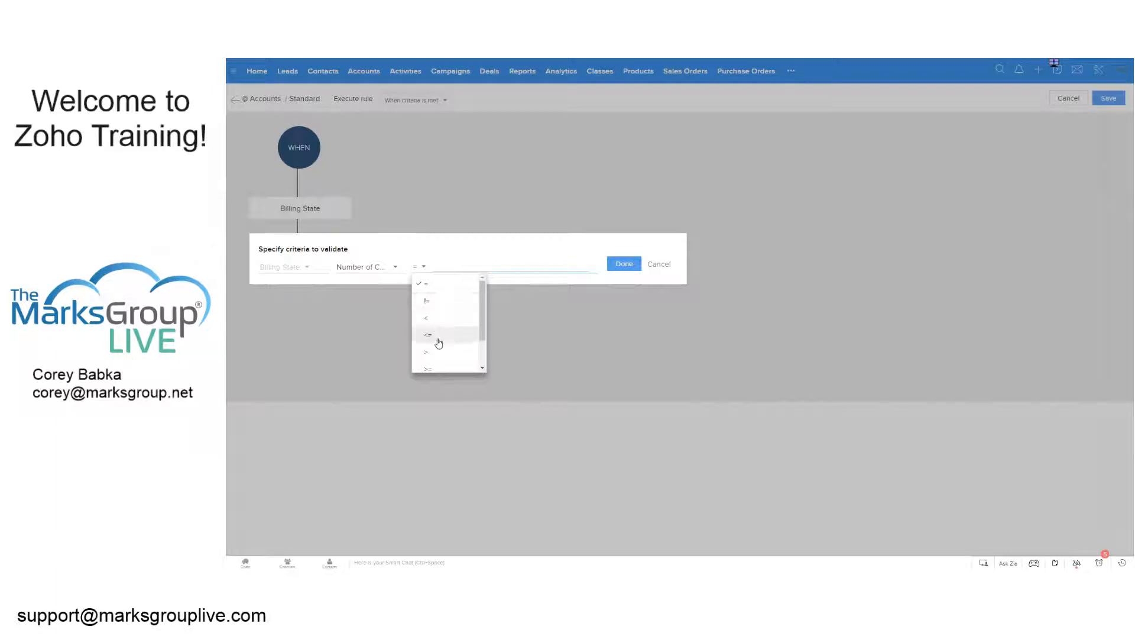
click(426, 334)
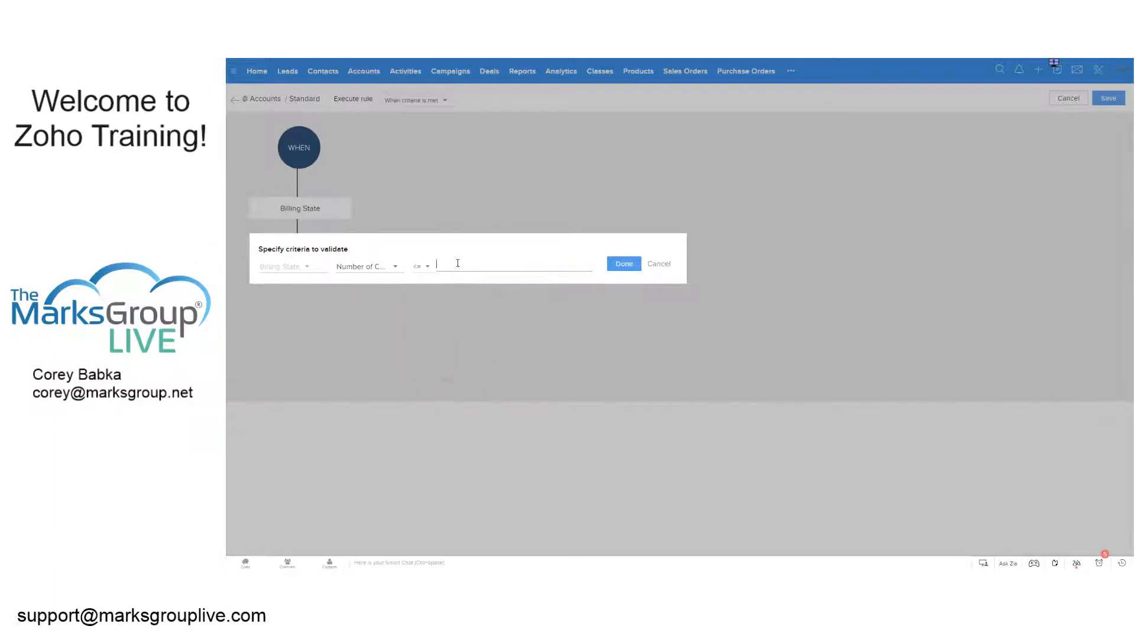
text(2)
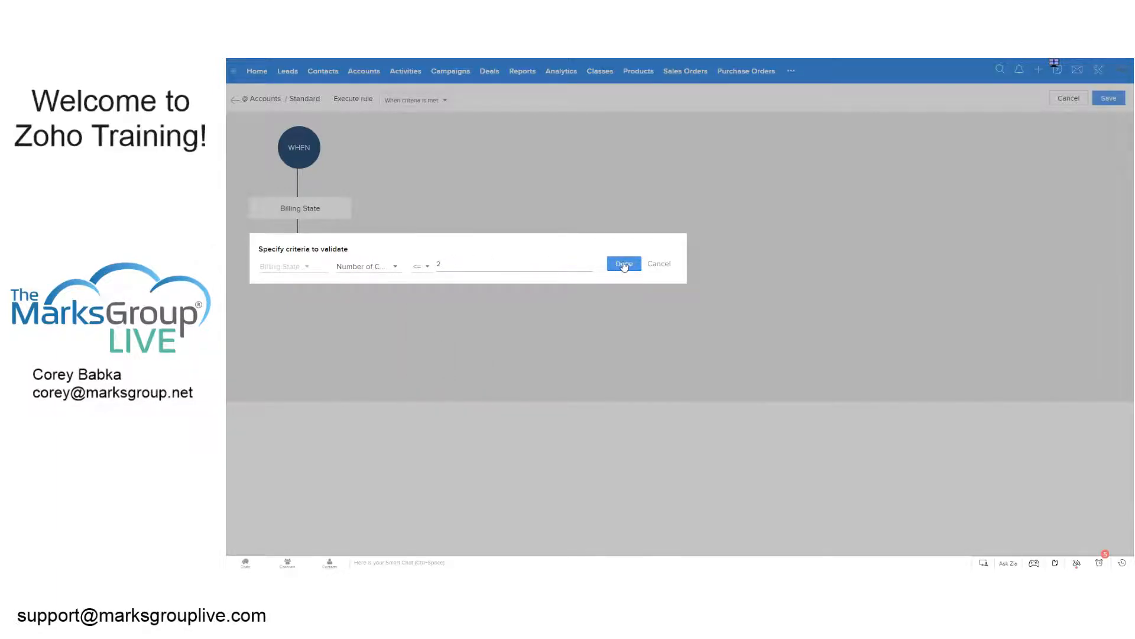
click(625, 263)
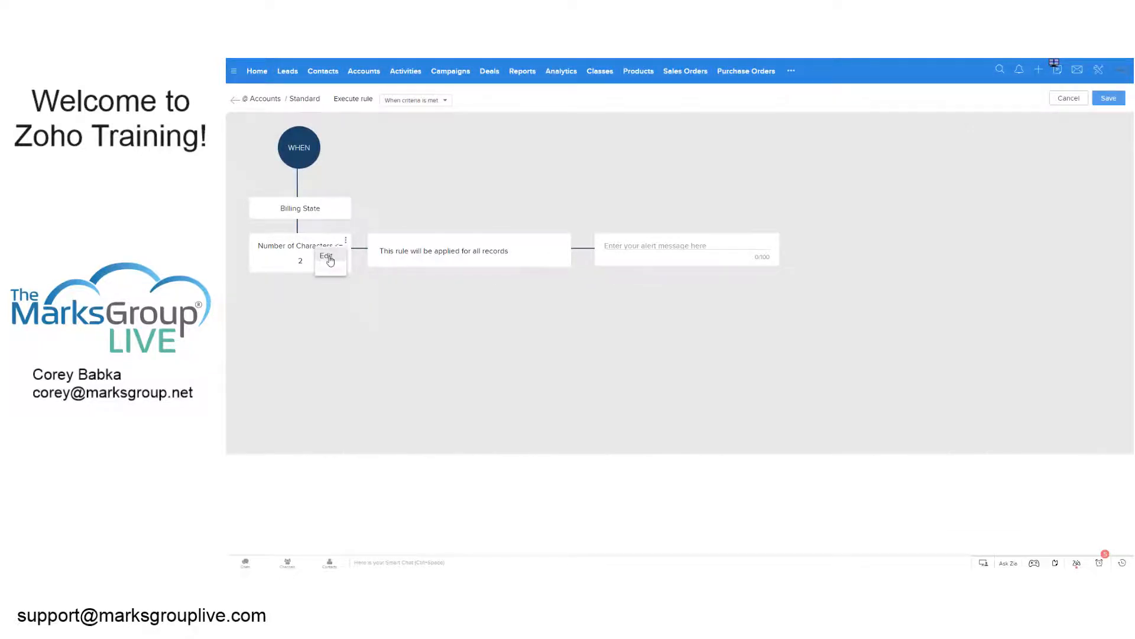
Revise the criterion to Number of Characters = 2 and confirm it.
click(326, 255)
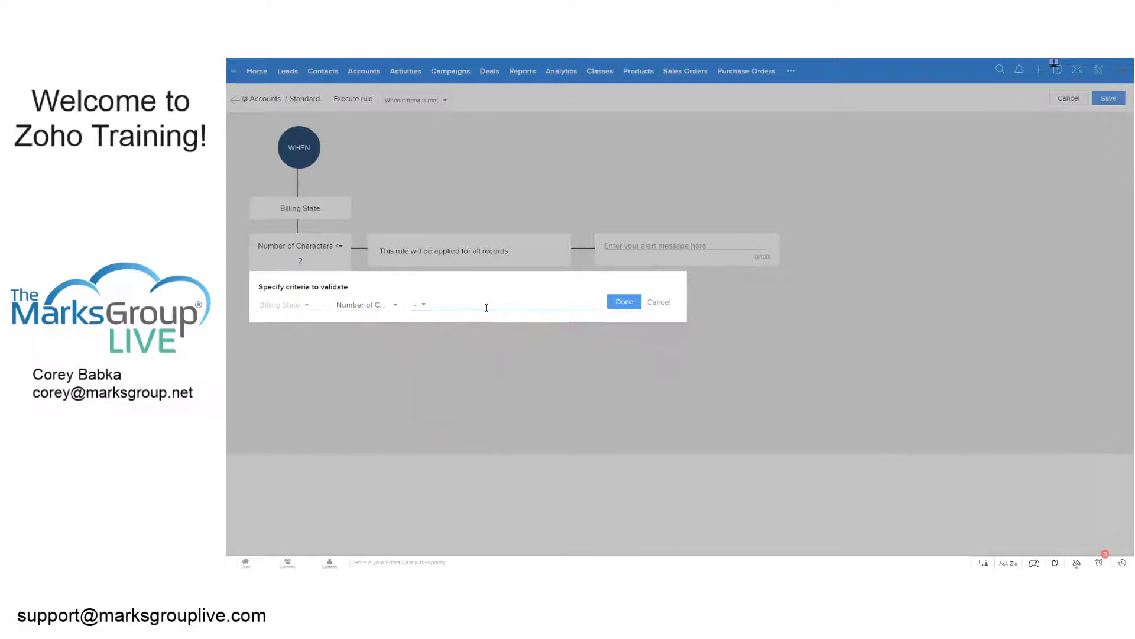
text(2)
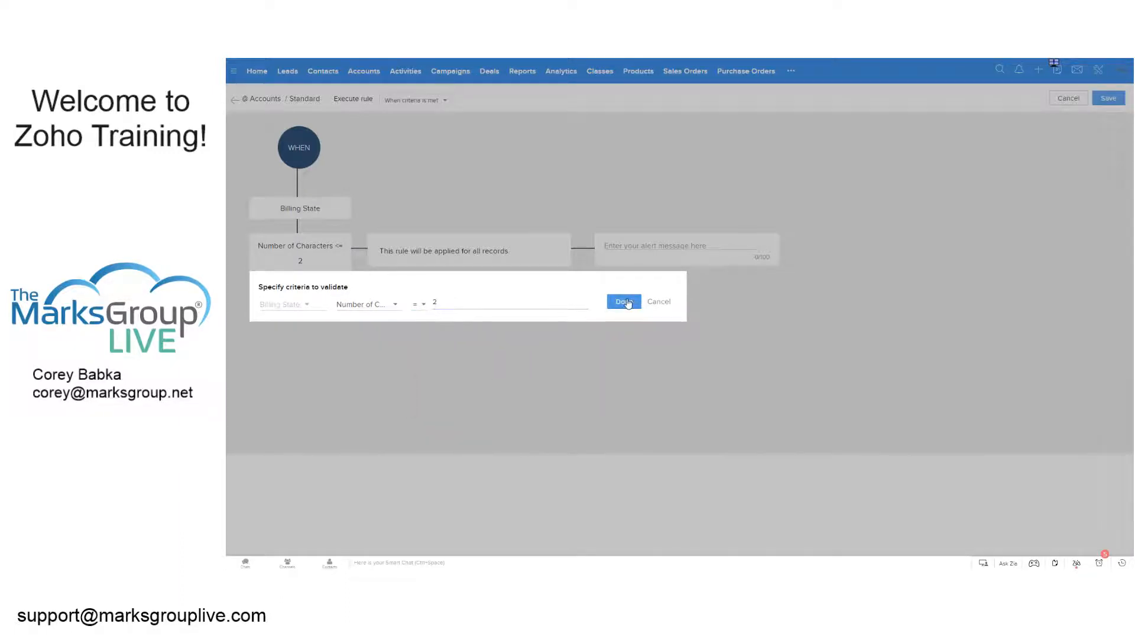
click(624, 301)
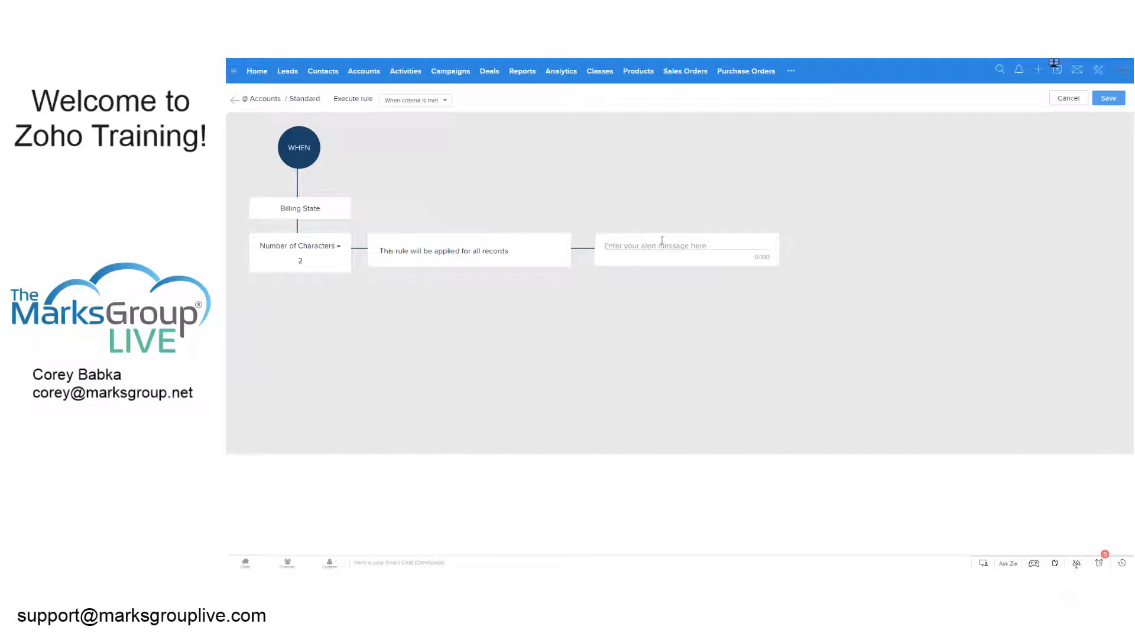
Enter the alert message text "Please enter a 2 character" for the rule.
text(pL)
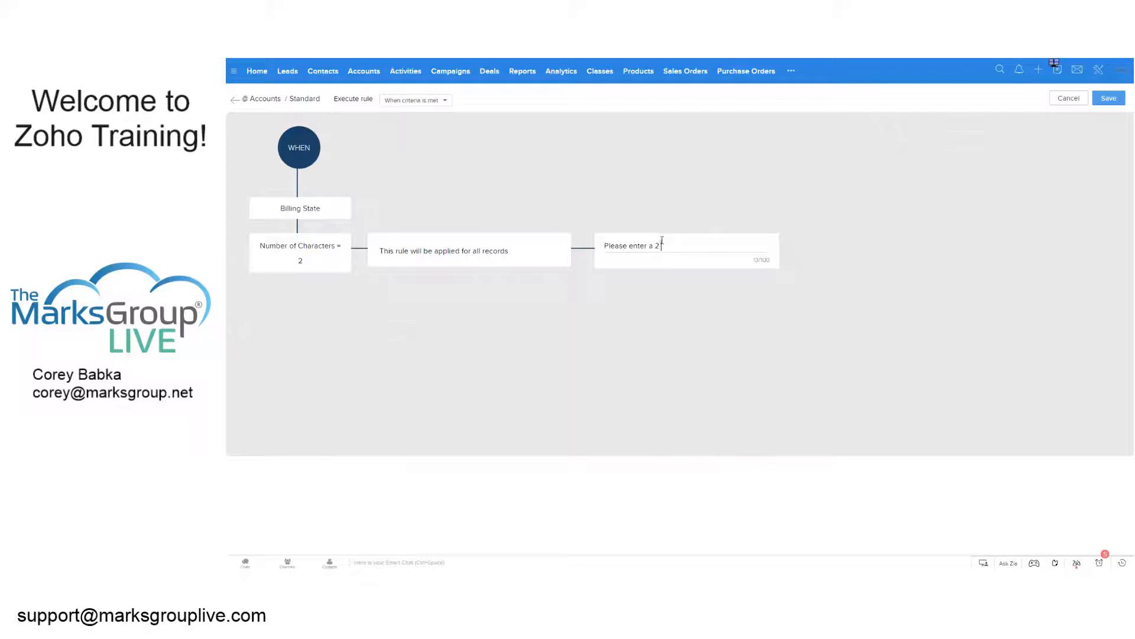
text(character)
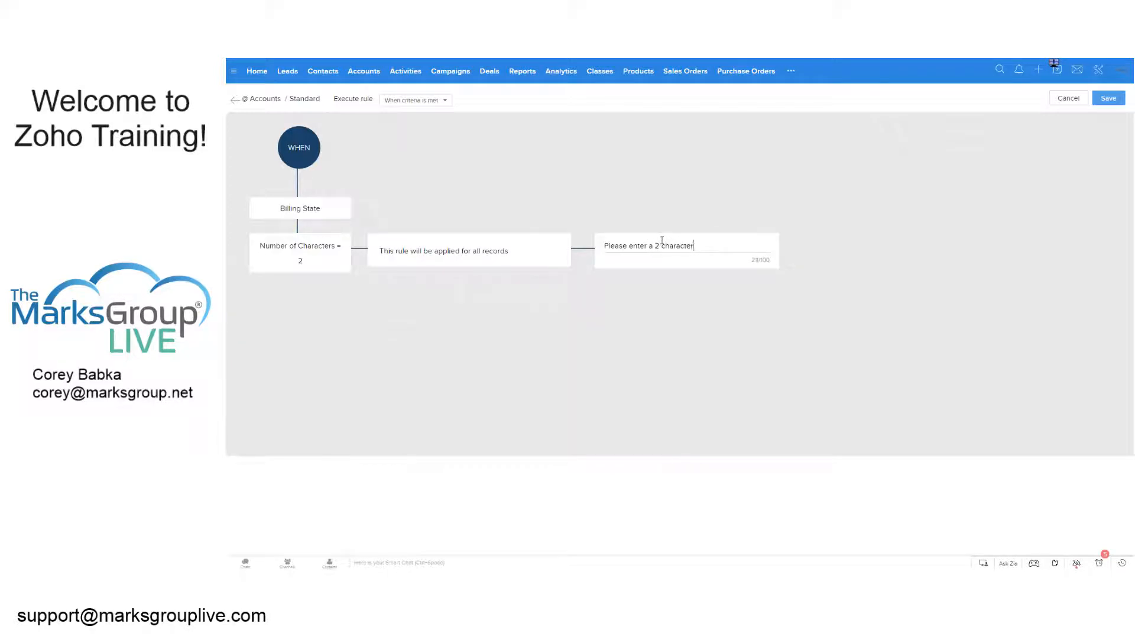
Finish the alert with "state" and set Execute rule to When criteria is not met.
text(state)
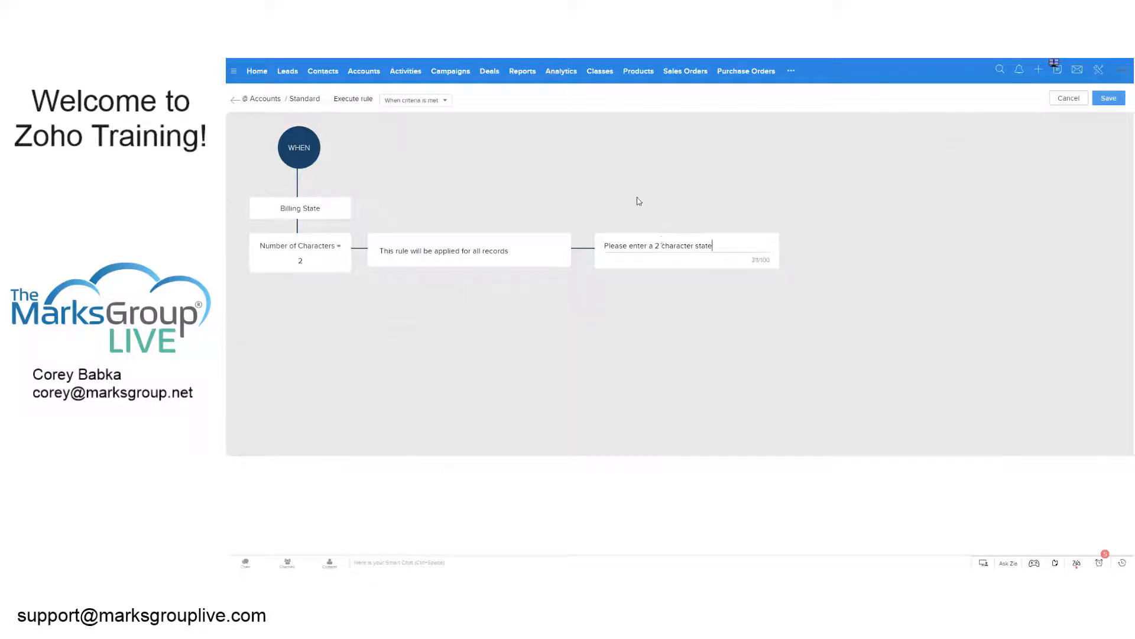
click(417, 99)
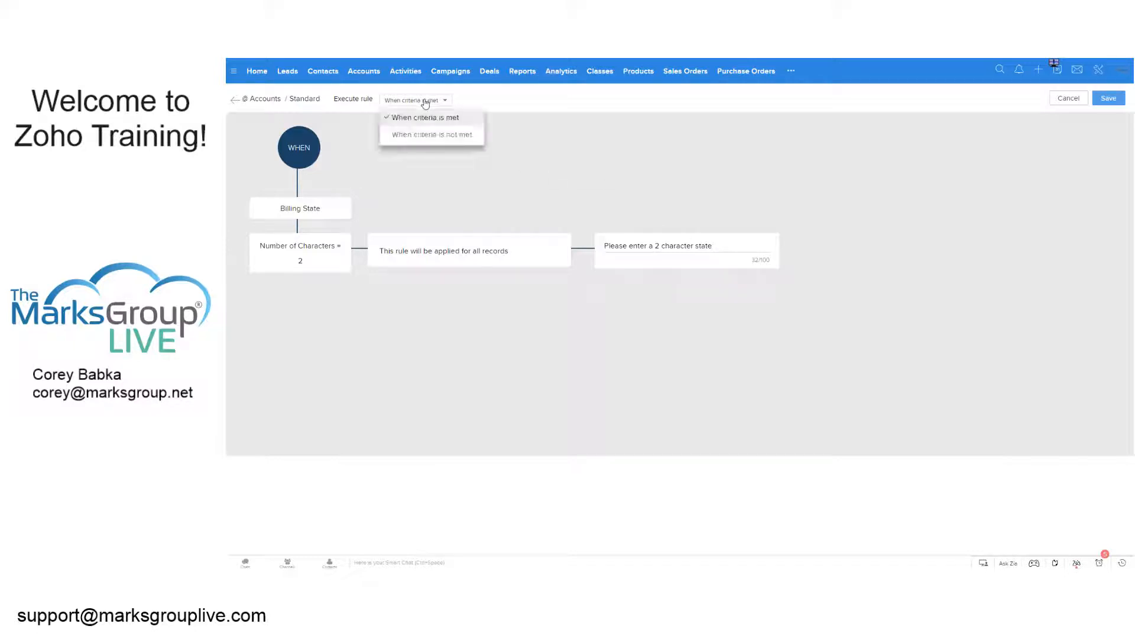
click(424, 117)
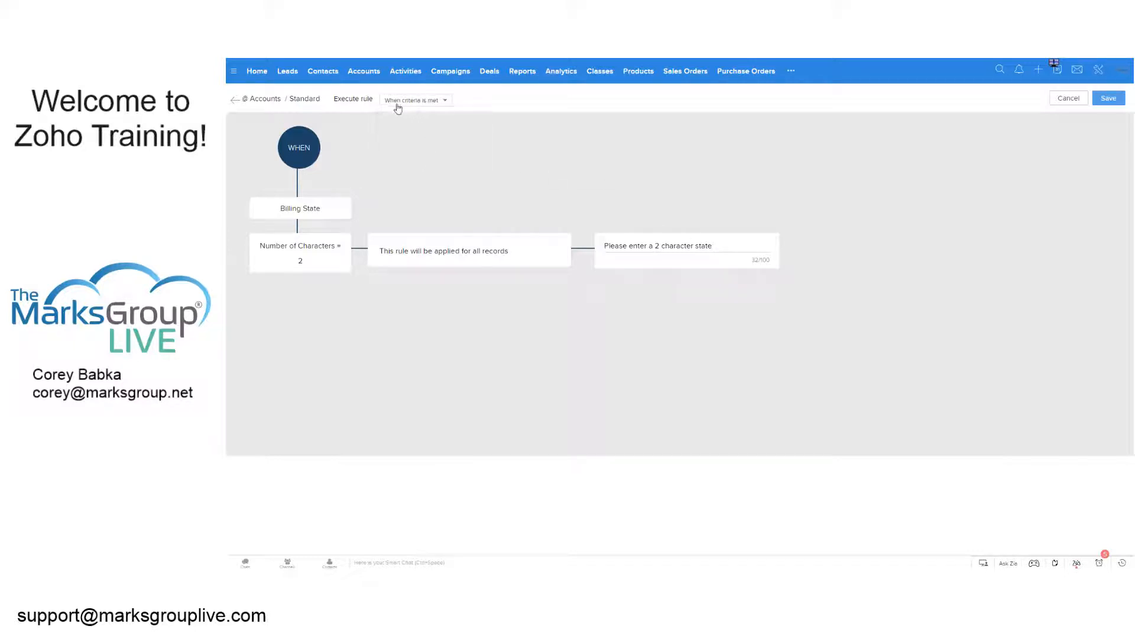
click(416, 99)
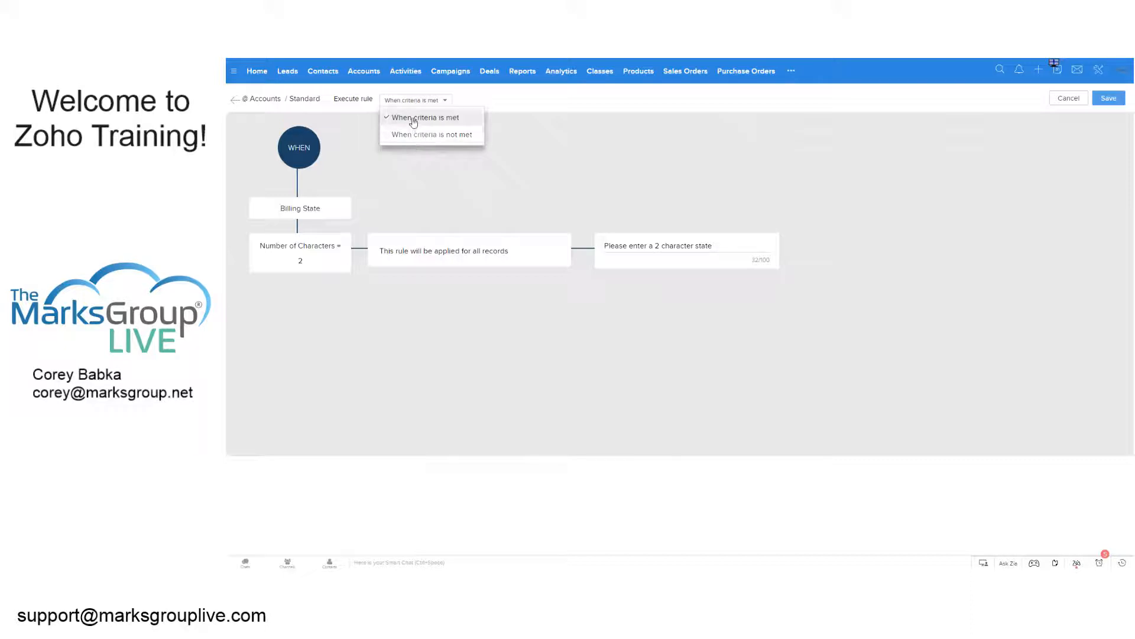
click(427, 117)
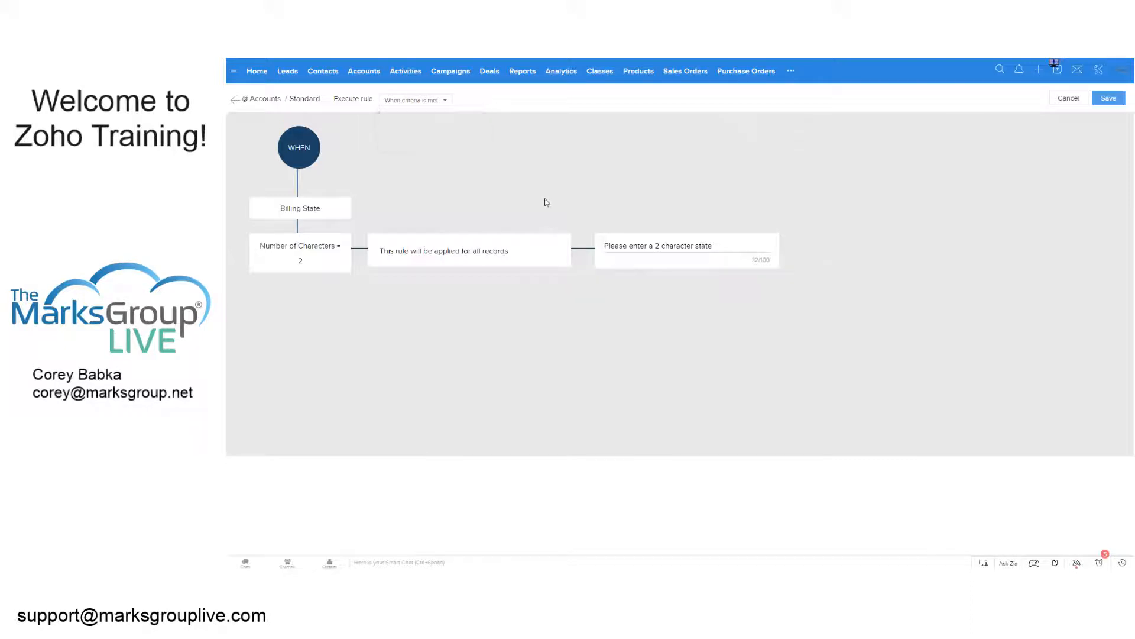
click(416, 99)
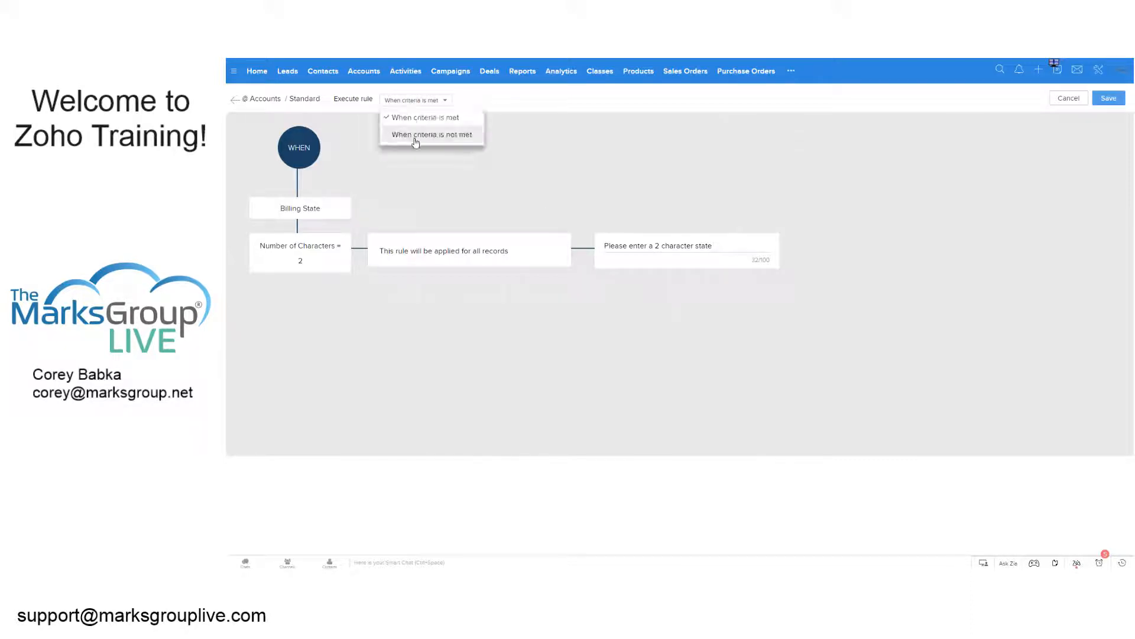
click(431, 134)
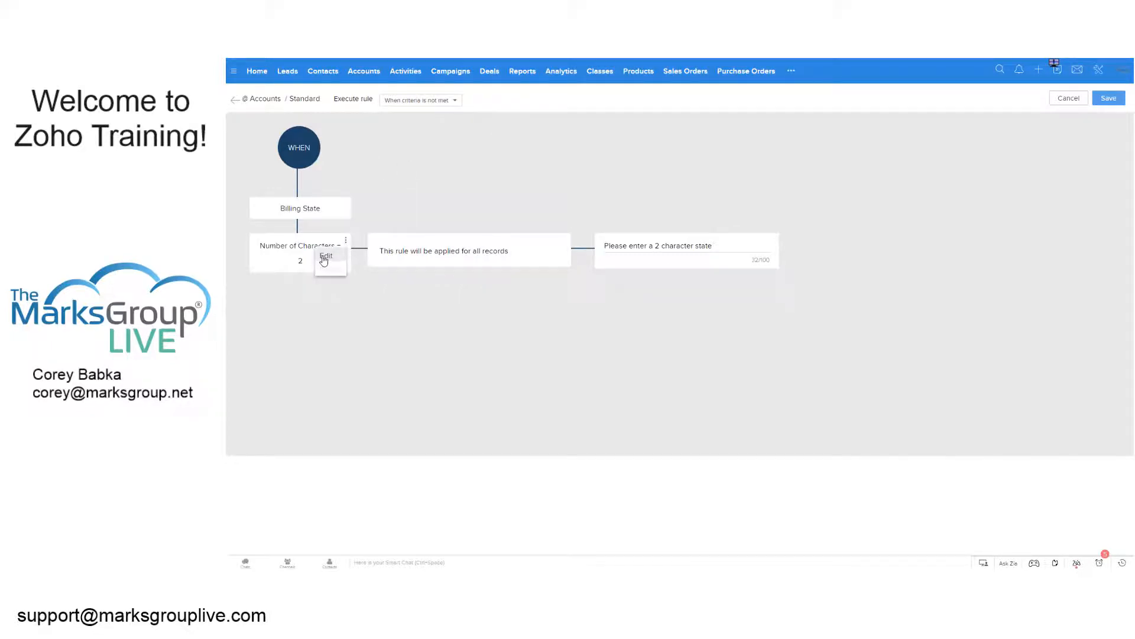
Reopen the Billing State criterion, keep = and re-enter 2, leaving it unchanged.
click(326, 255)
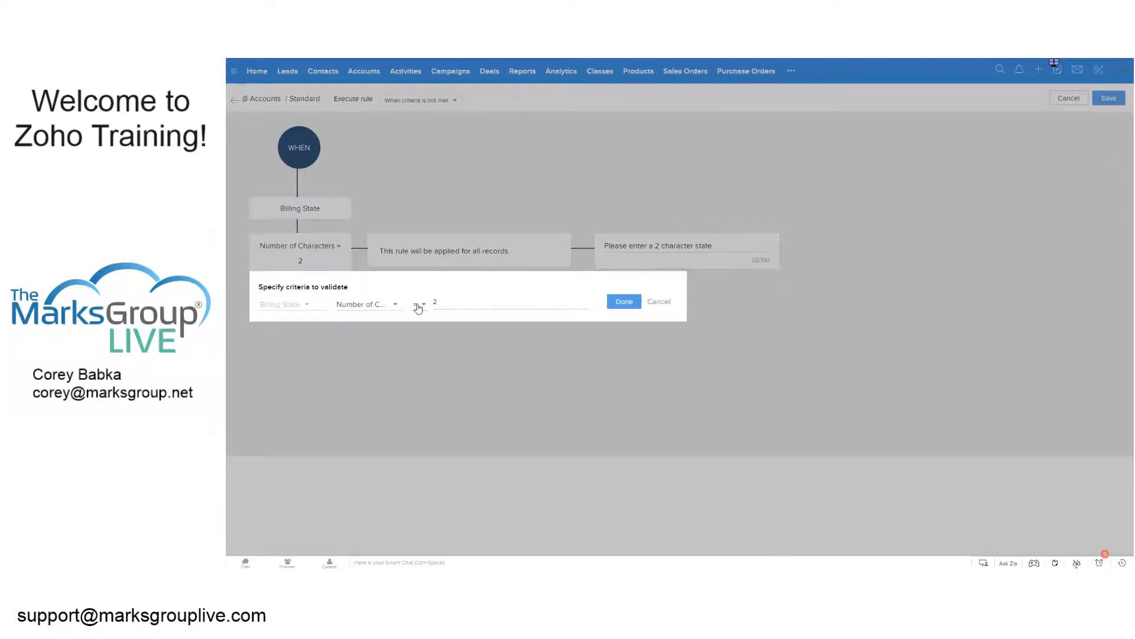
click(419, 306)
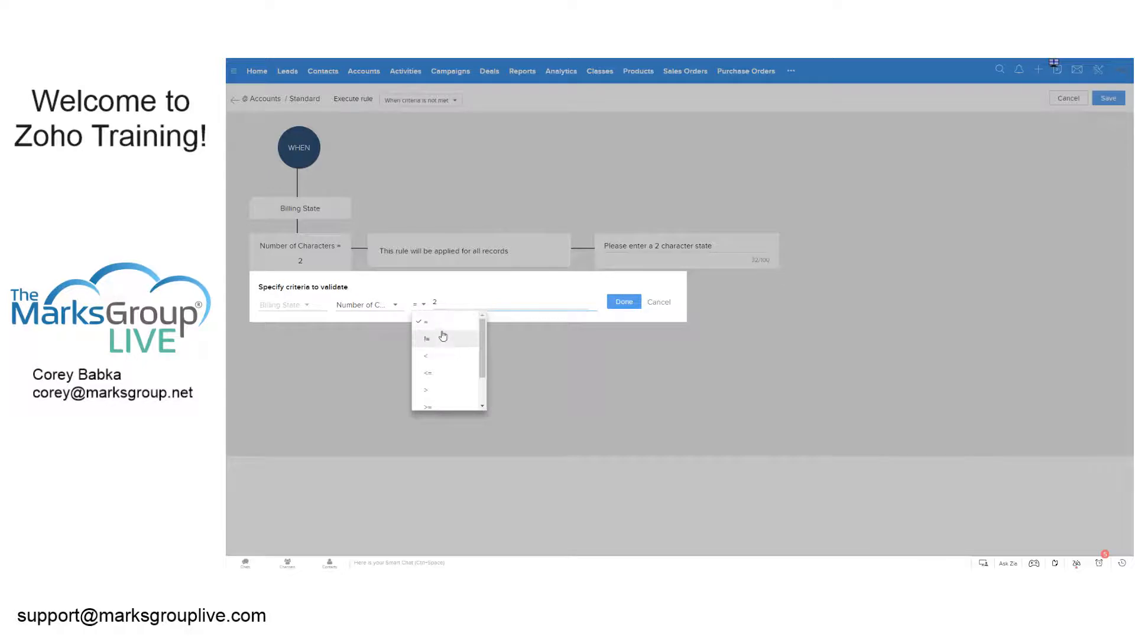
click(424, 321)
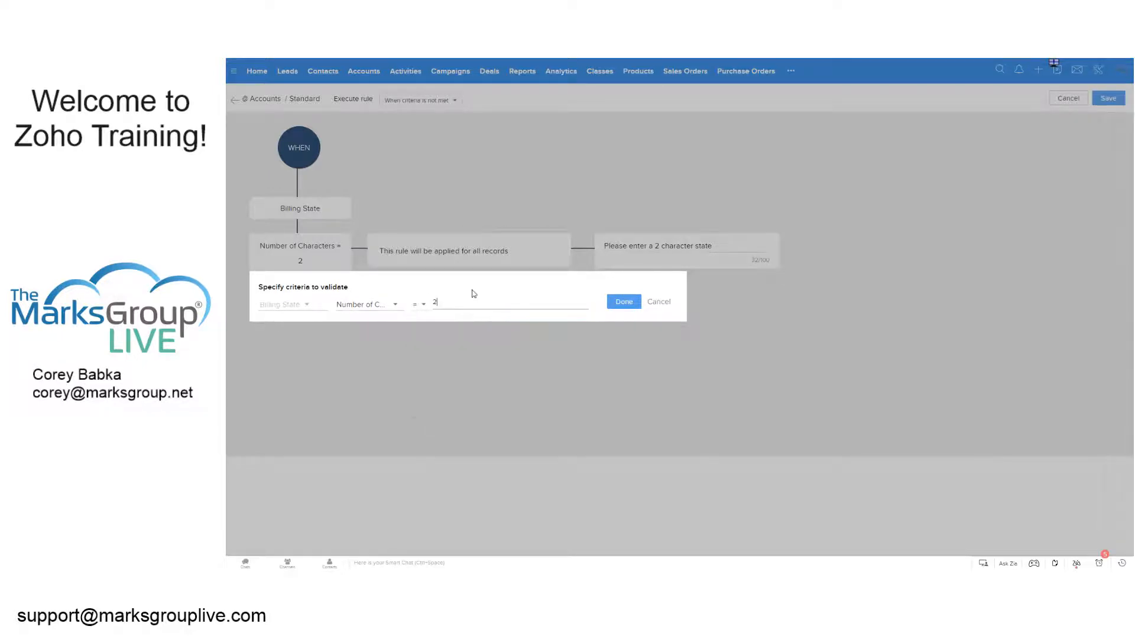
key(Backspace)
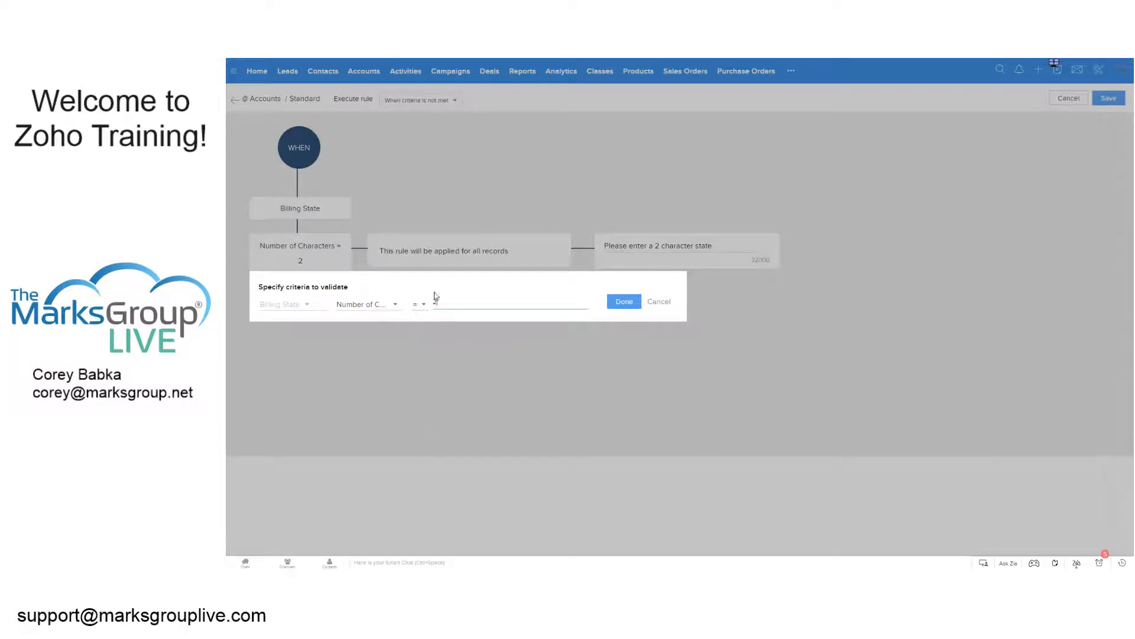
text(2)
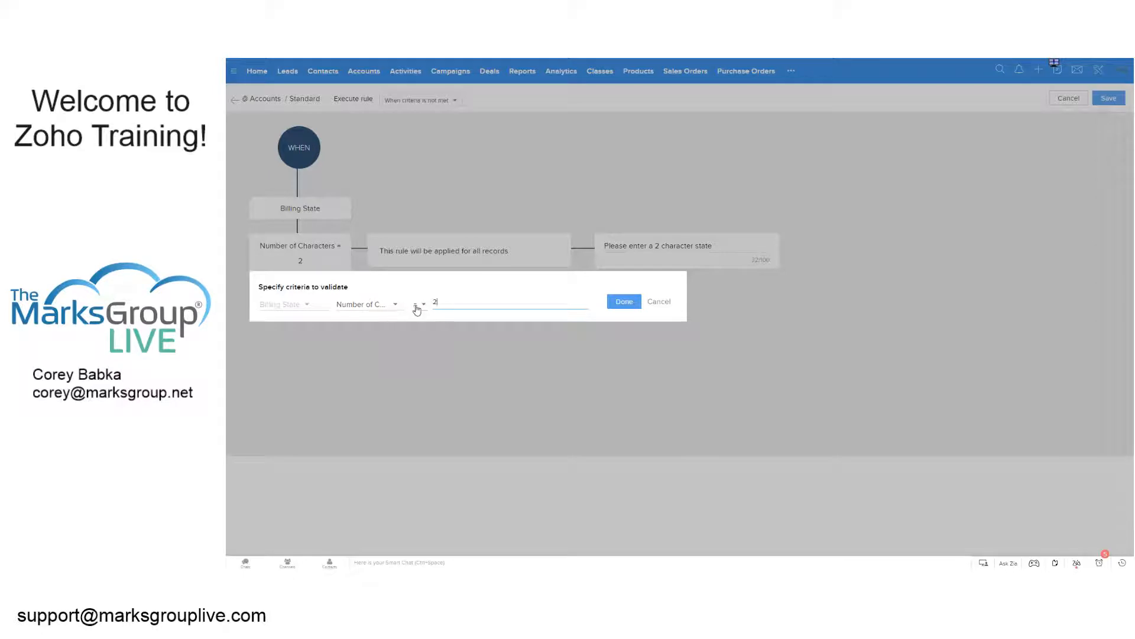
click(424, 304)
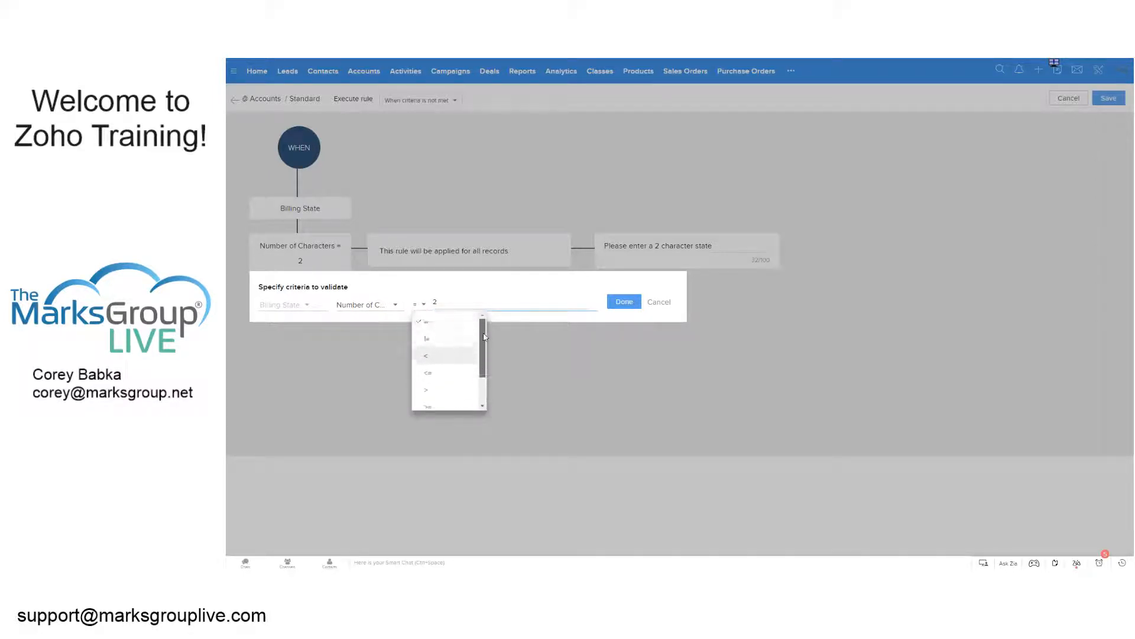
click(428, 338)
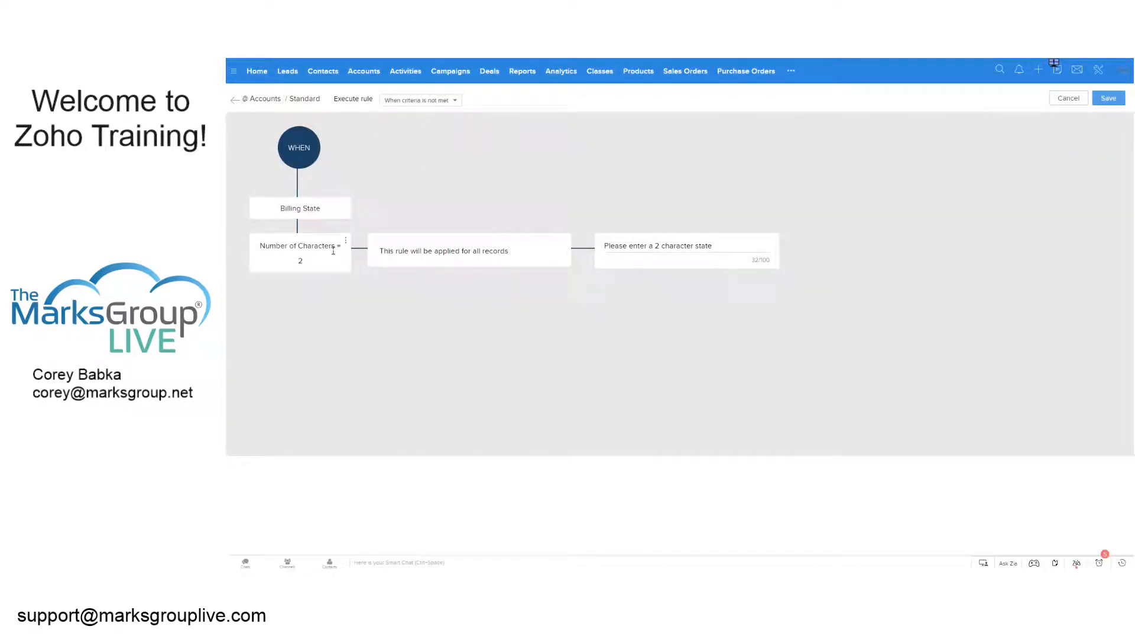
mouse_move(680, 241)
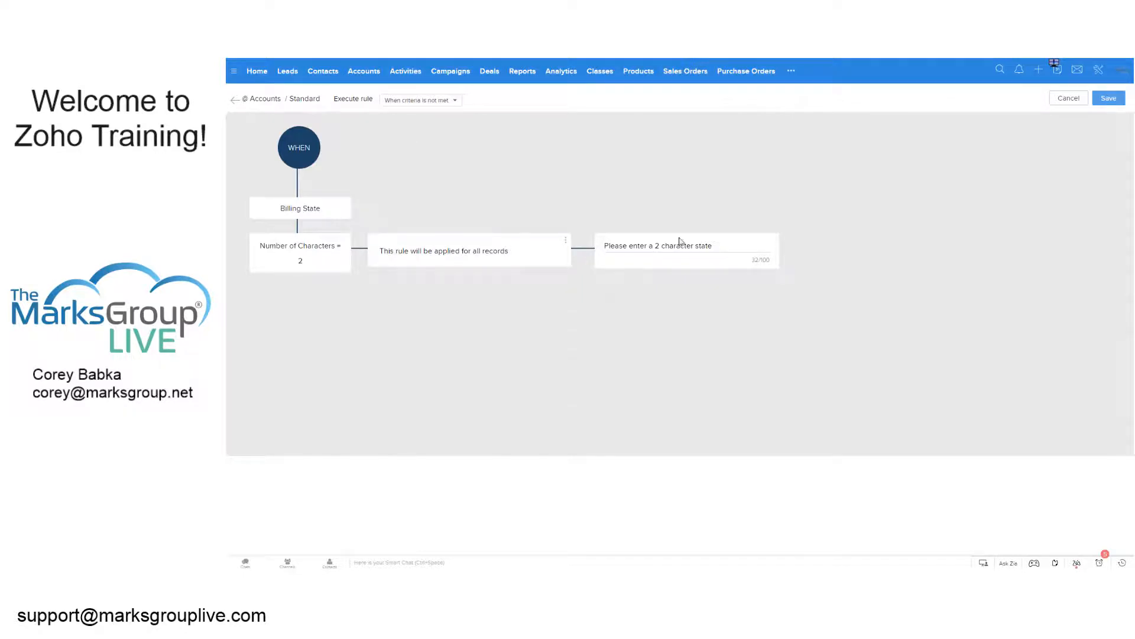
mouse_move(536, 250)
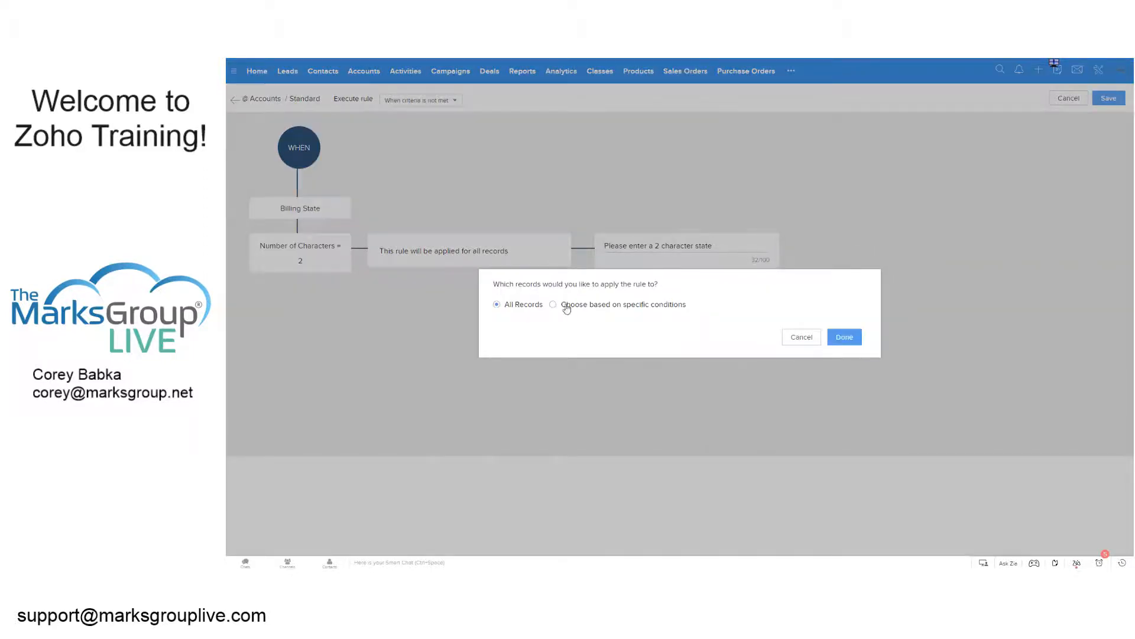
click(554, 304)
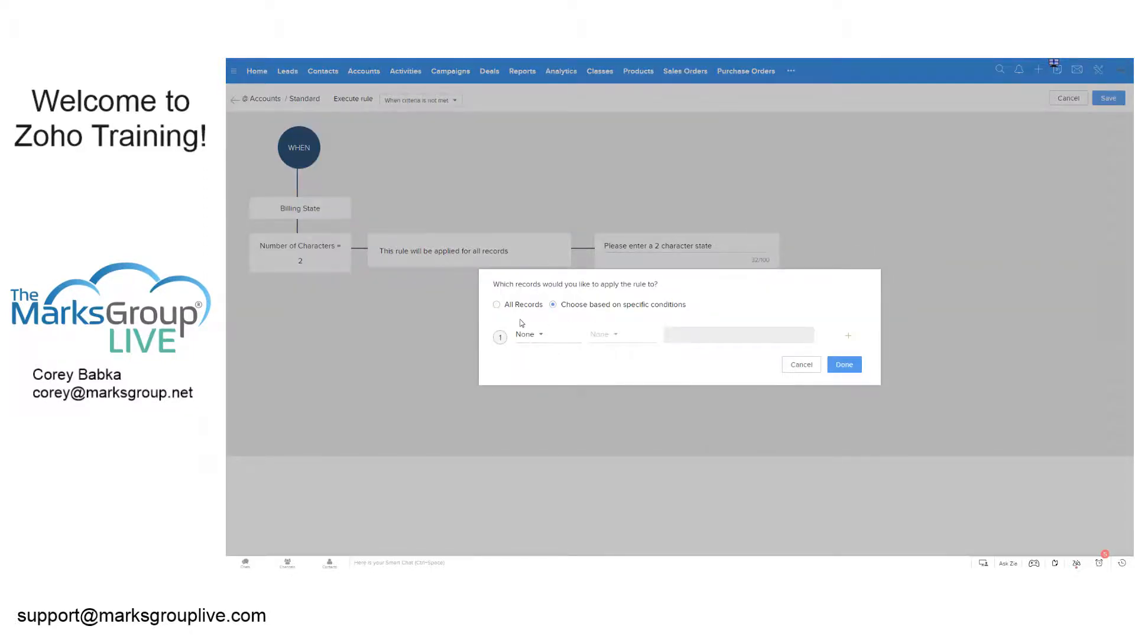
click(530, 334)
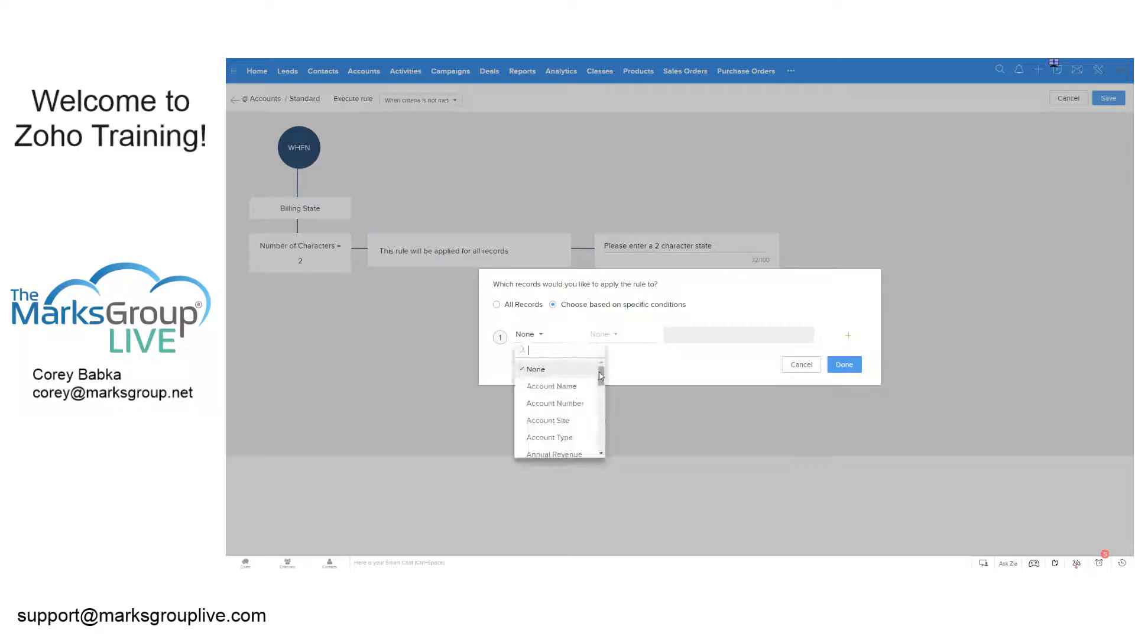
scroll(down, 3)
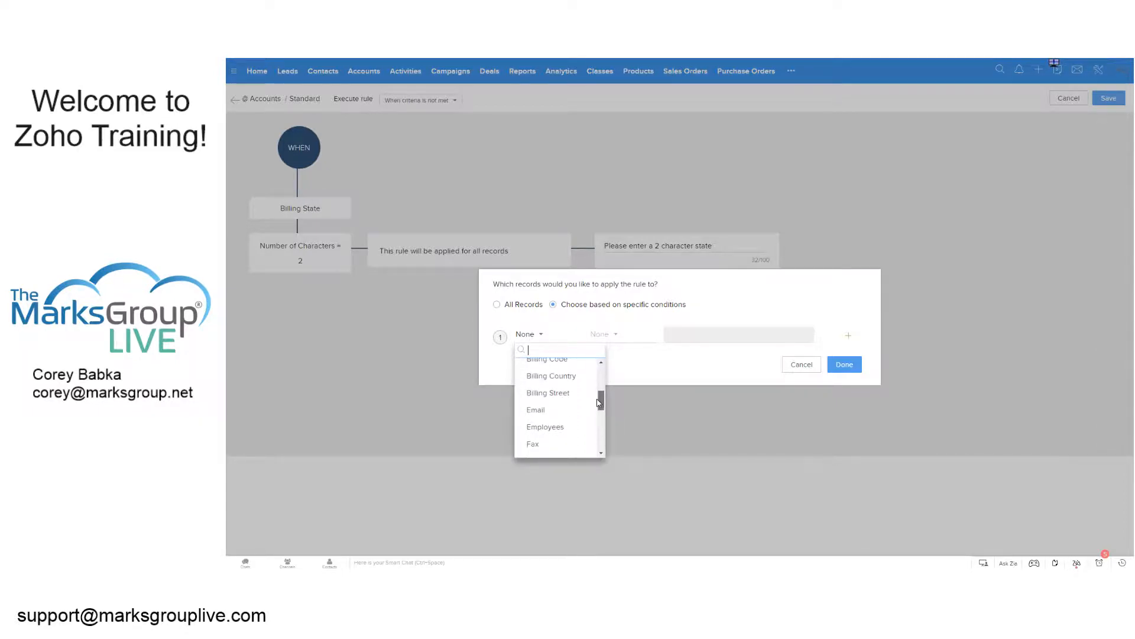
click(551, 377)
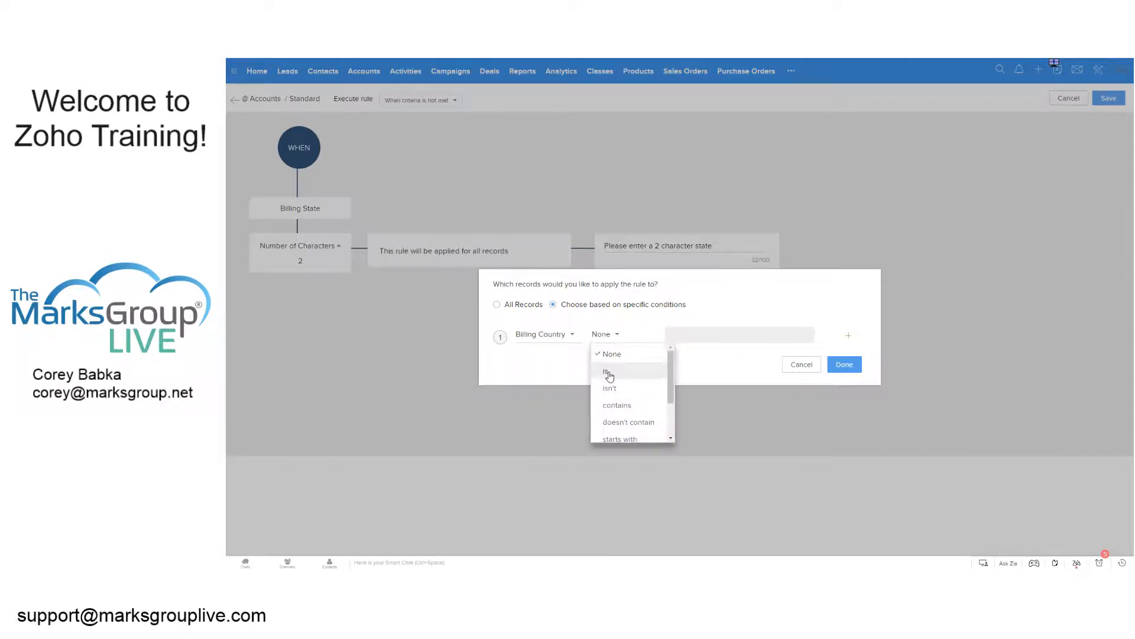
click(607, 370)
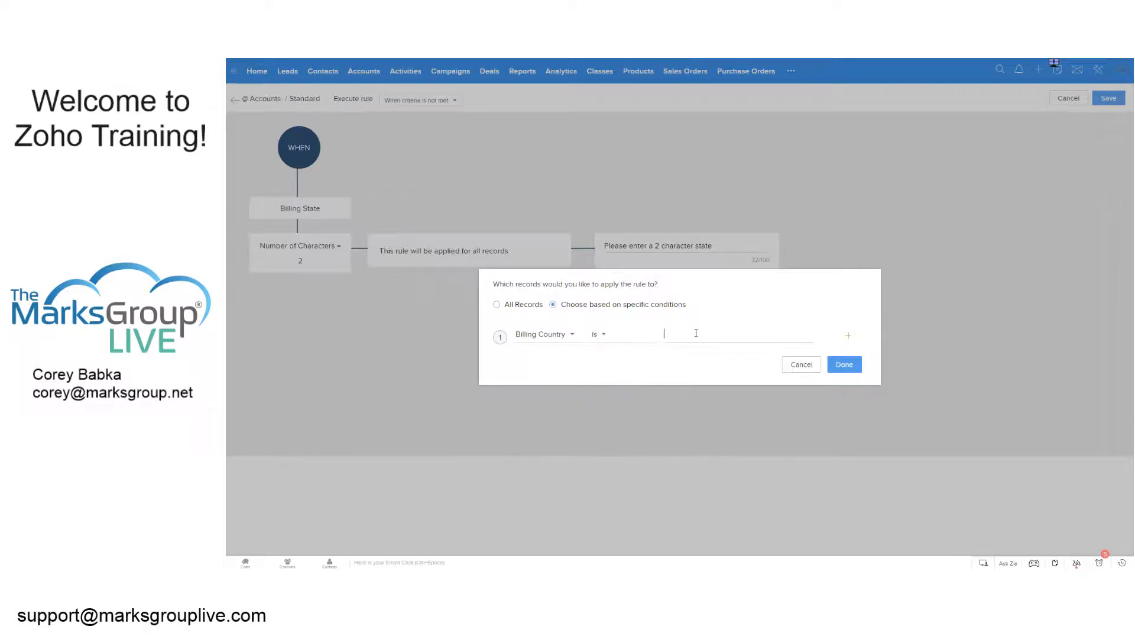
text(USA)
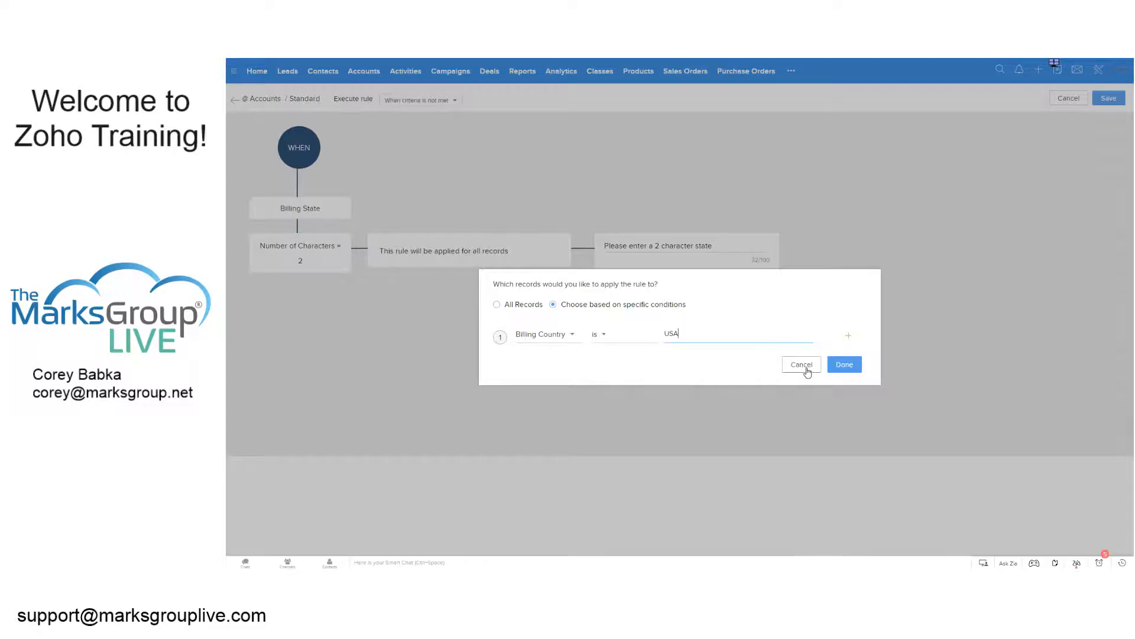
click(802, 364)
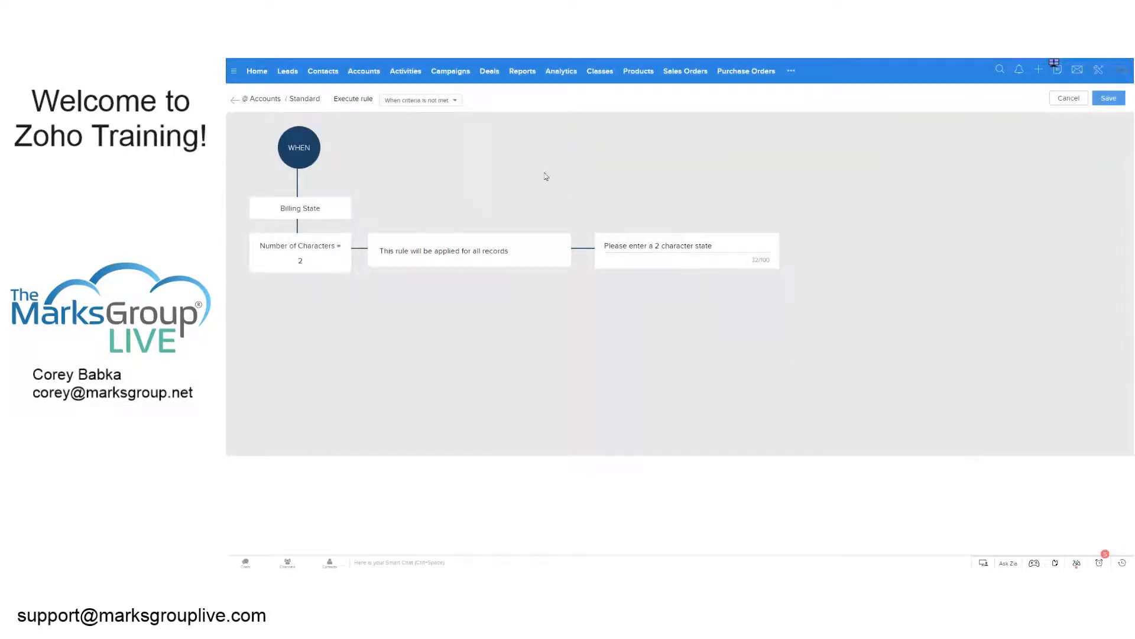
mouse_move(771, 172)
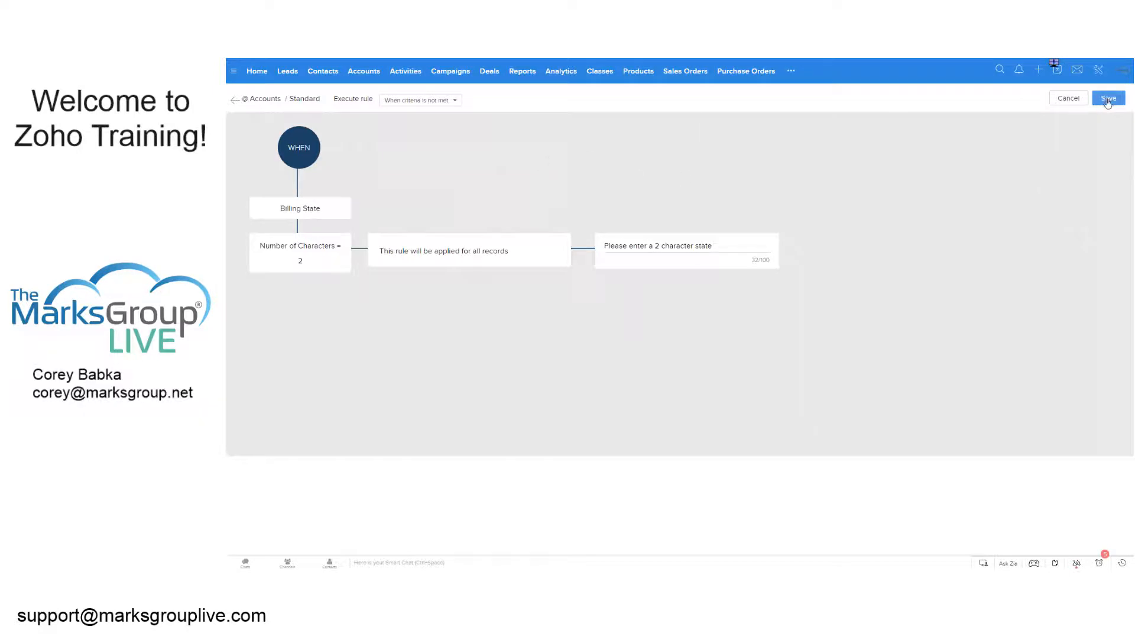
Save the Billing State validation rule so it is listed as active for Accounts.
click(1110, 97)
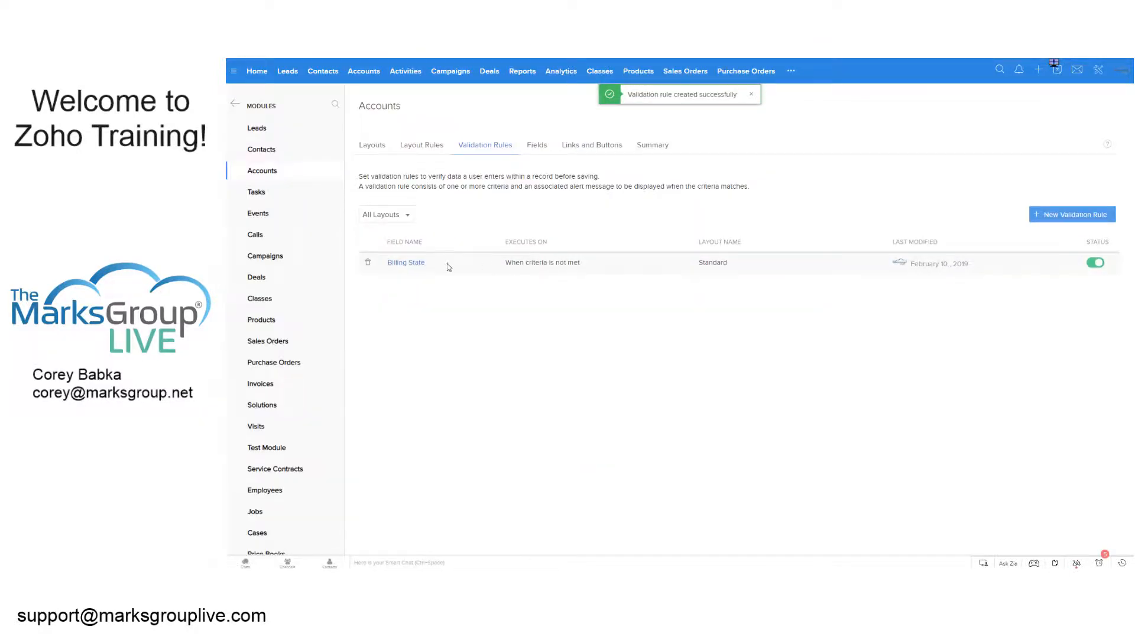
mouse_move(466, 269)
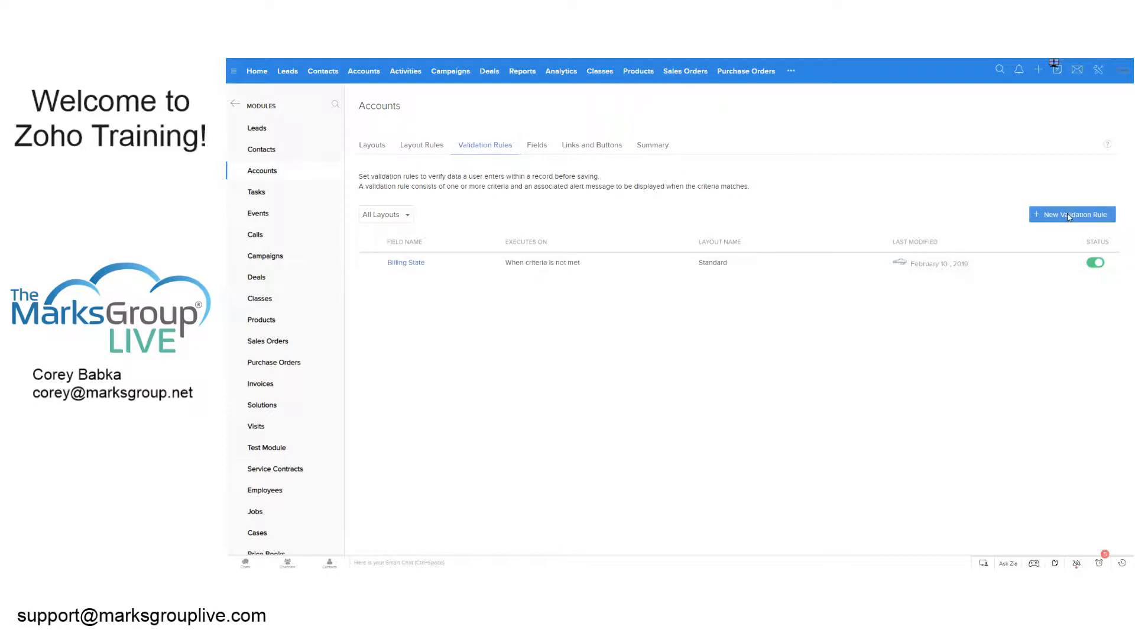
Start a new validation rule for Shipping State on the Standard layout.
click(1071, 214)
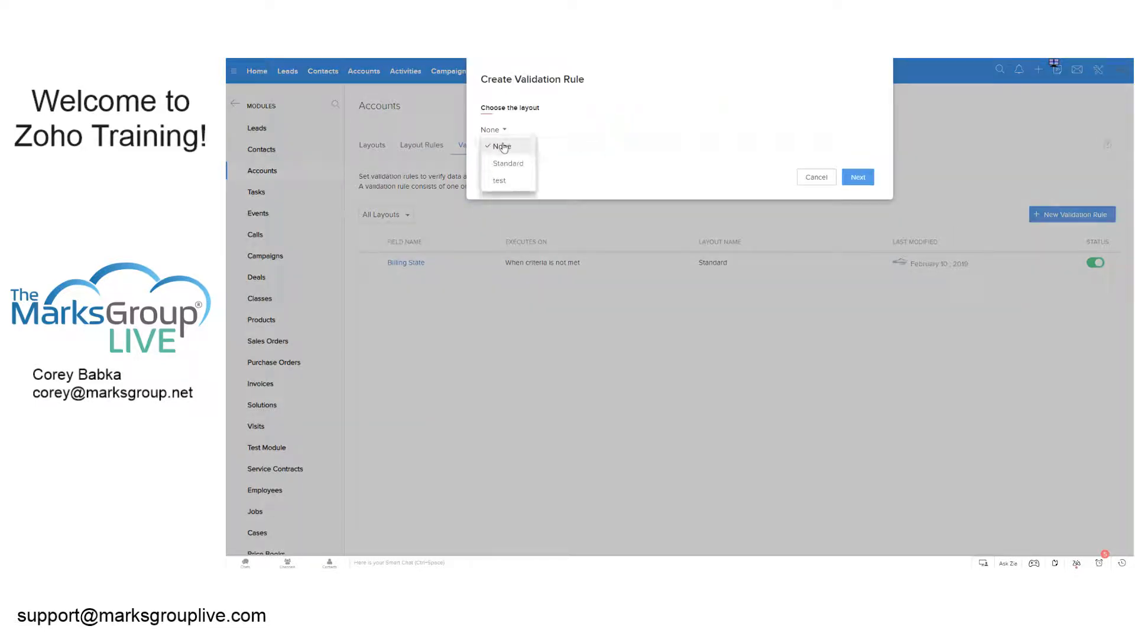
click(509, 163)
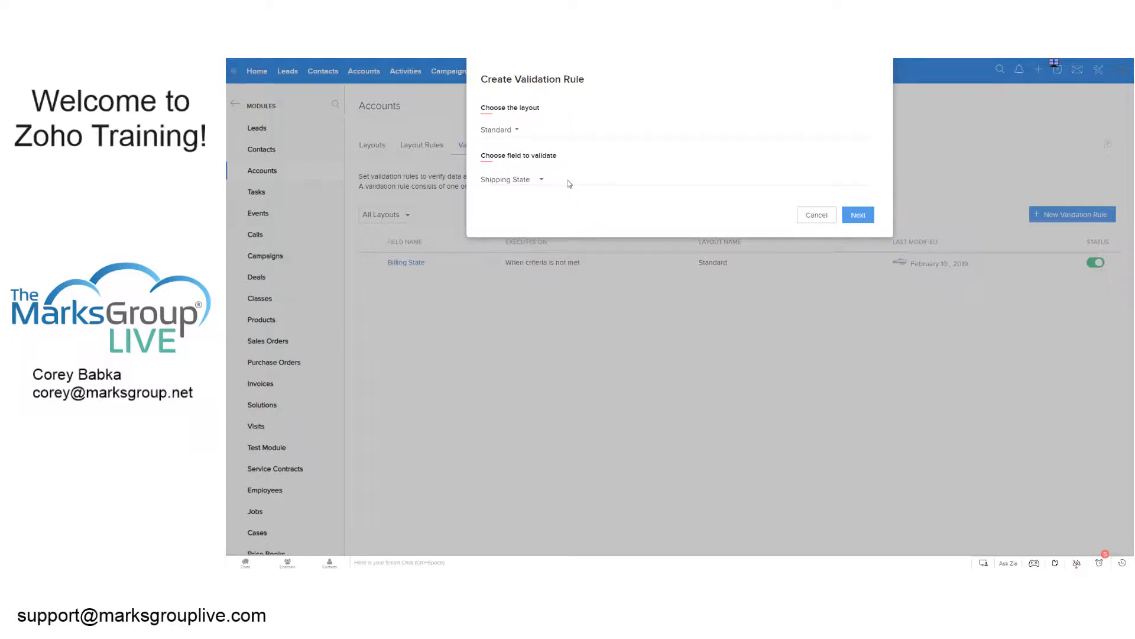
click(858, 215)
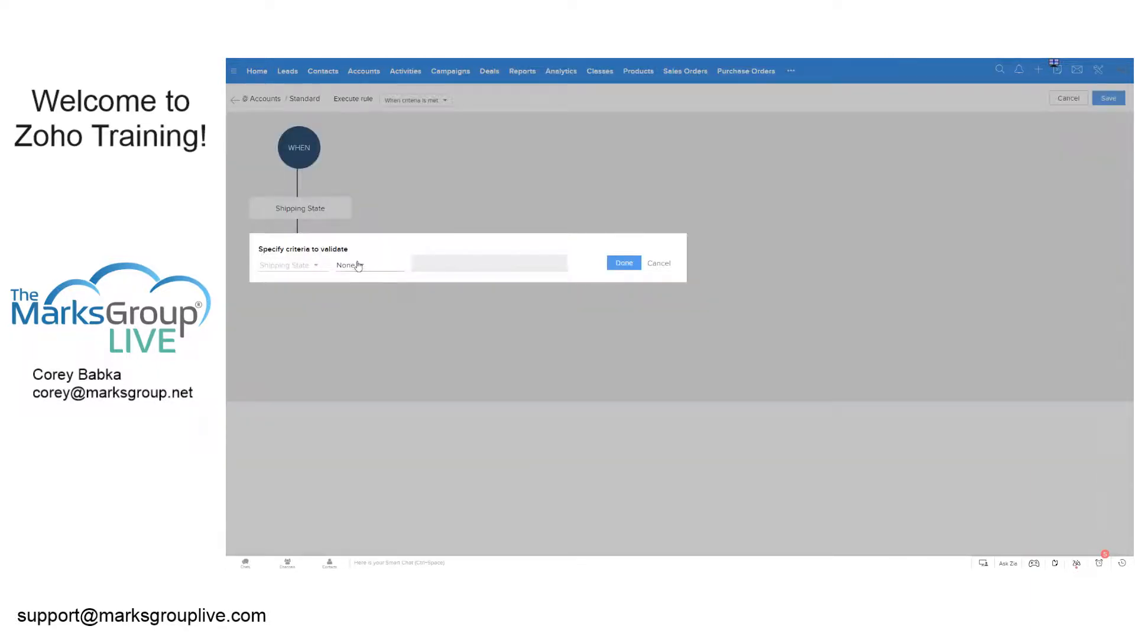
Set the criterion to Shipping State by Number of Characters, alerting when not met.
click(350, 265)
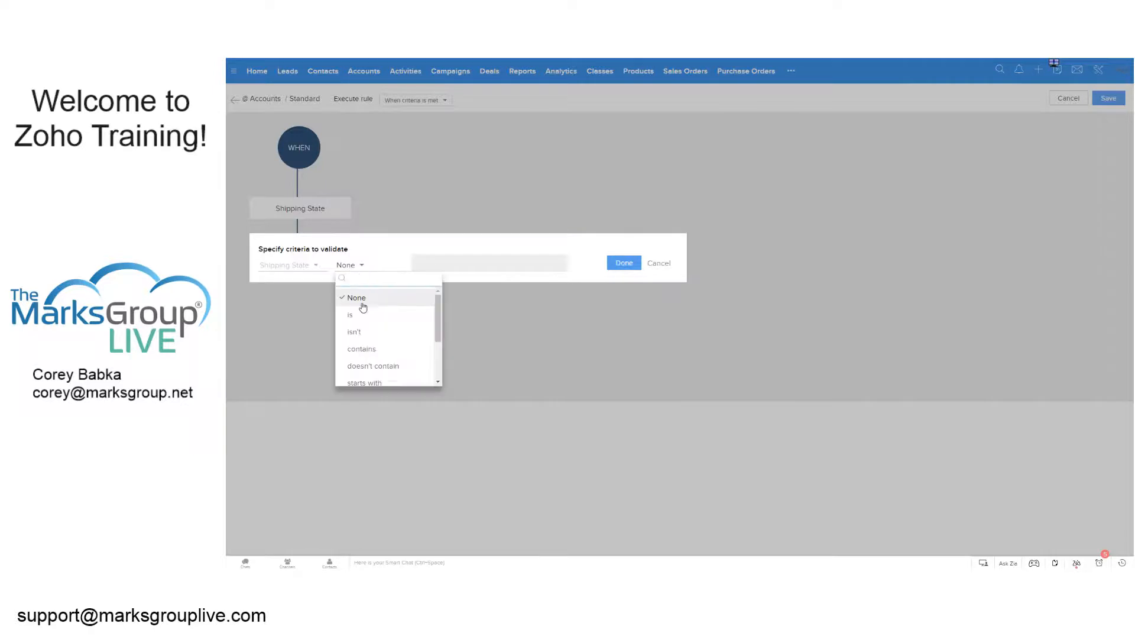
click(350, 315)
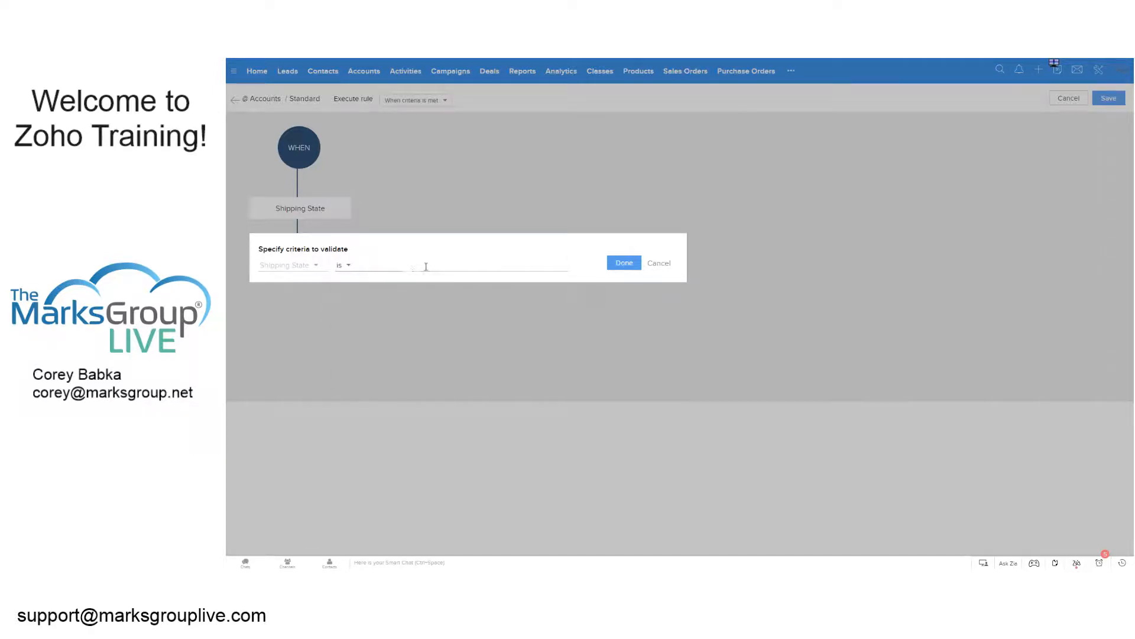
click(343, 264)
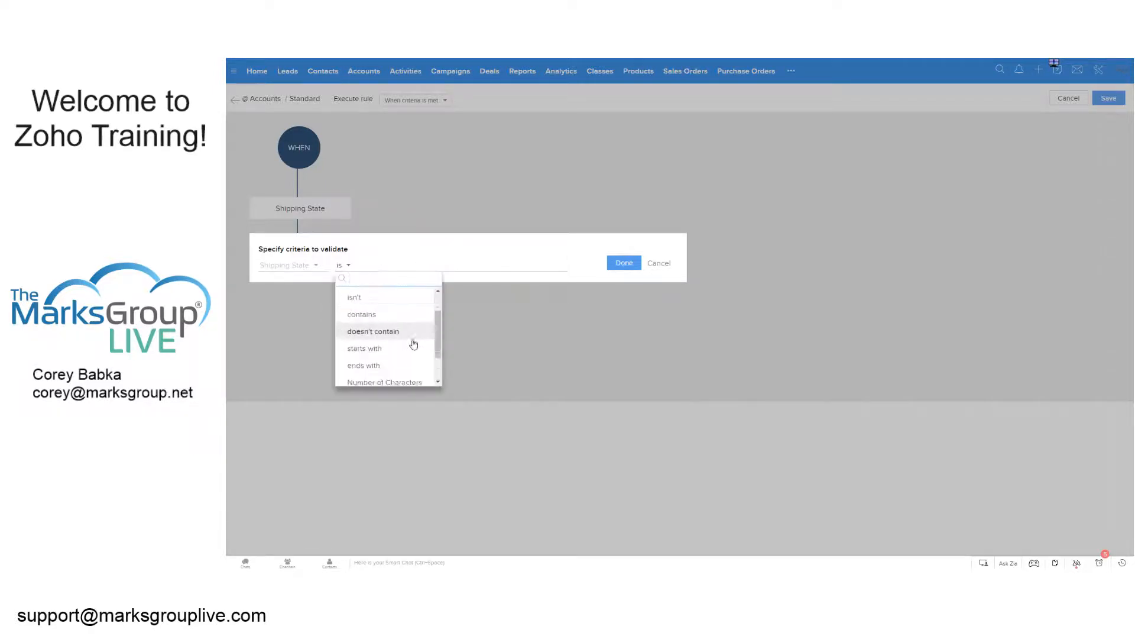
click(384, 382)
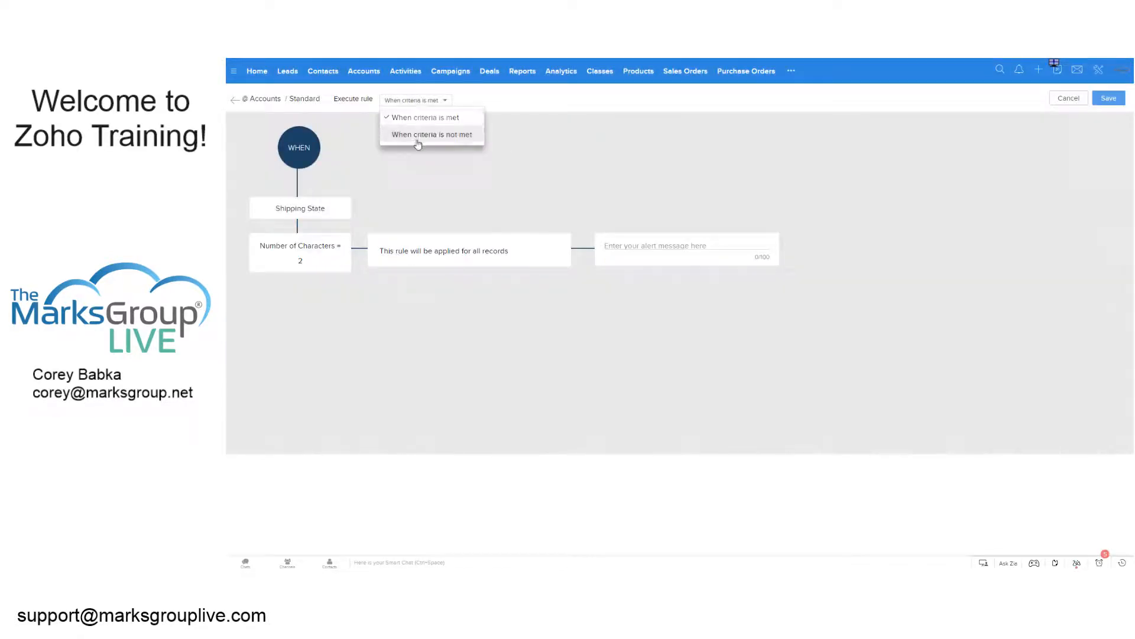
click(433, 134)
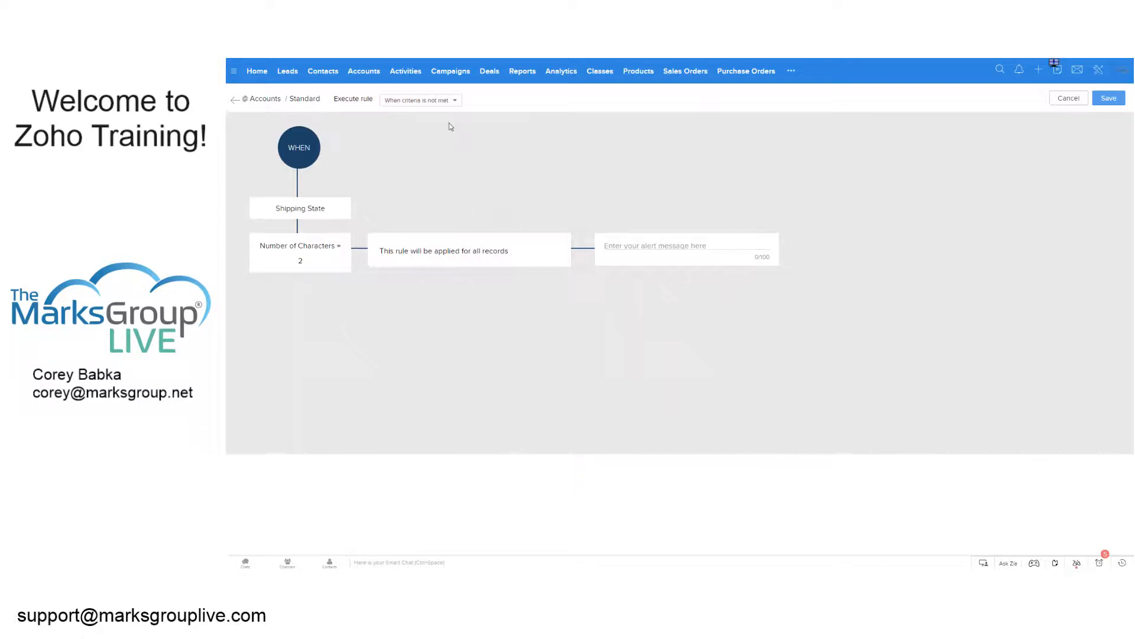
mouse_move(494, 254)
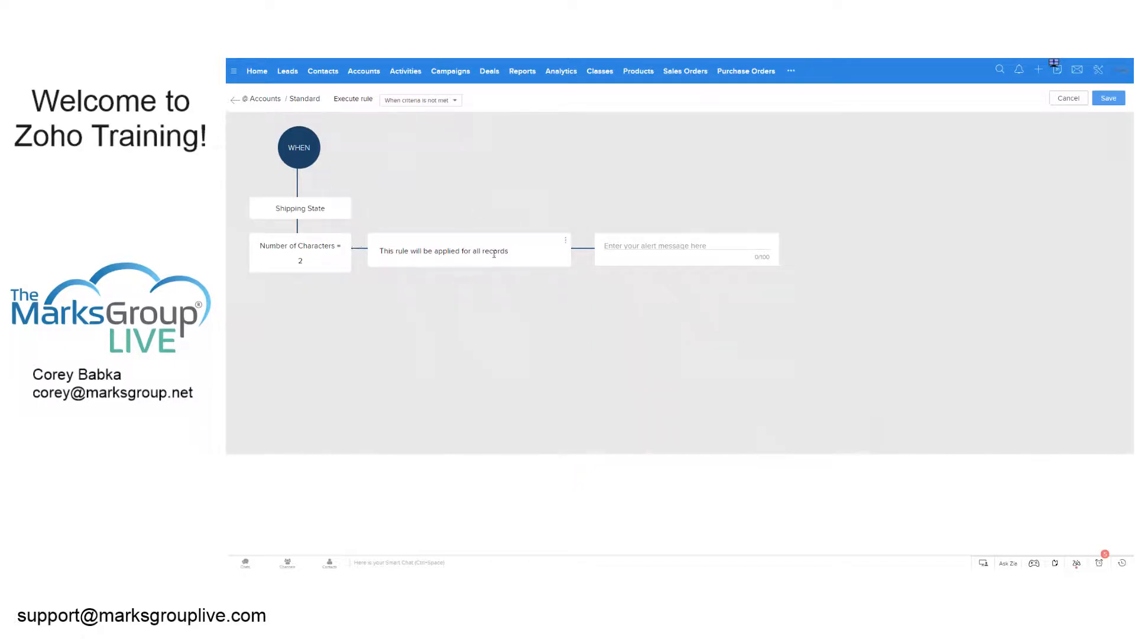
Enter the alert 'please enter a state code of 2 characters' and save the rule.
click(667, 246)
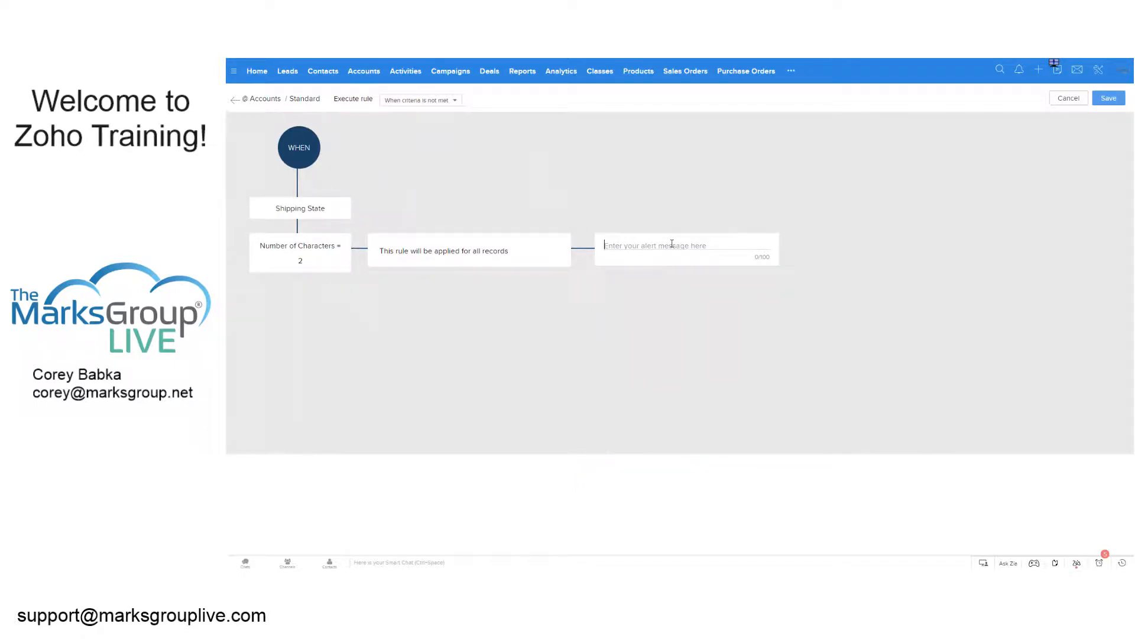
text(please enter a)
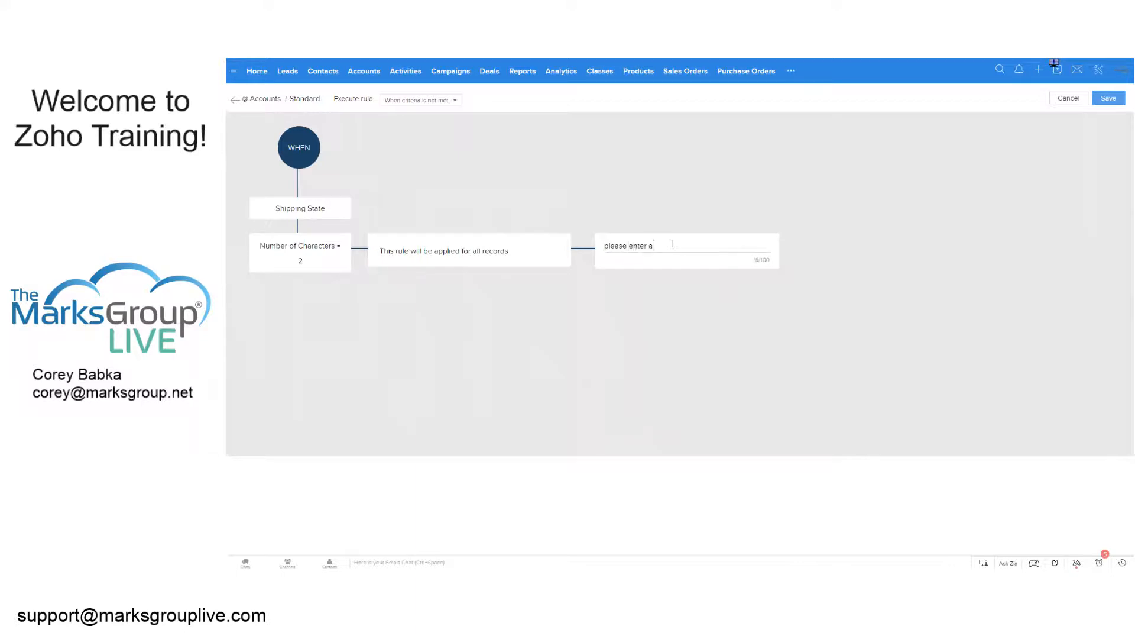
text(state code of 2)
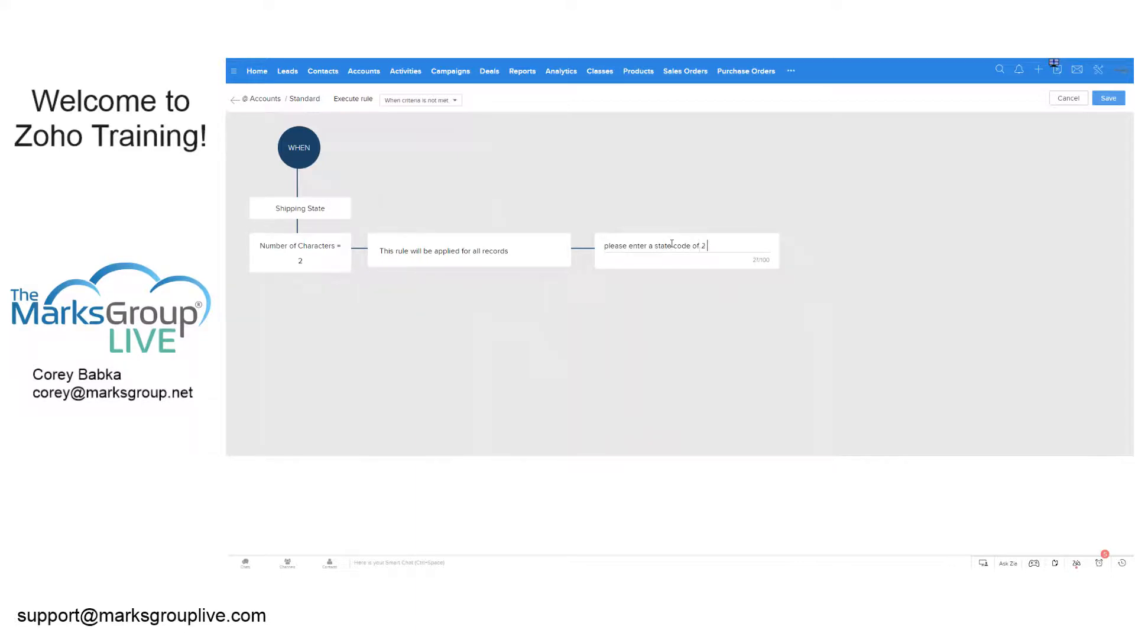
text(characters)
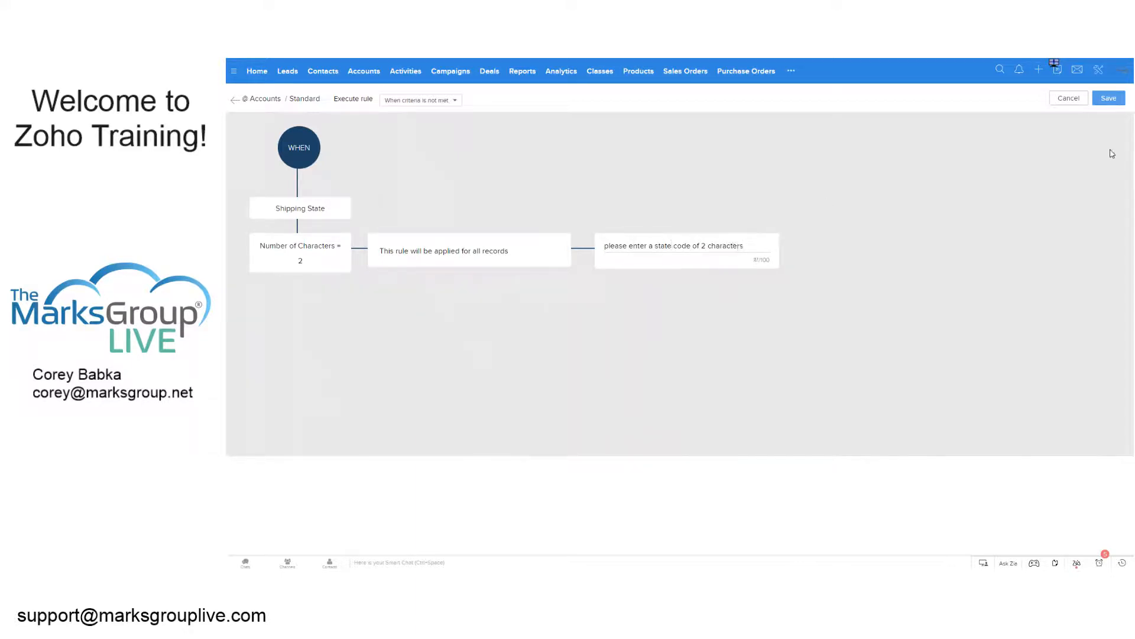
click(1109, 97)
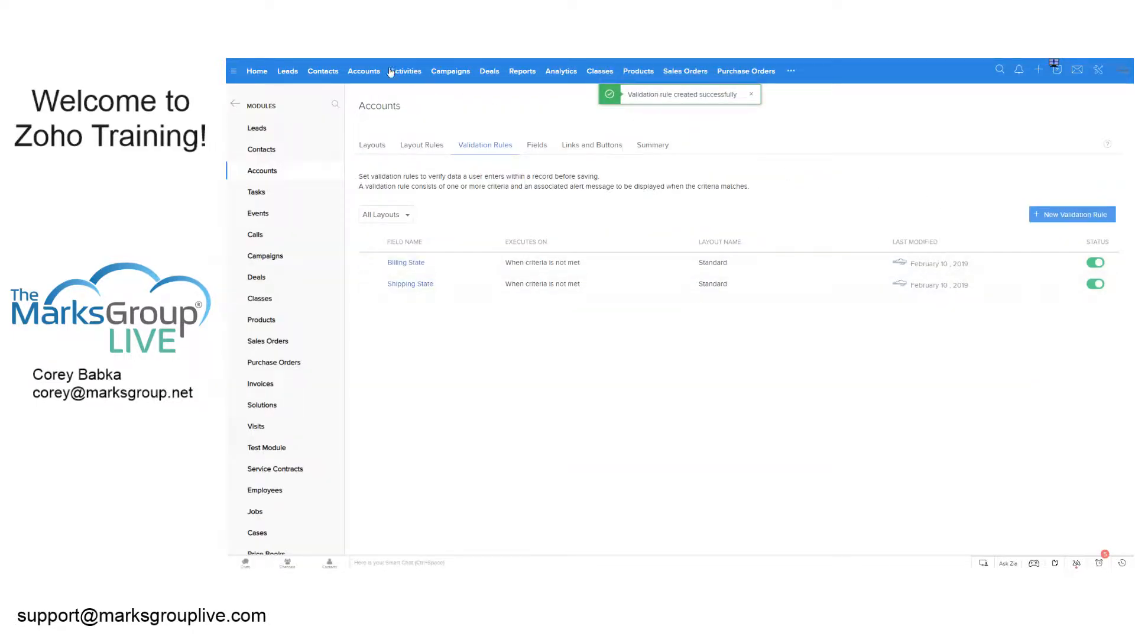
Go to the Books books books account's Address Information section.
click(364, 71)
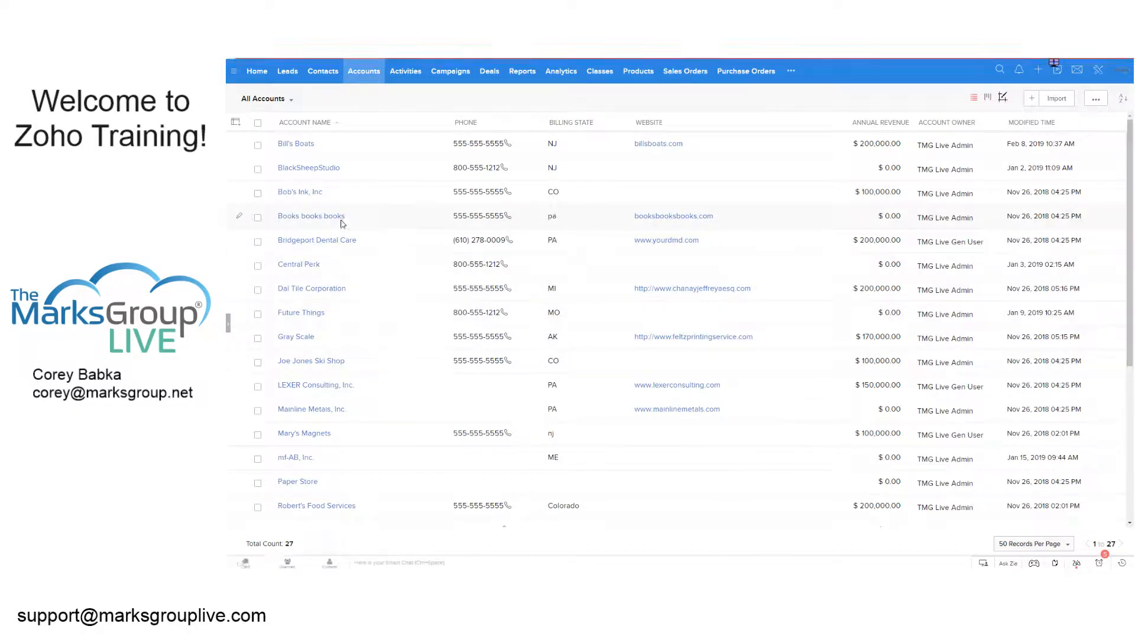
click(311, 215)
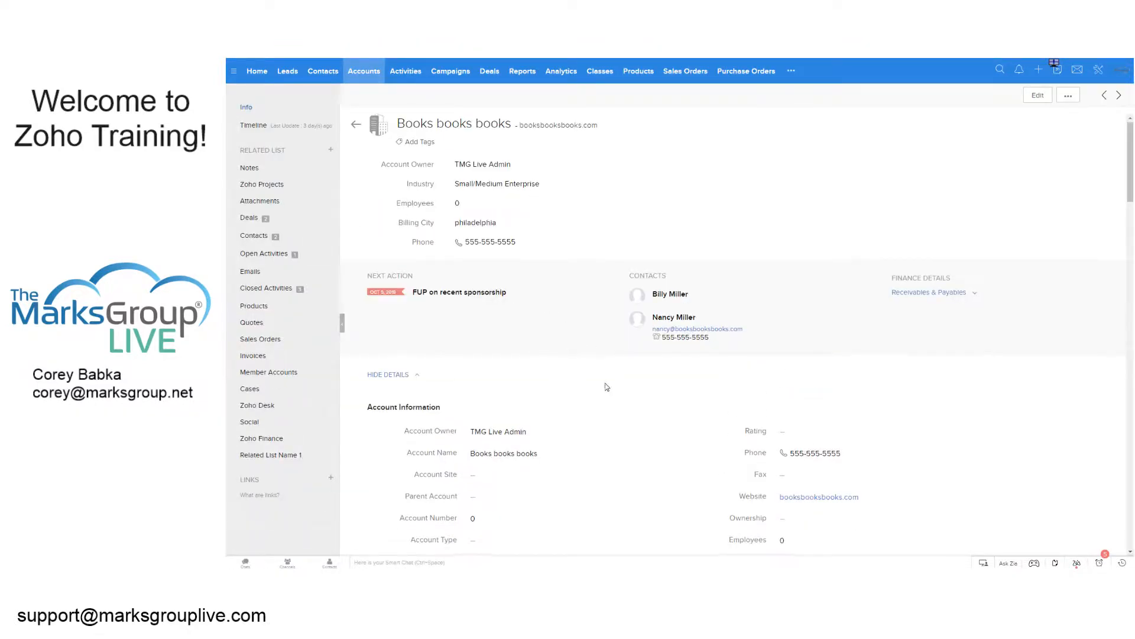
scroll(down, 3)
text(penn)
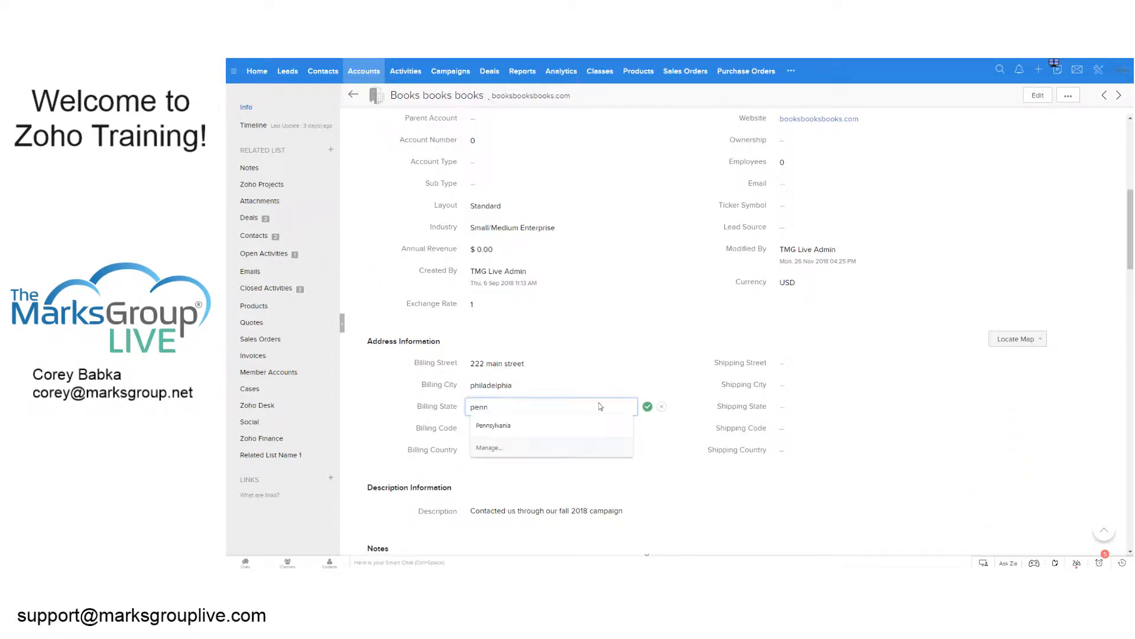
Try a spelled-out billing state, get rejected, then save 'pa' as Billing State.
click(648, 407)
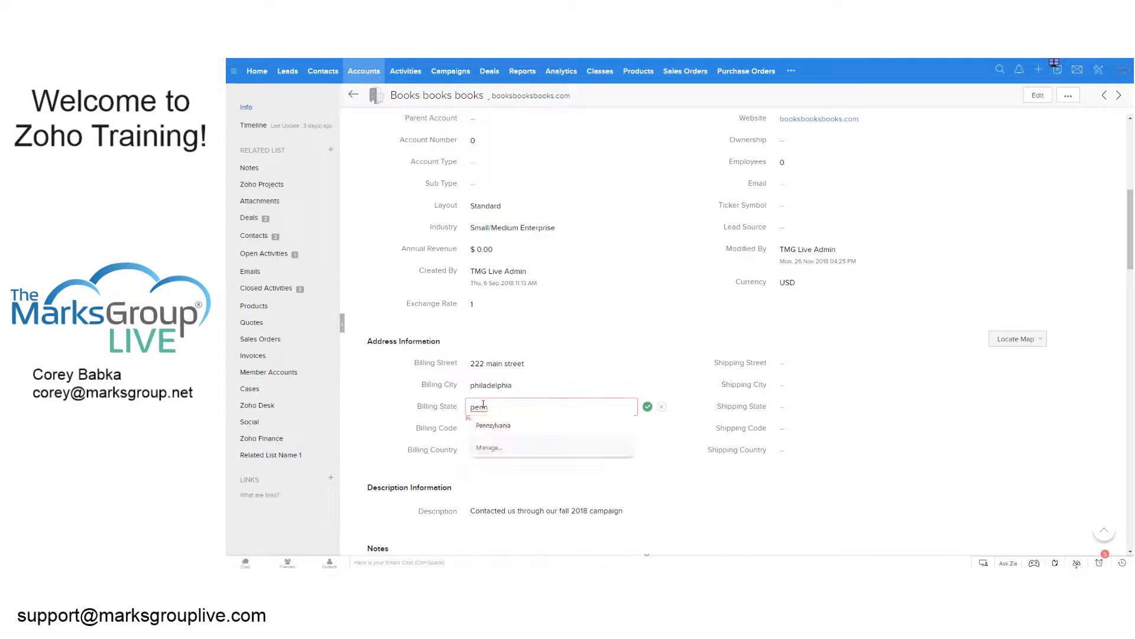
text(pa)
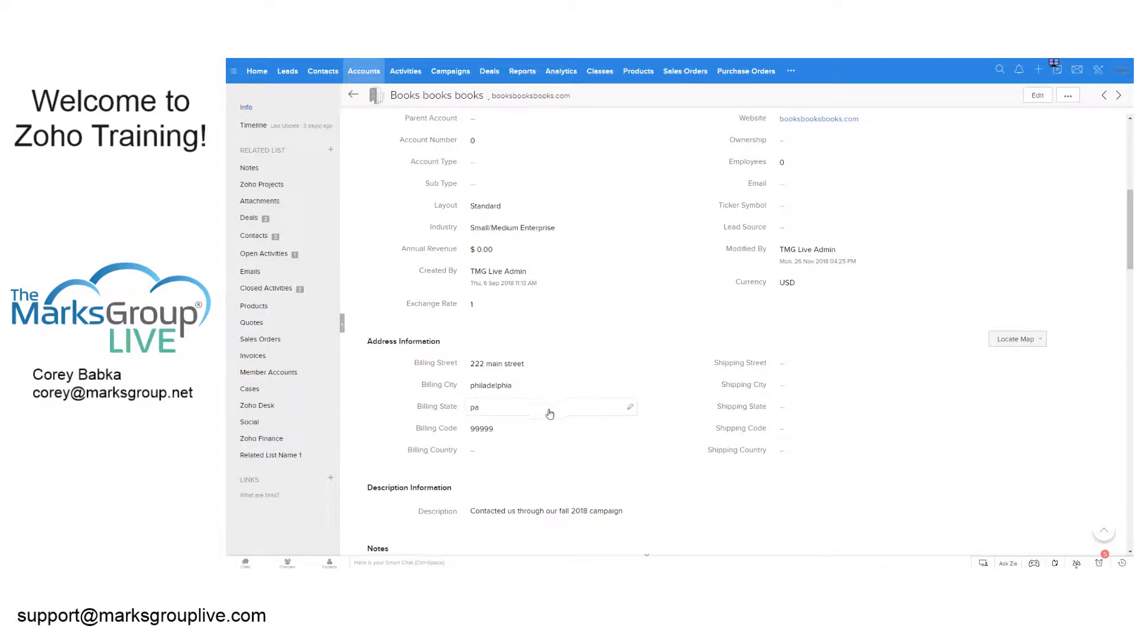
click(550, 407)
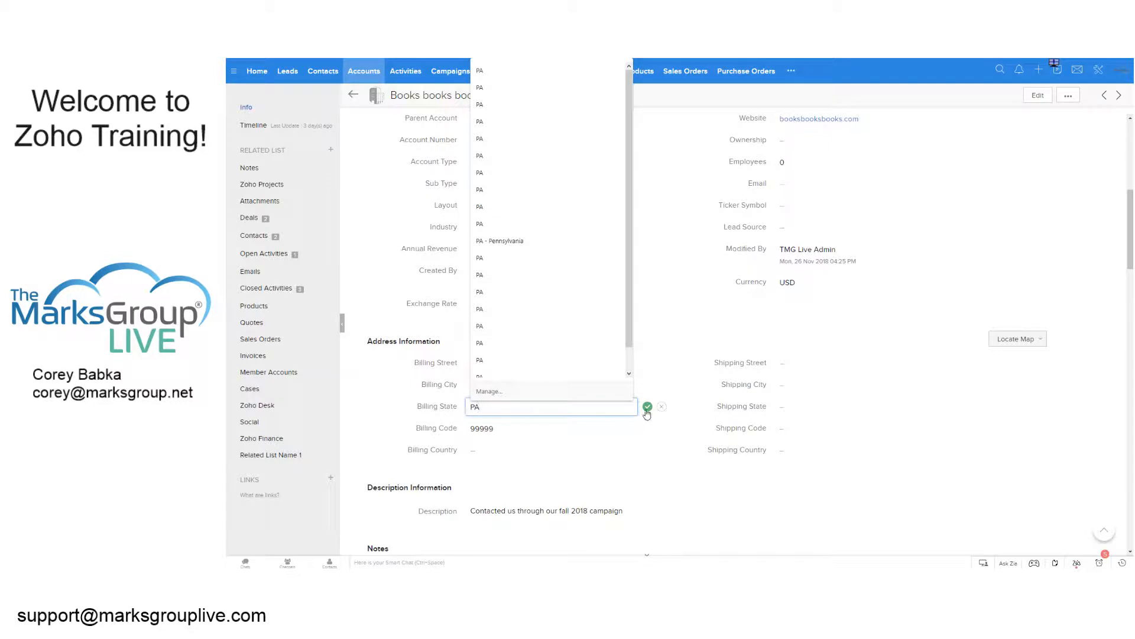
click(648, 407)
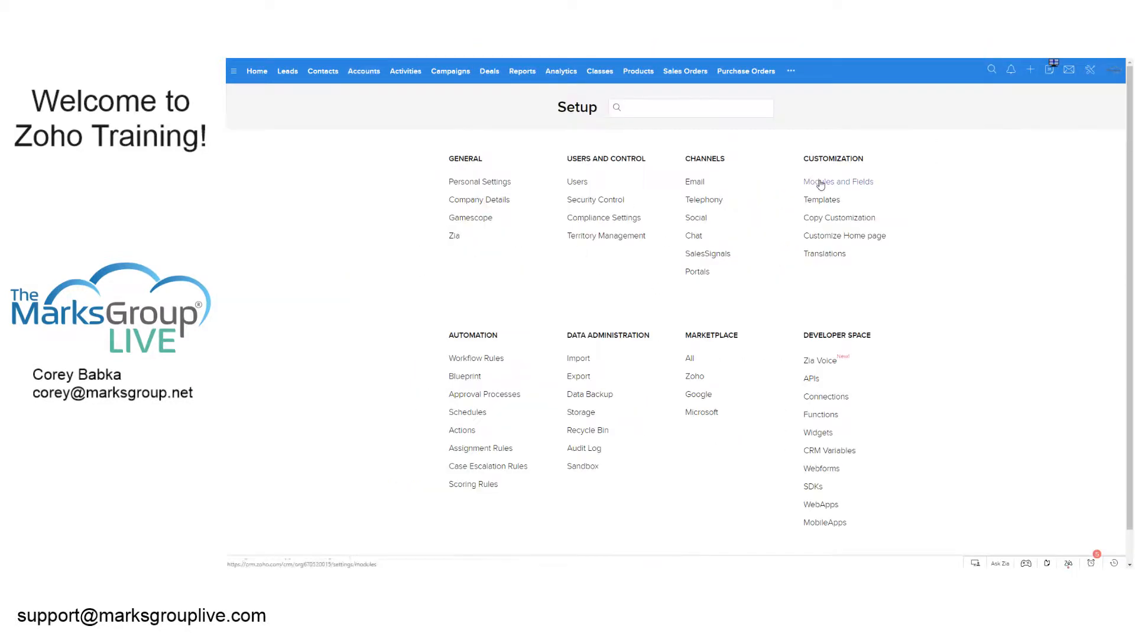
Reopen the Billing State rule in Accounts, review its comparison operator, and cancel unchanged.
click(838, 182)
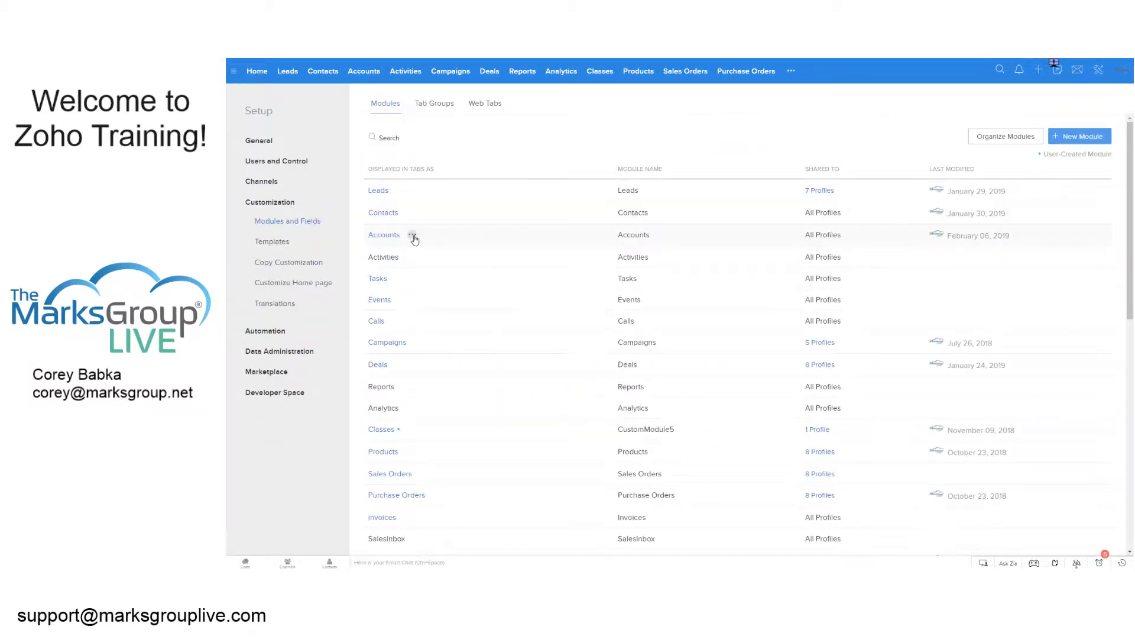
click(414, 238)
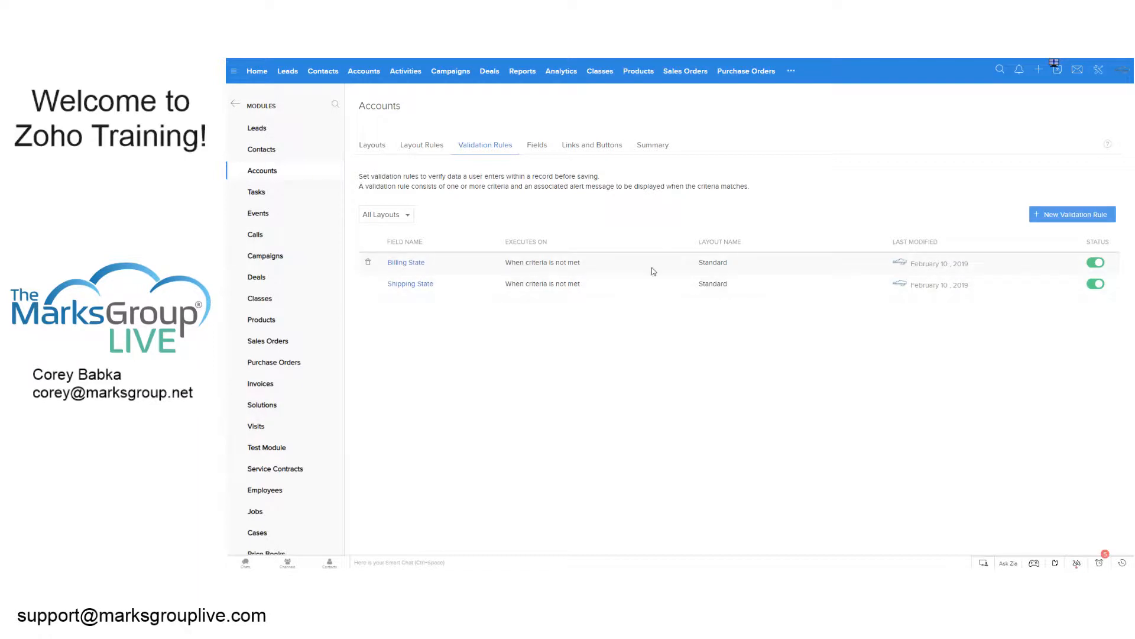
click(405, 261)
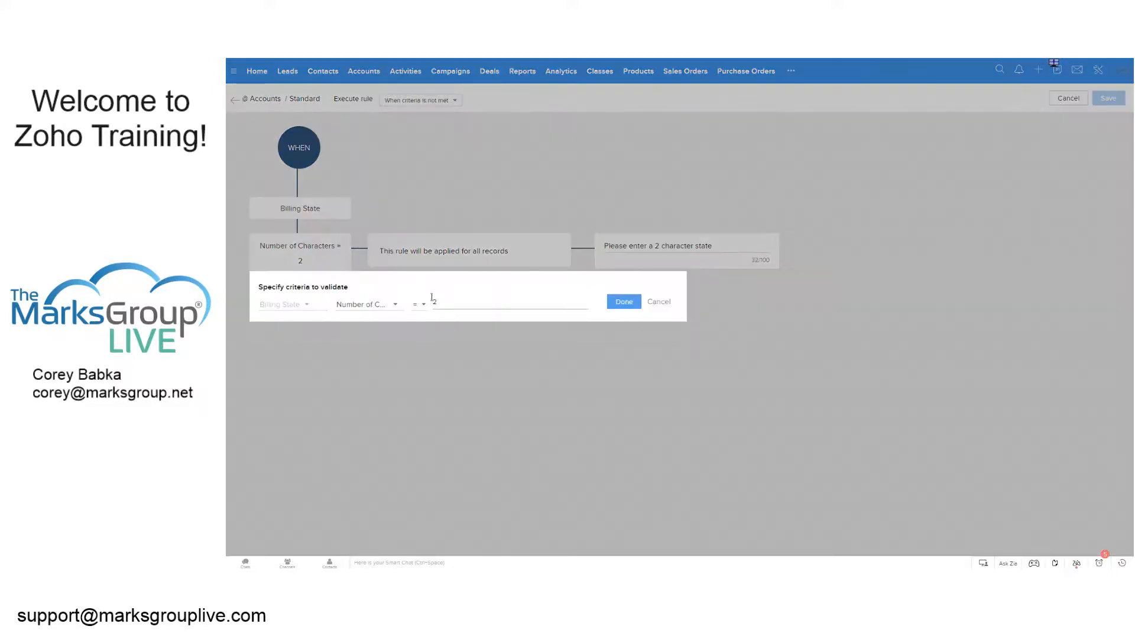
click(423, 304)
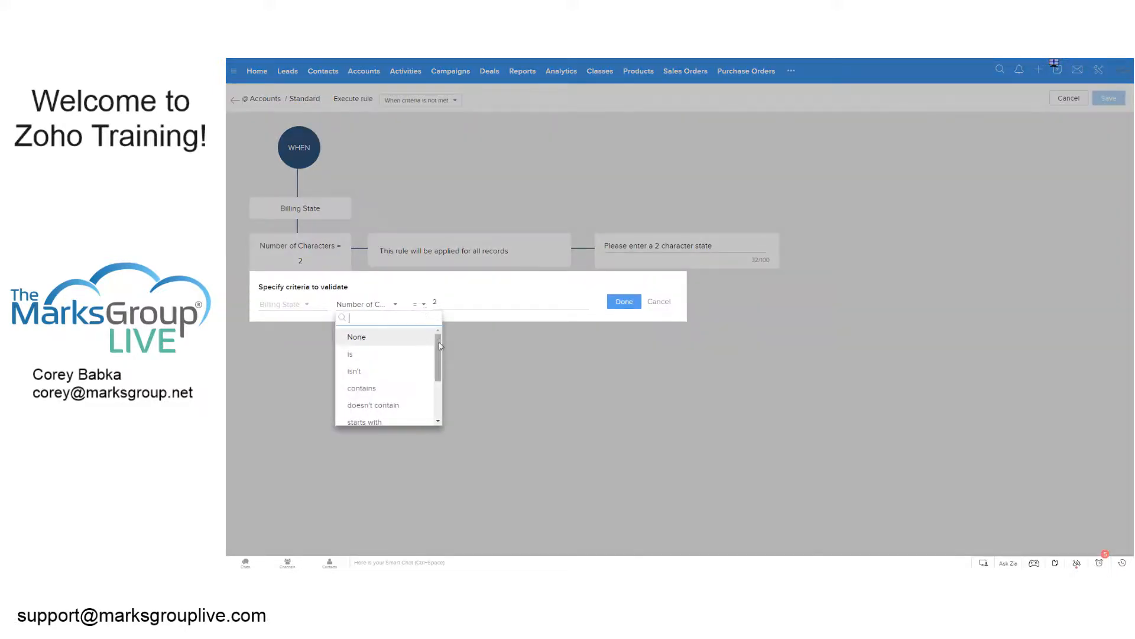
mouse_move(381, 353)
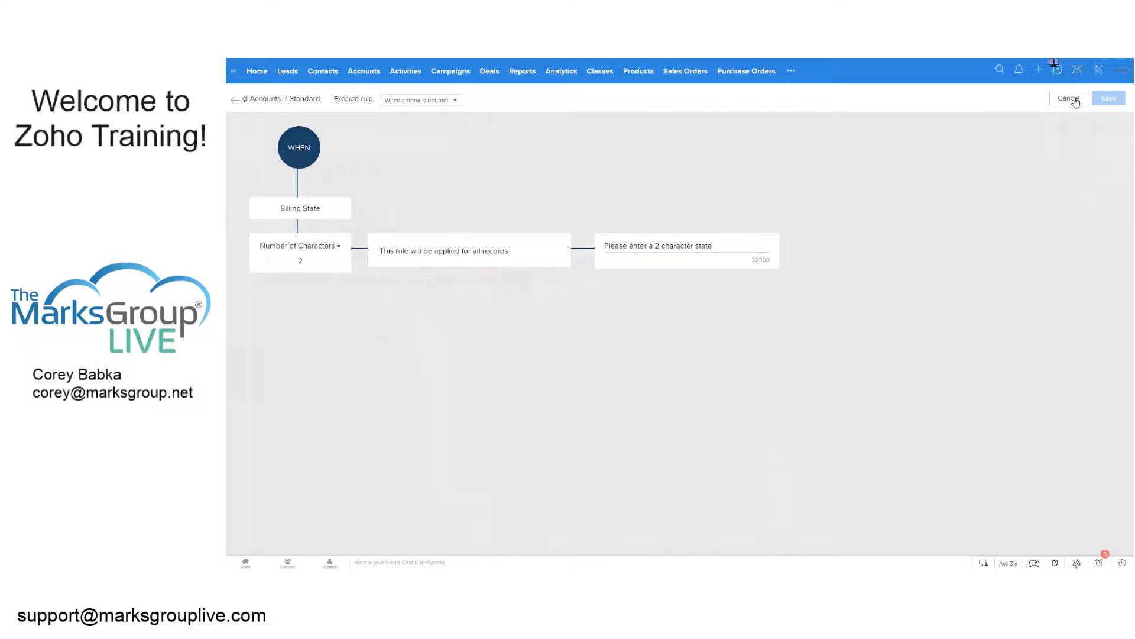
click(1069, 97)
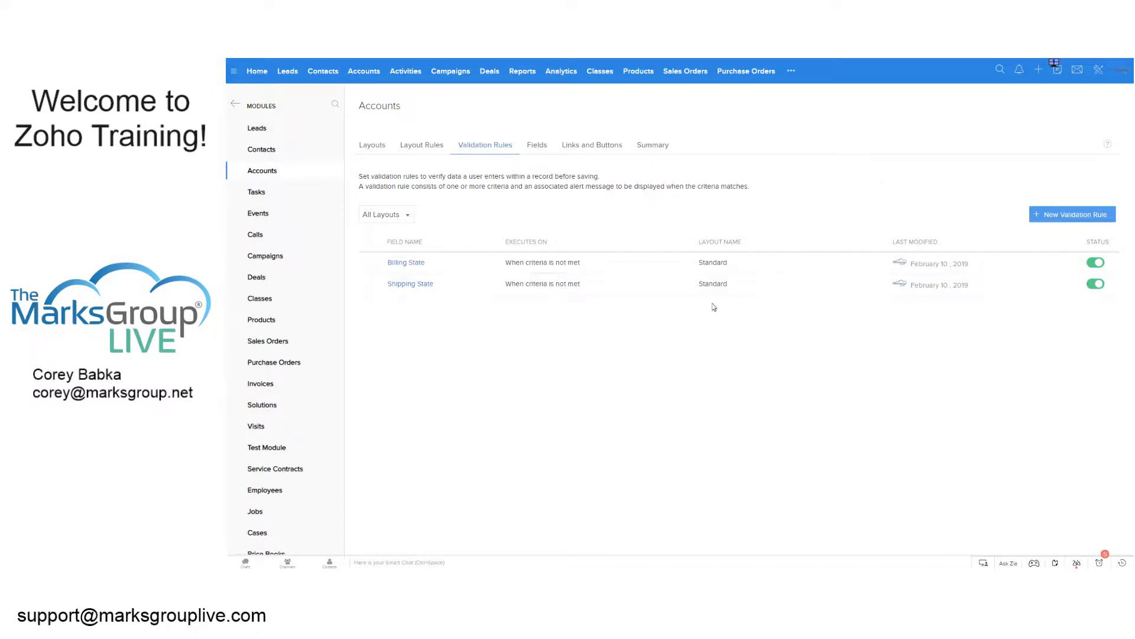
mouse_move(641, 225)
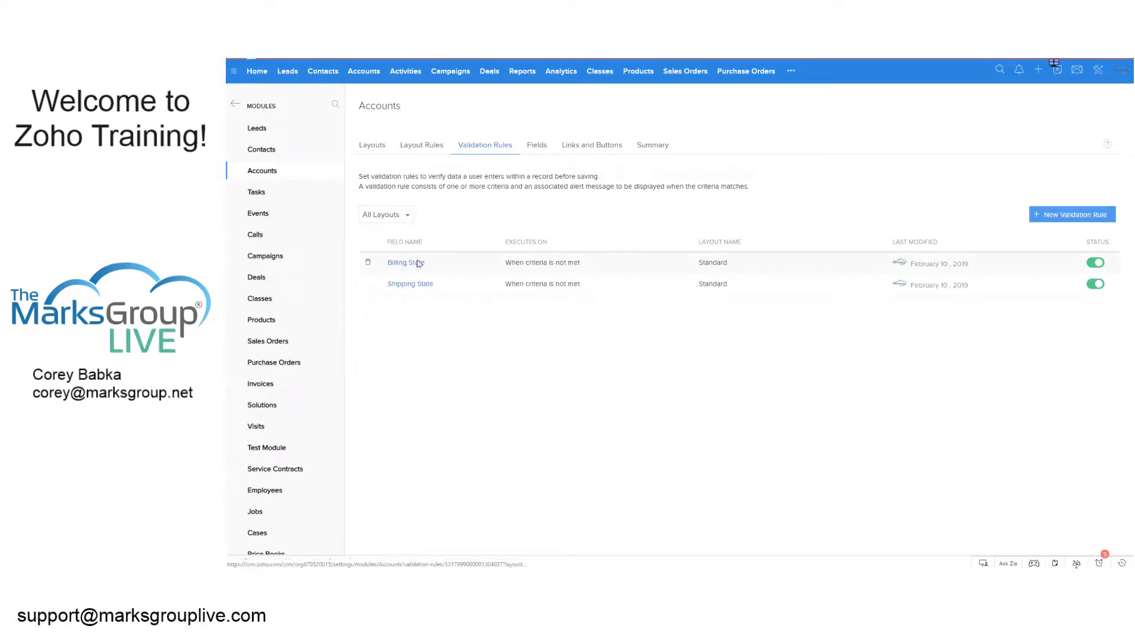
click(403, 263)
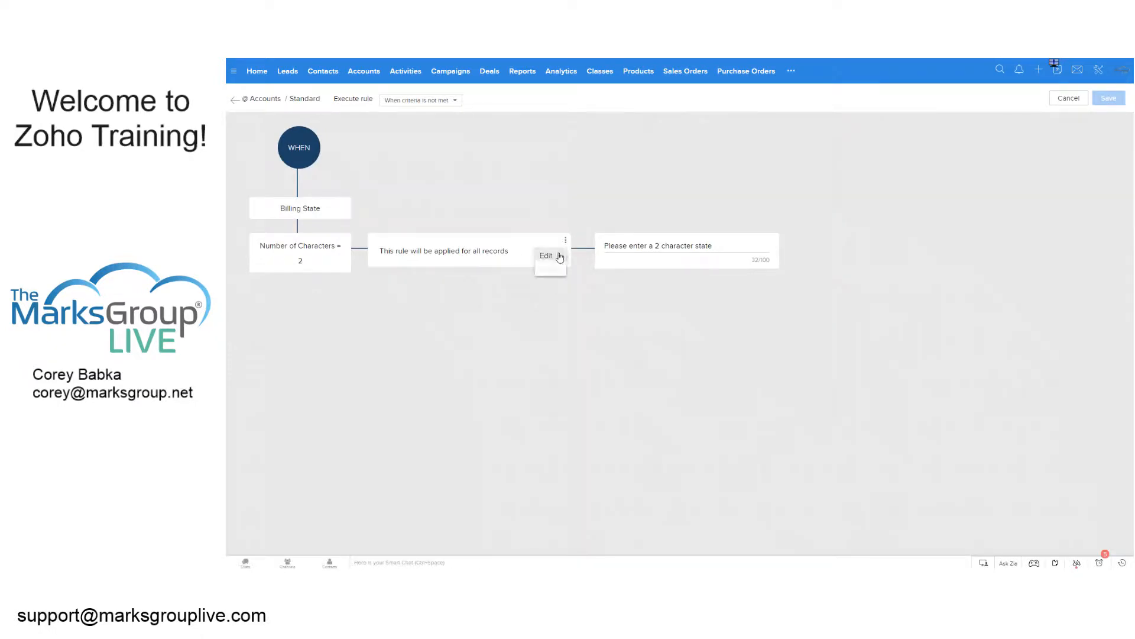
click(546, 255)
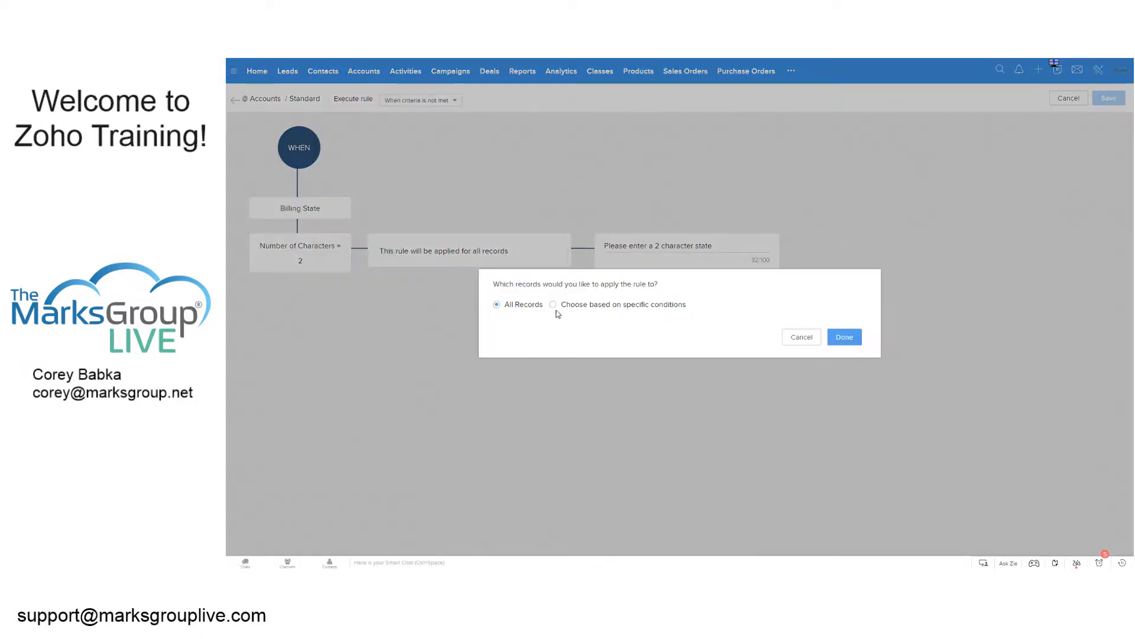
click(553, 304)
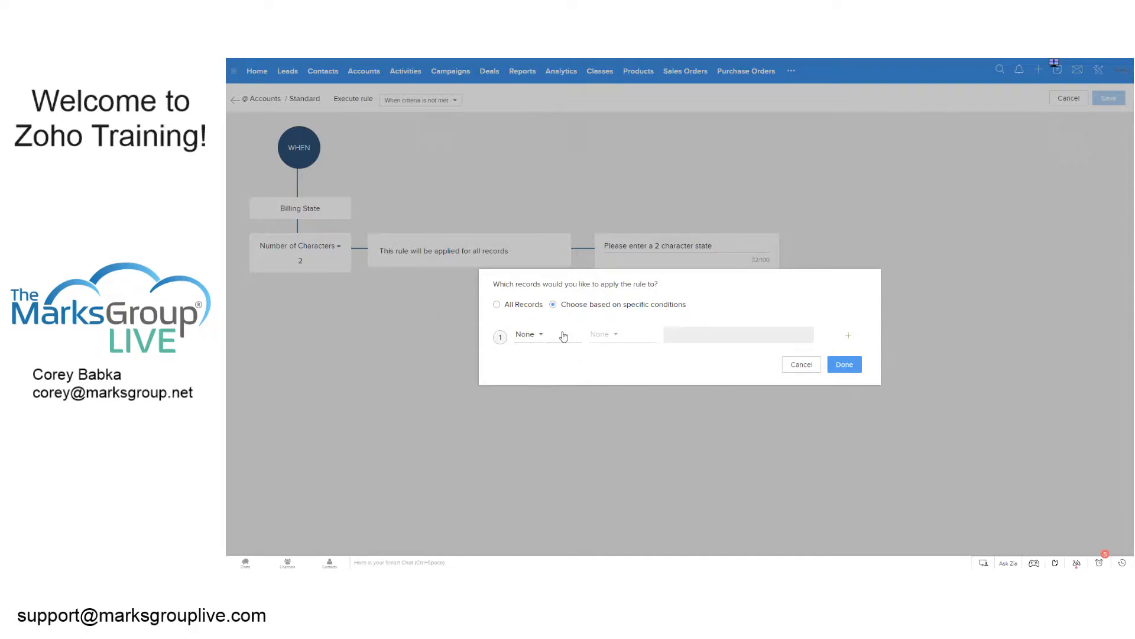
click(527, 333)
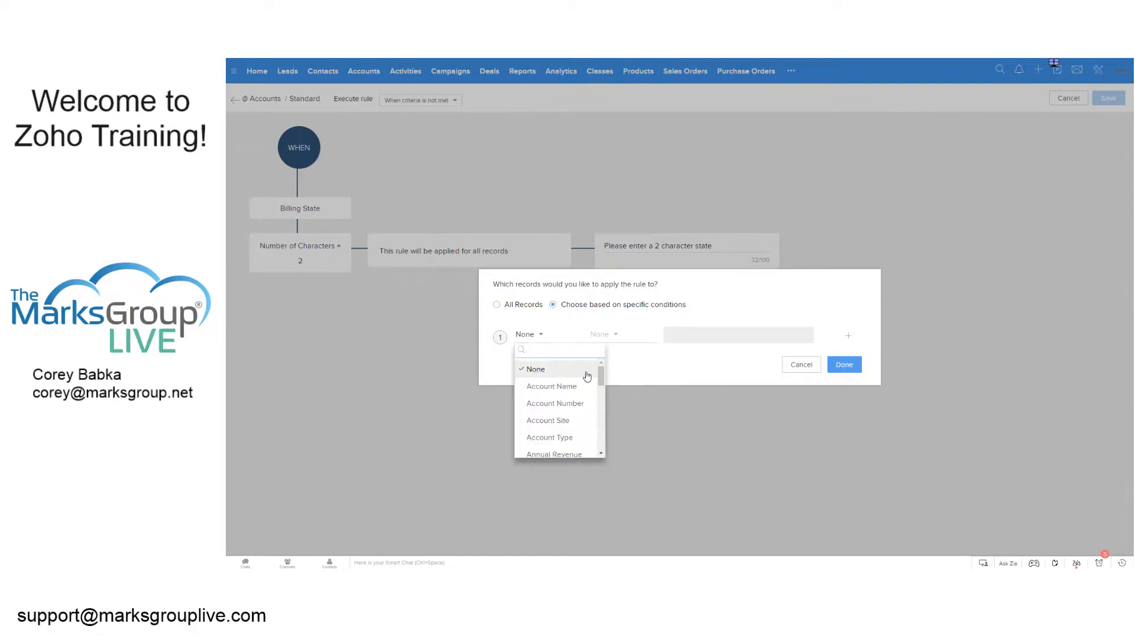
scroll(down, 3)
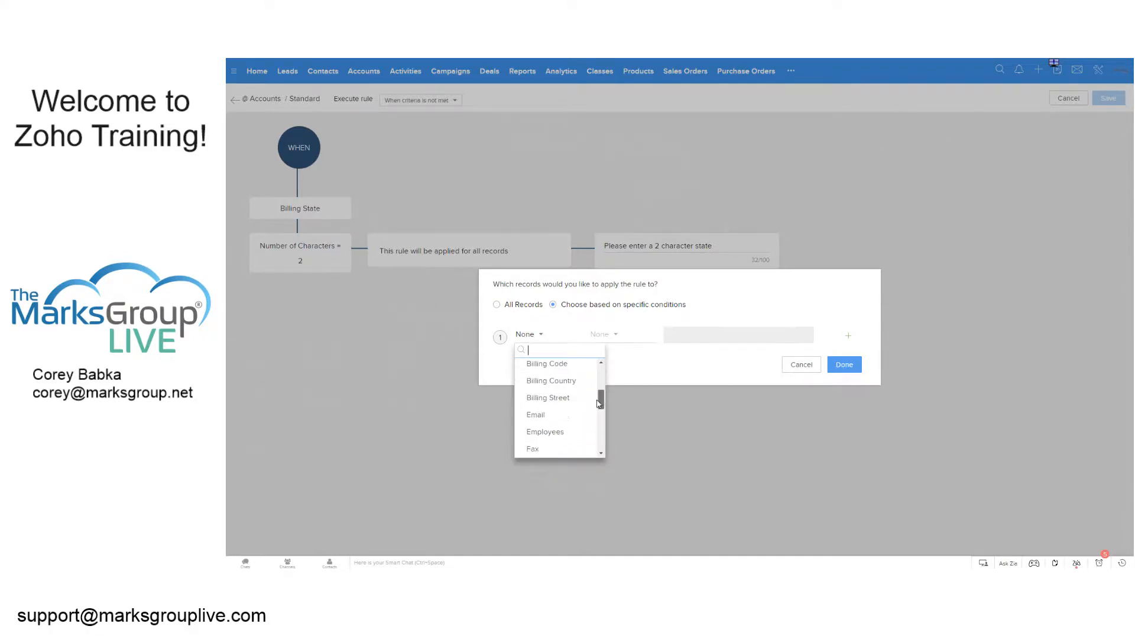
click(551, 380)
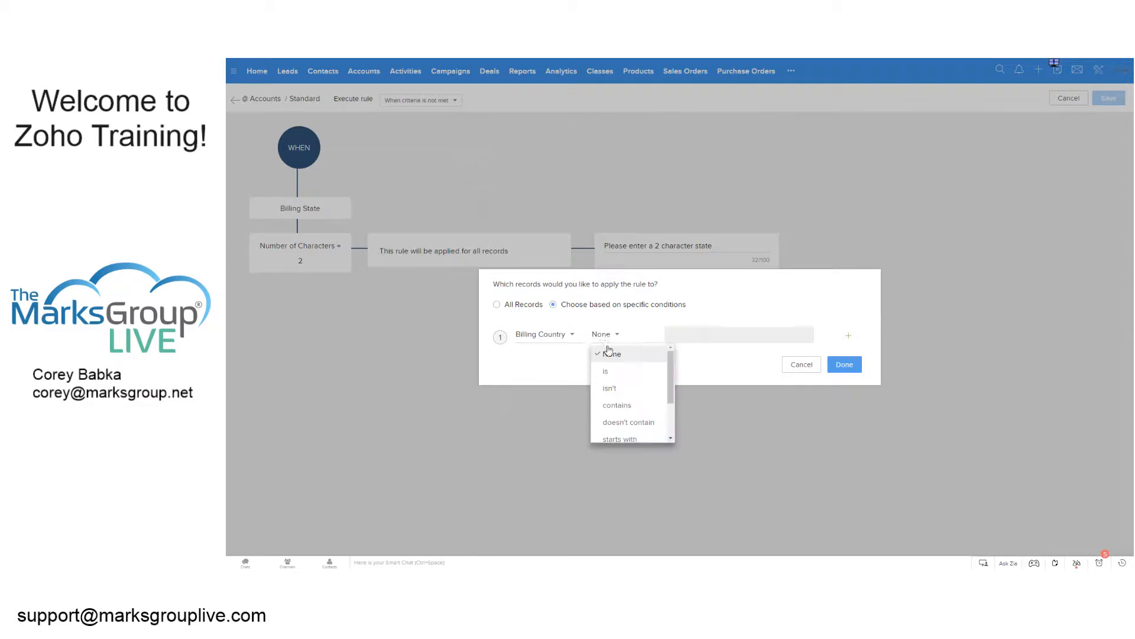
click(606, 370)
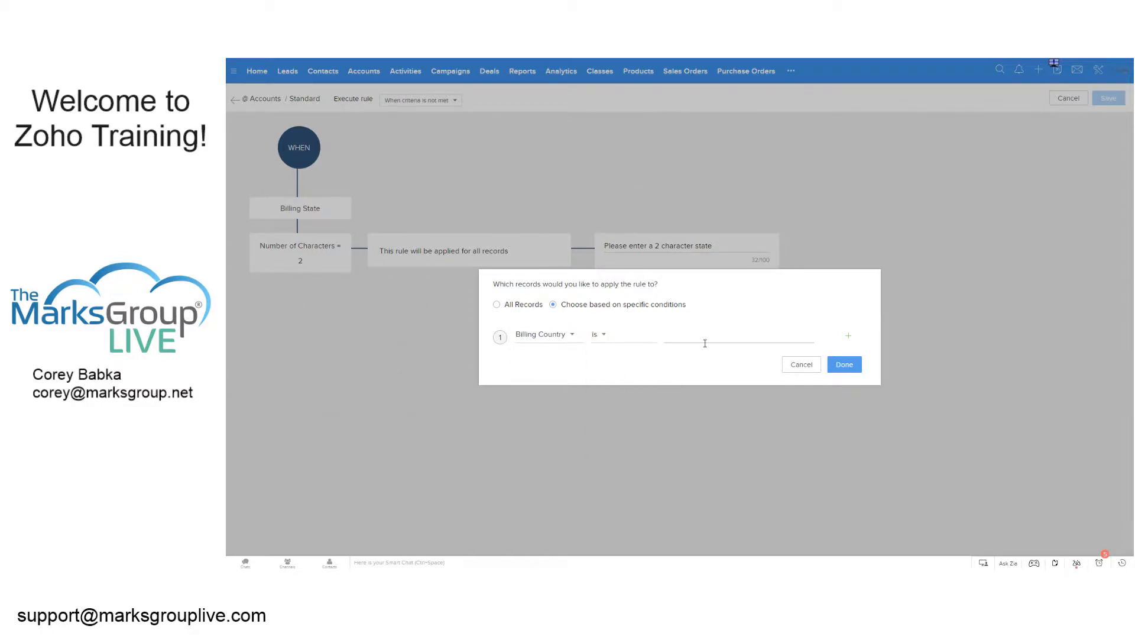
click(848, 336)
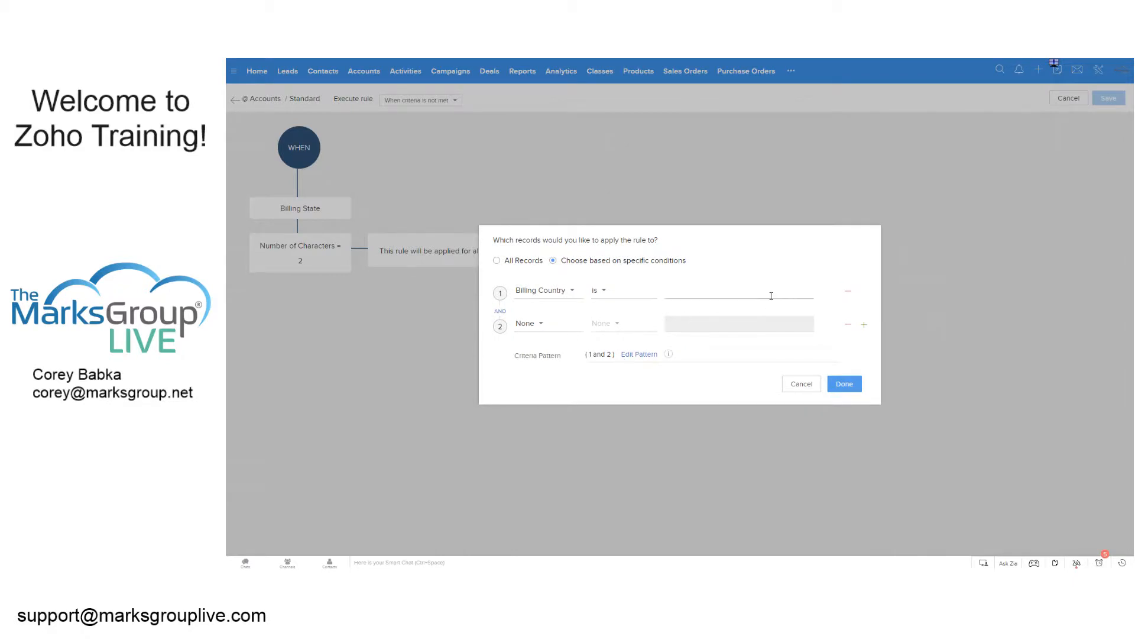
mouse_move(809, 357)
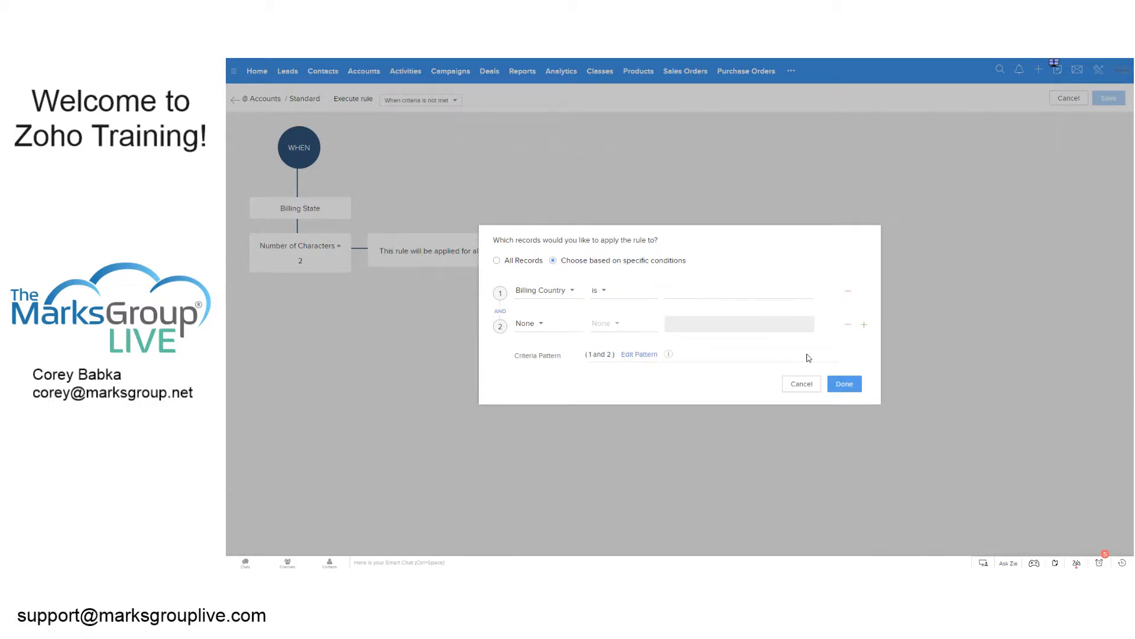
click(845, 383)
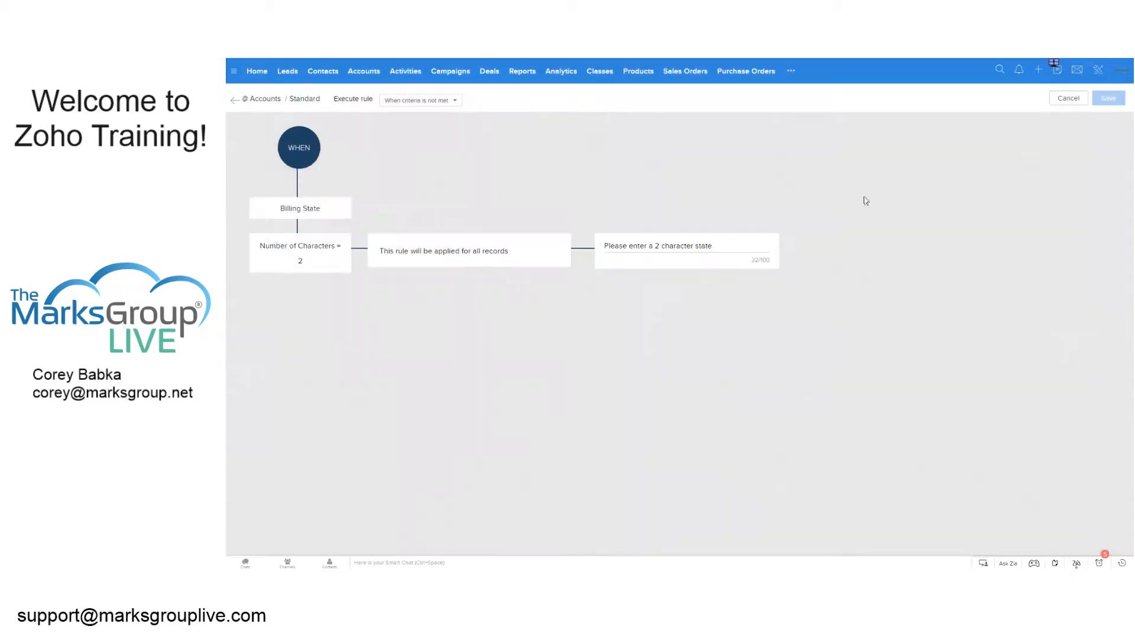
mouse_move(735, 171)
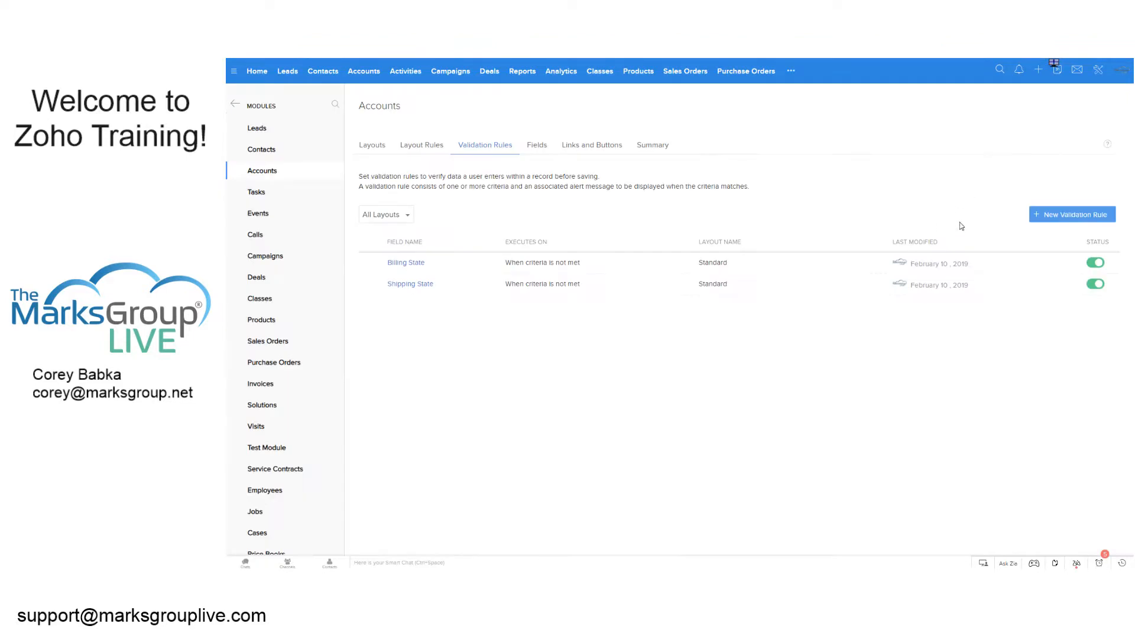
mouse_move(961, 150)
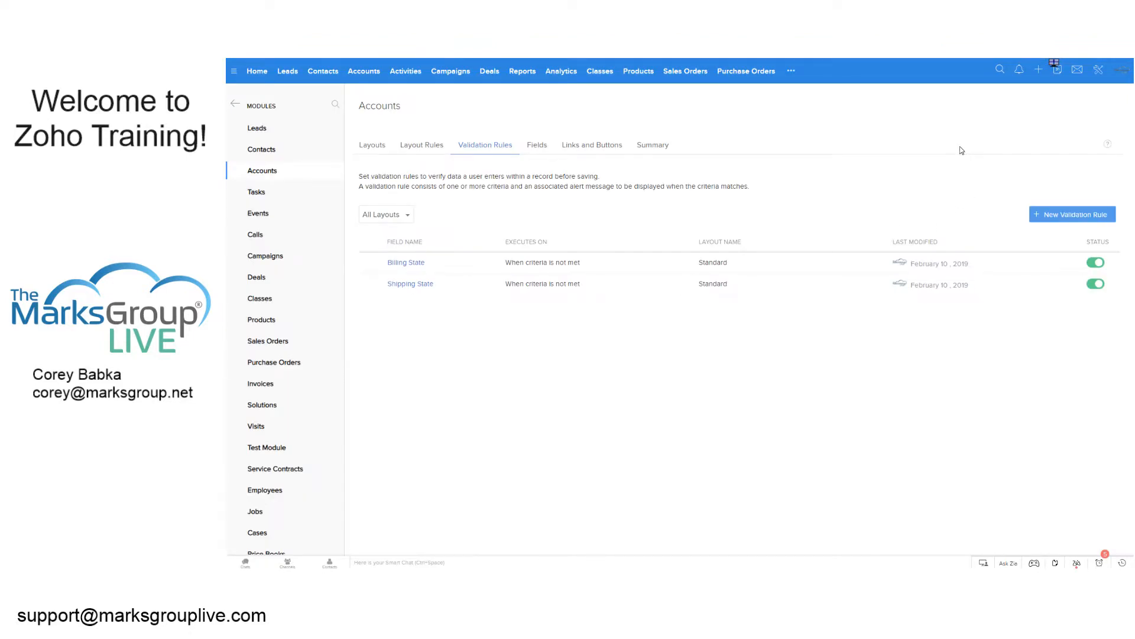